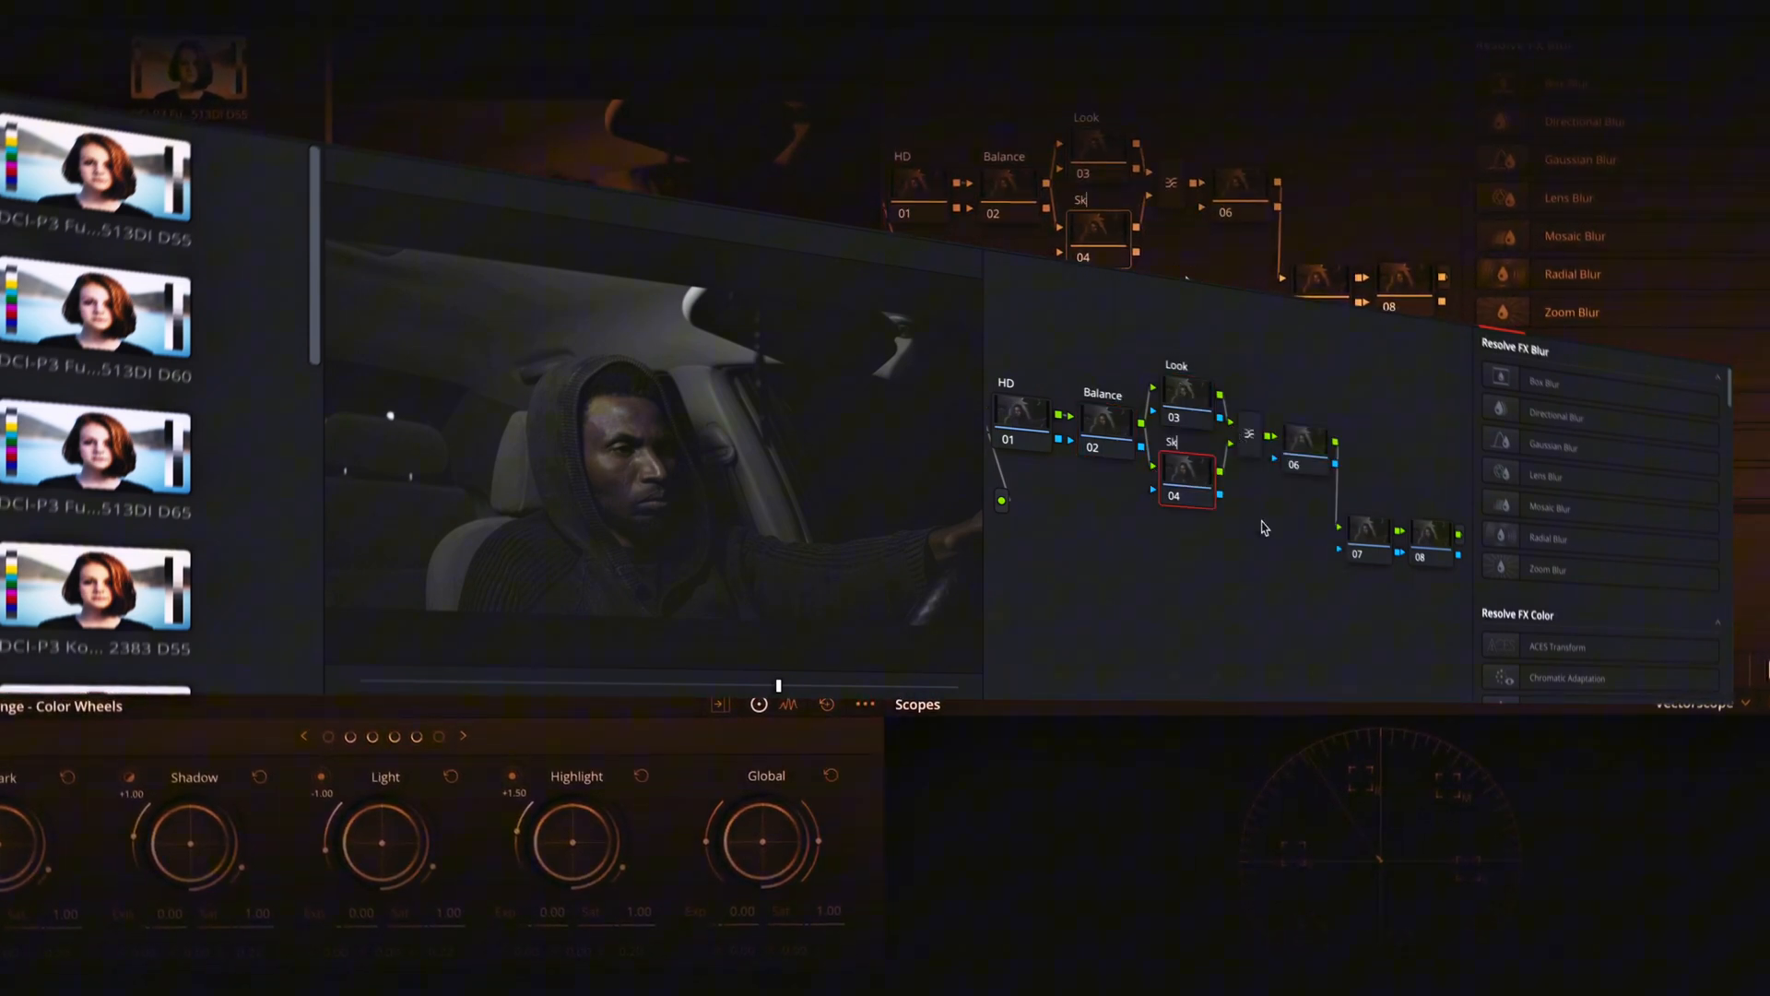
# Label node 08 via its right-click Node Label option
pyautogui.rightClick(1422, 531)
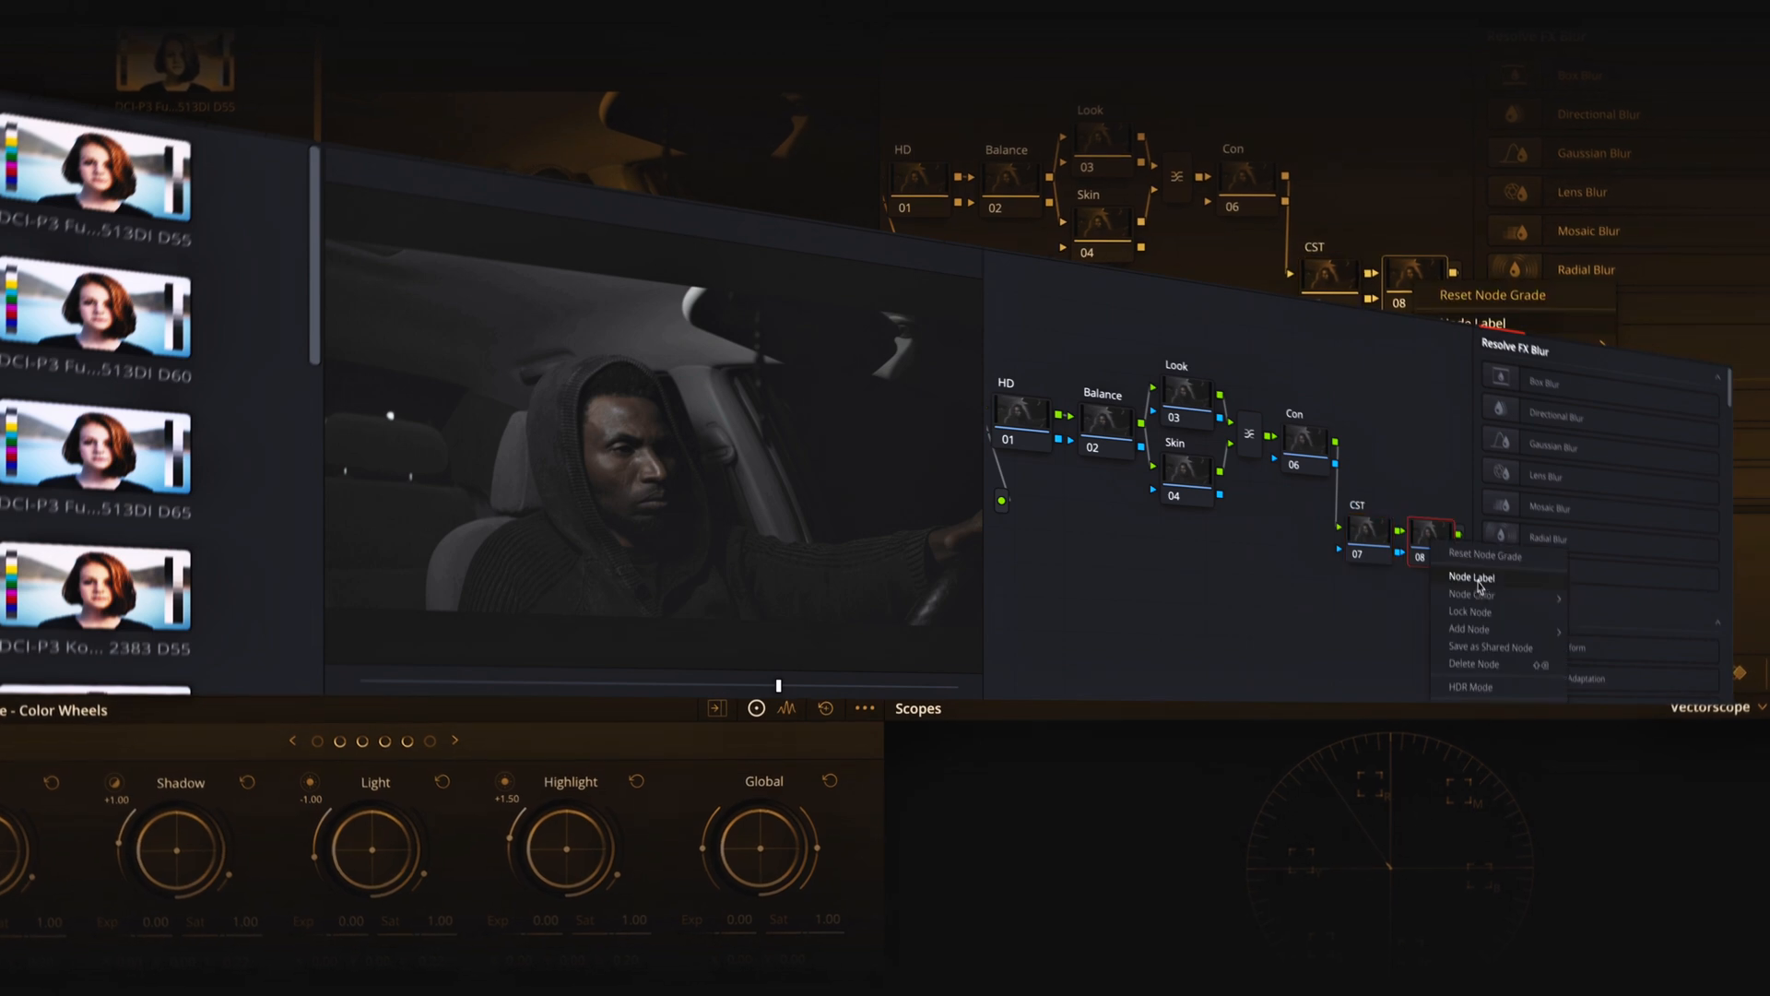
pyautogui.click(1366, 529)
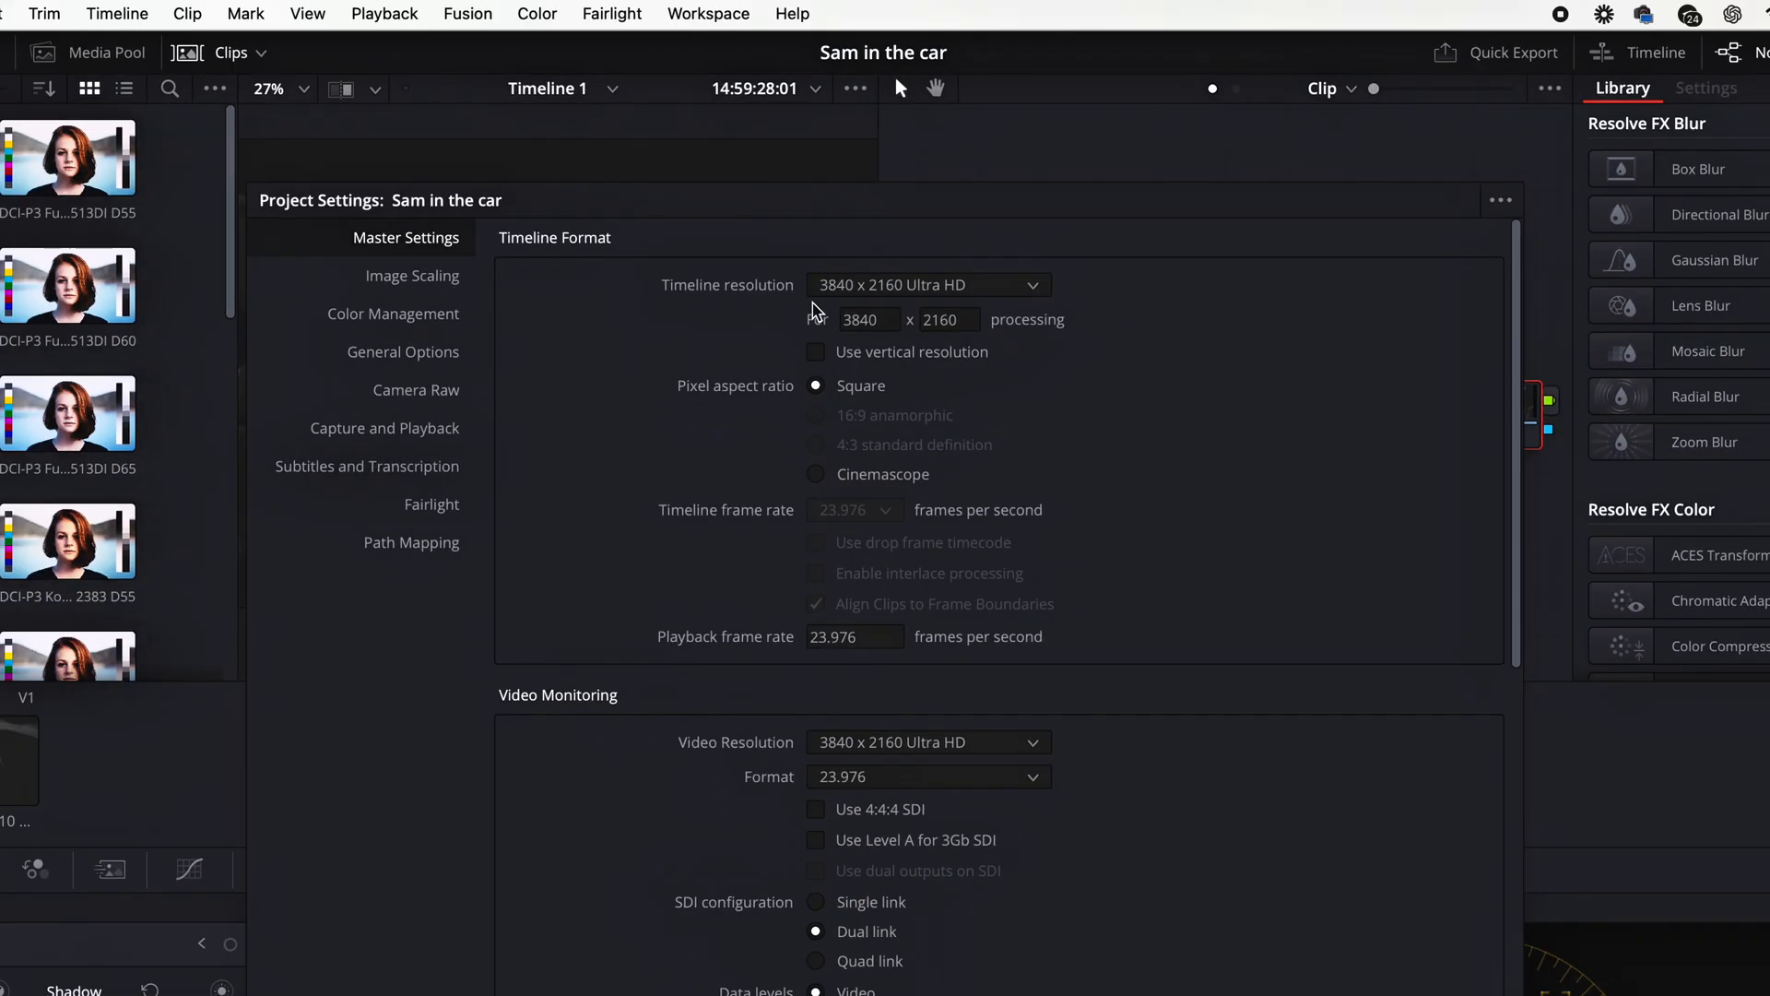
# Review Color Management, keep DaVinci YRGB colour science, and cancel out of project settings
pyautogui.click(393, 314)
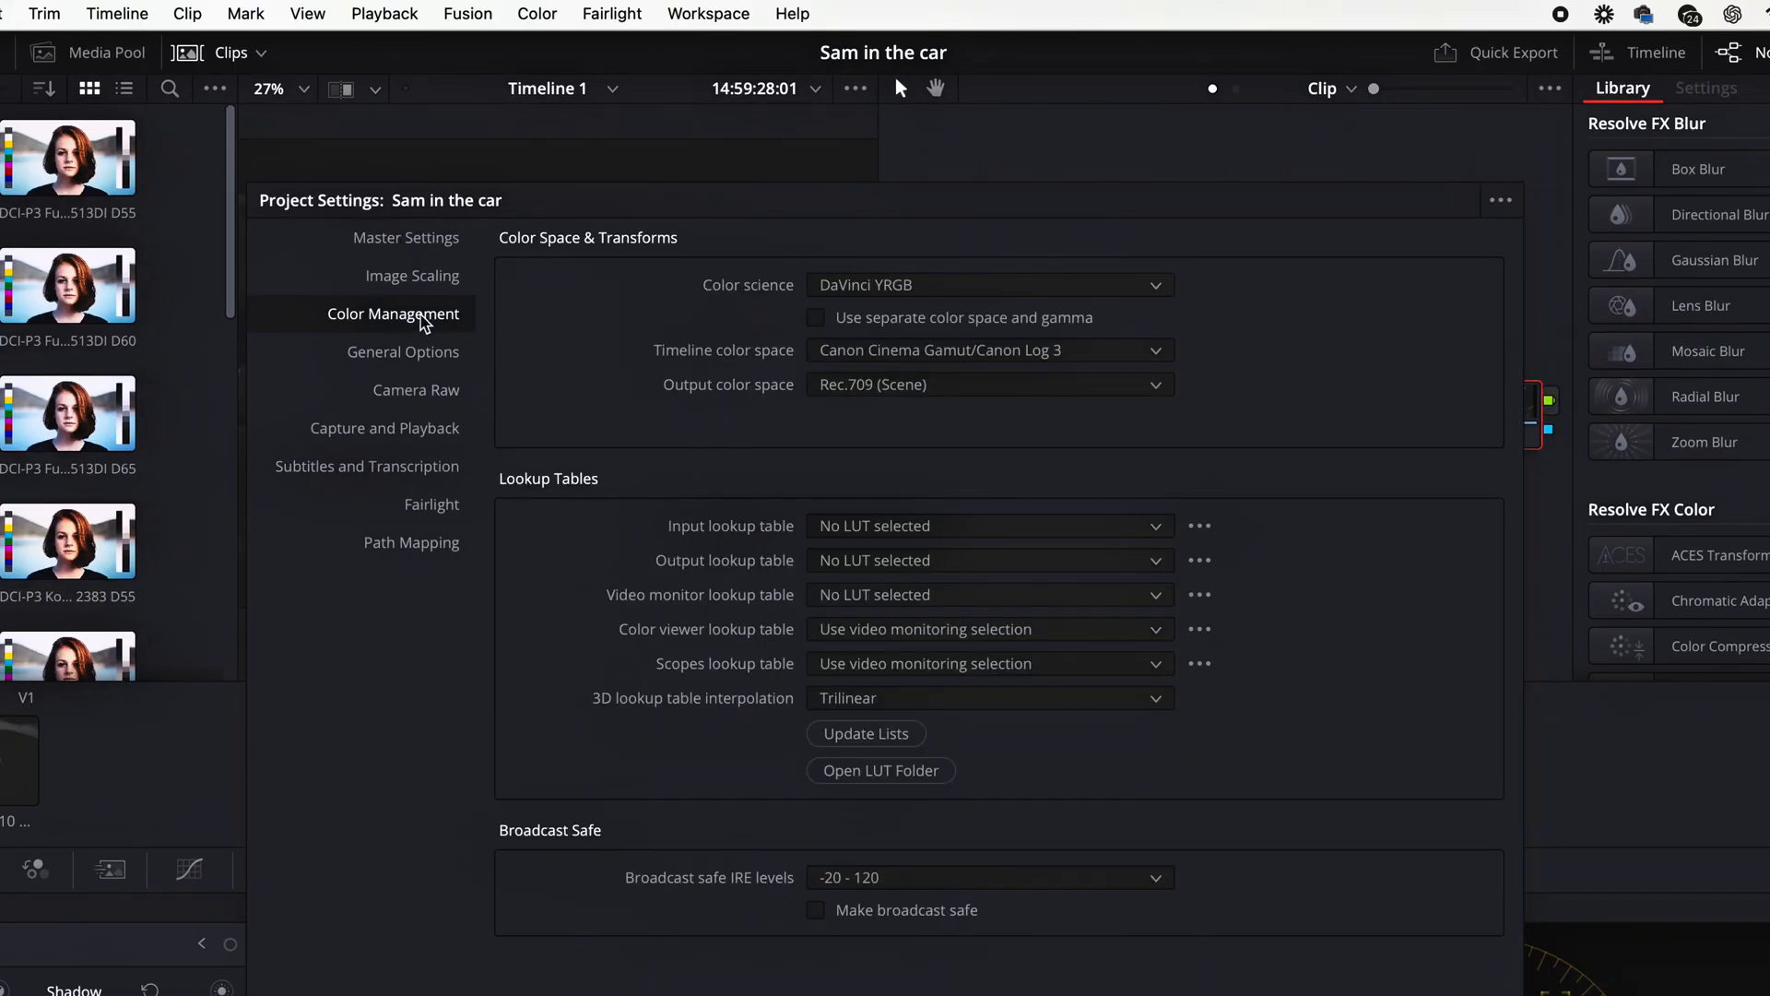
pyautogui.click(989, 284)
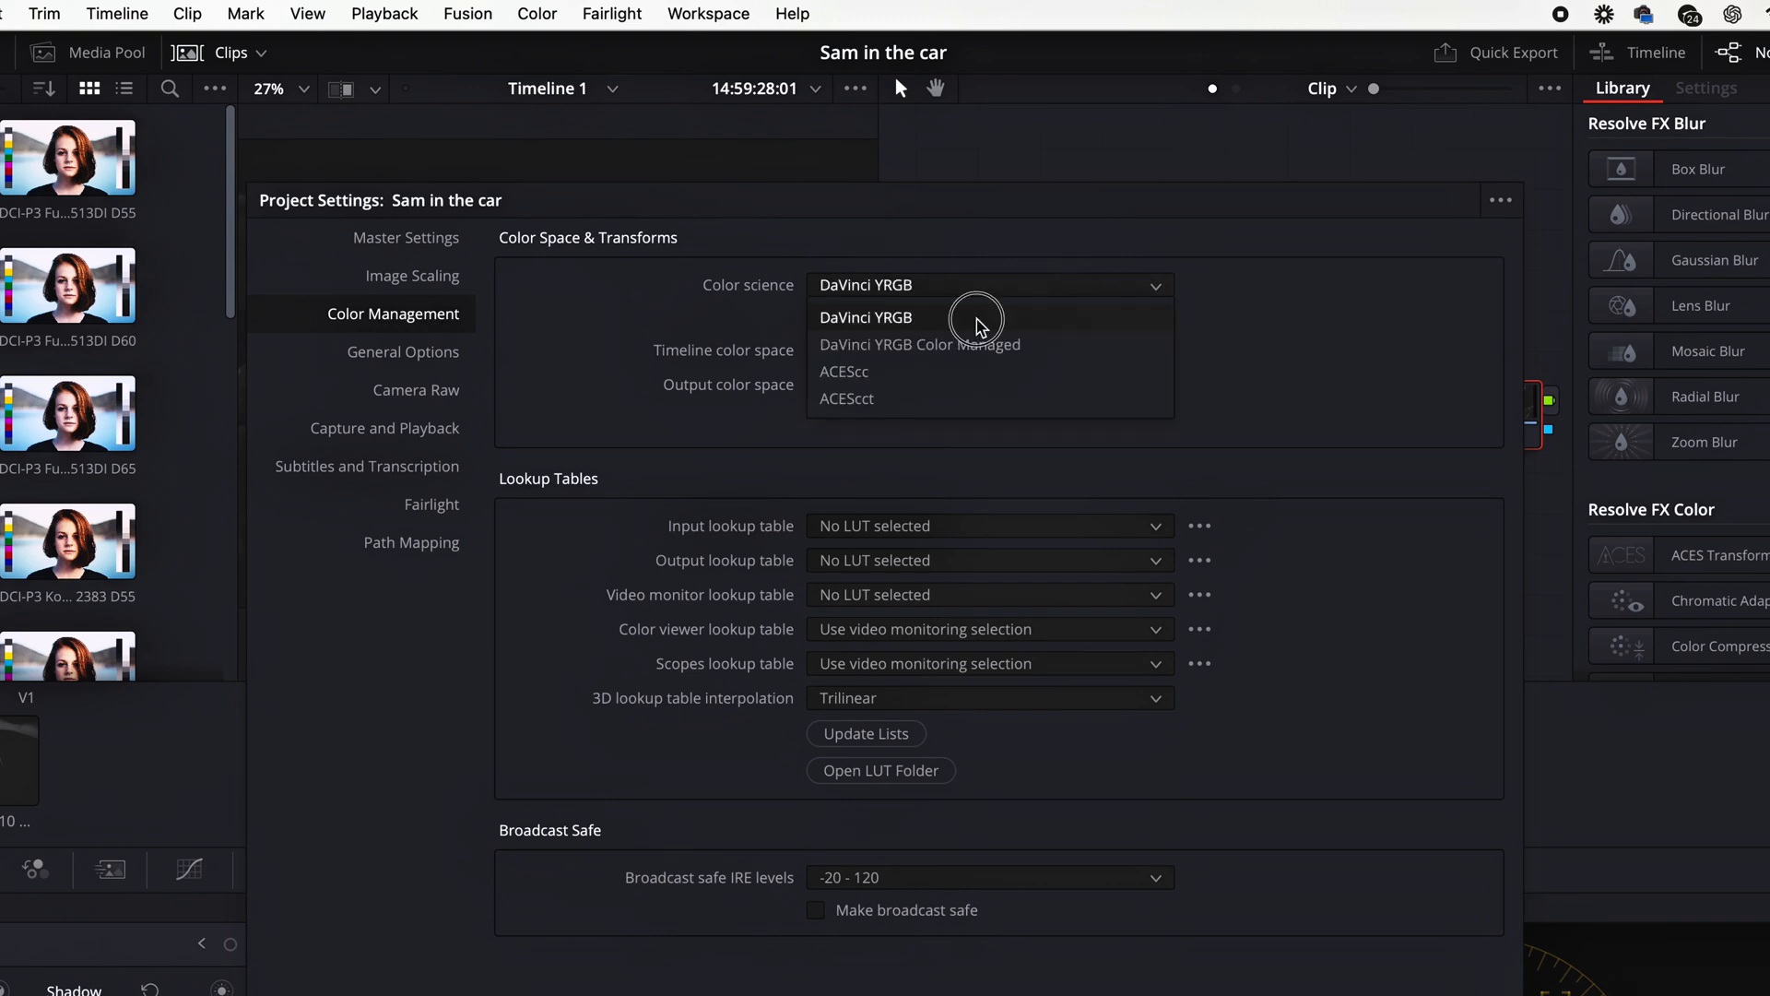
pyautogui.click(866, 317)
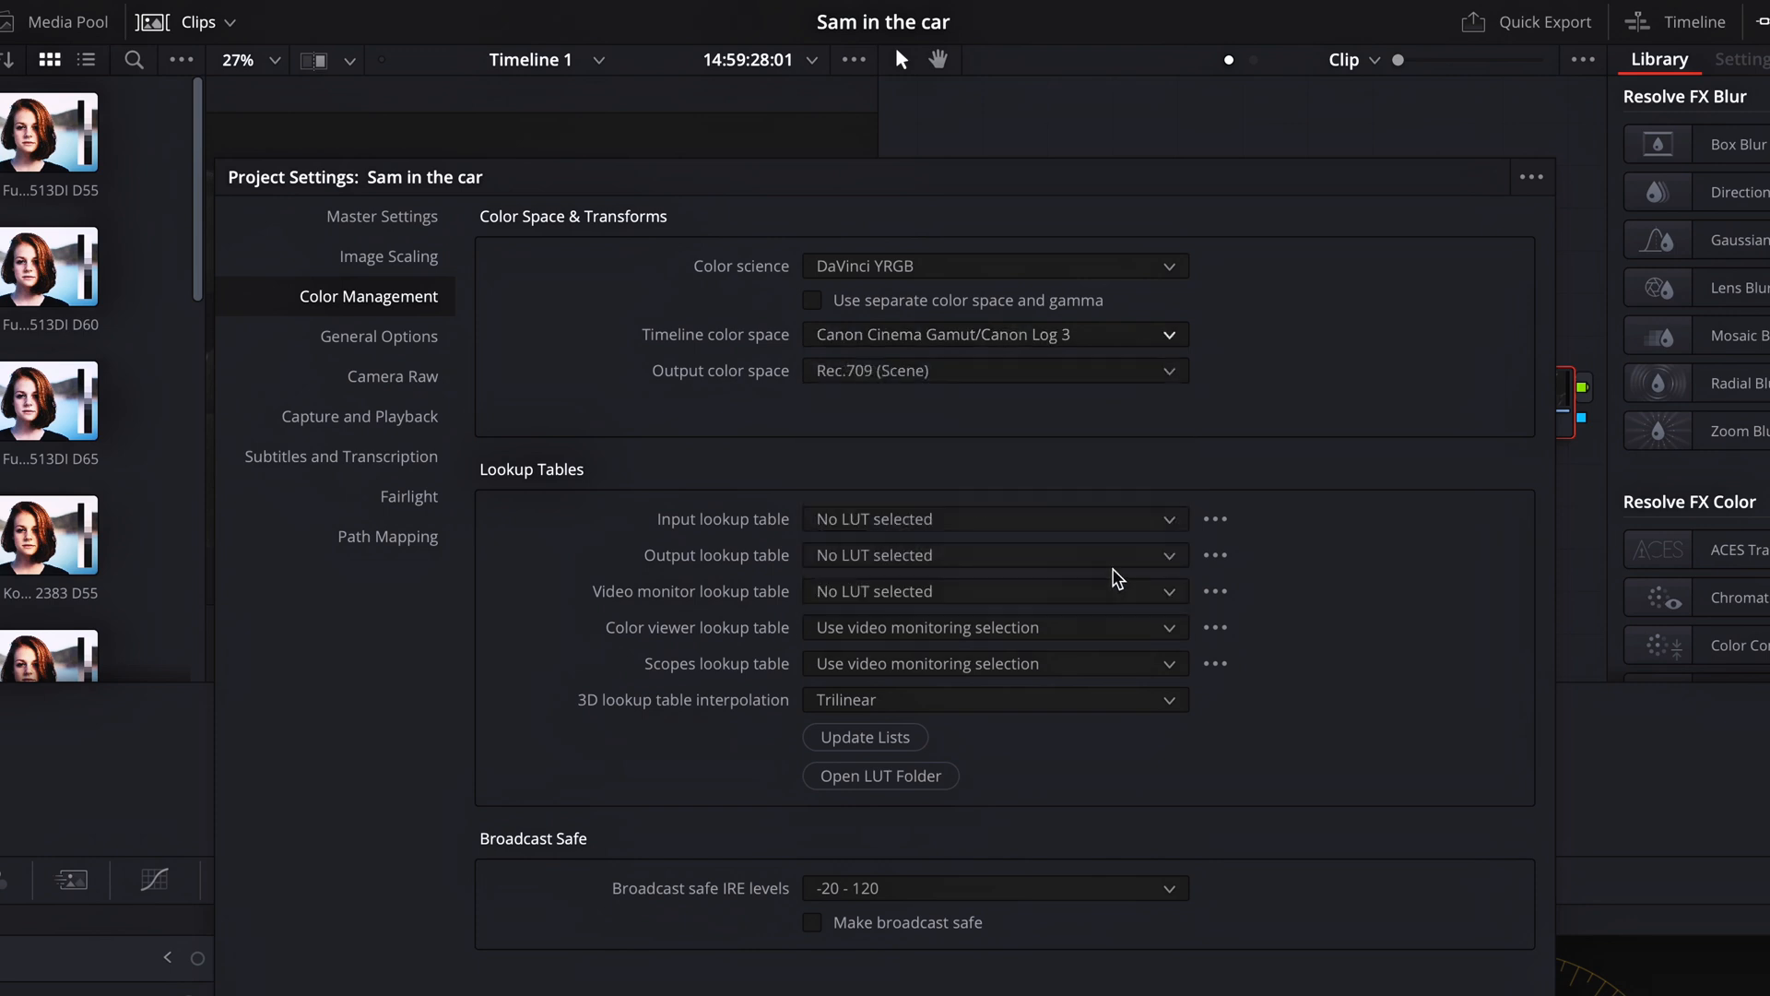
pyautogui.moveTo(1116, 391)
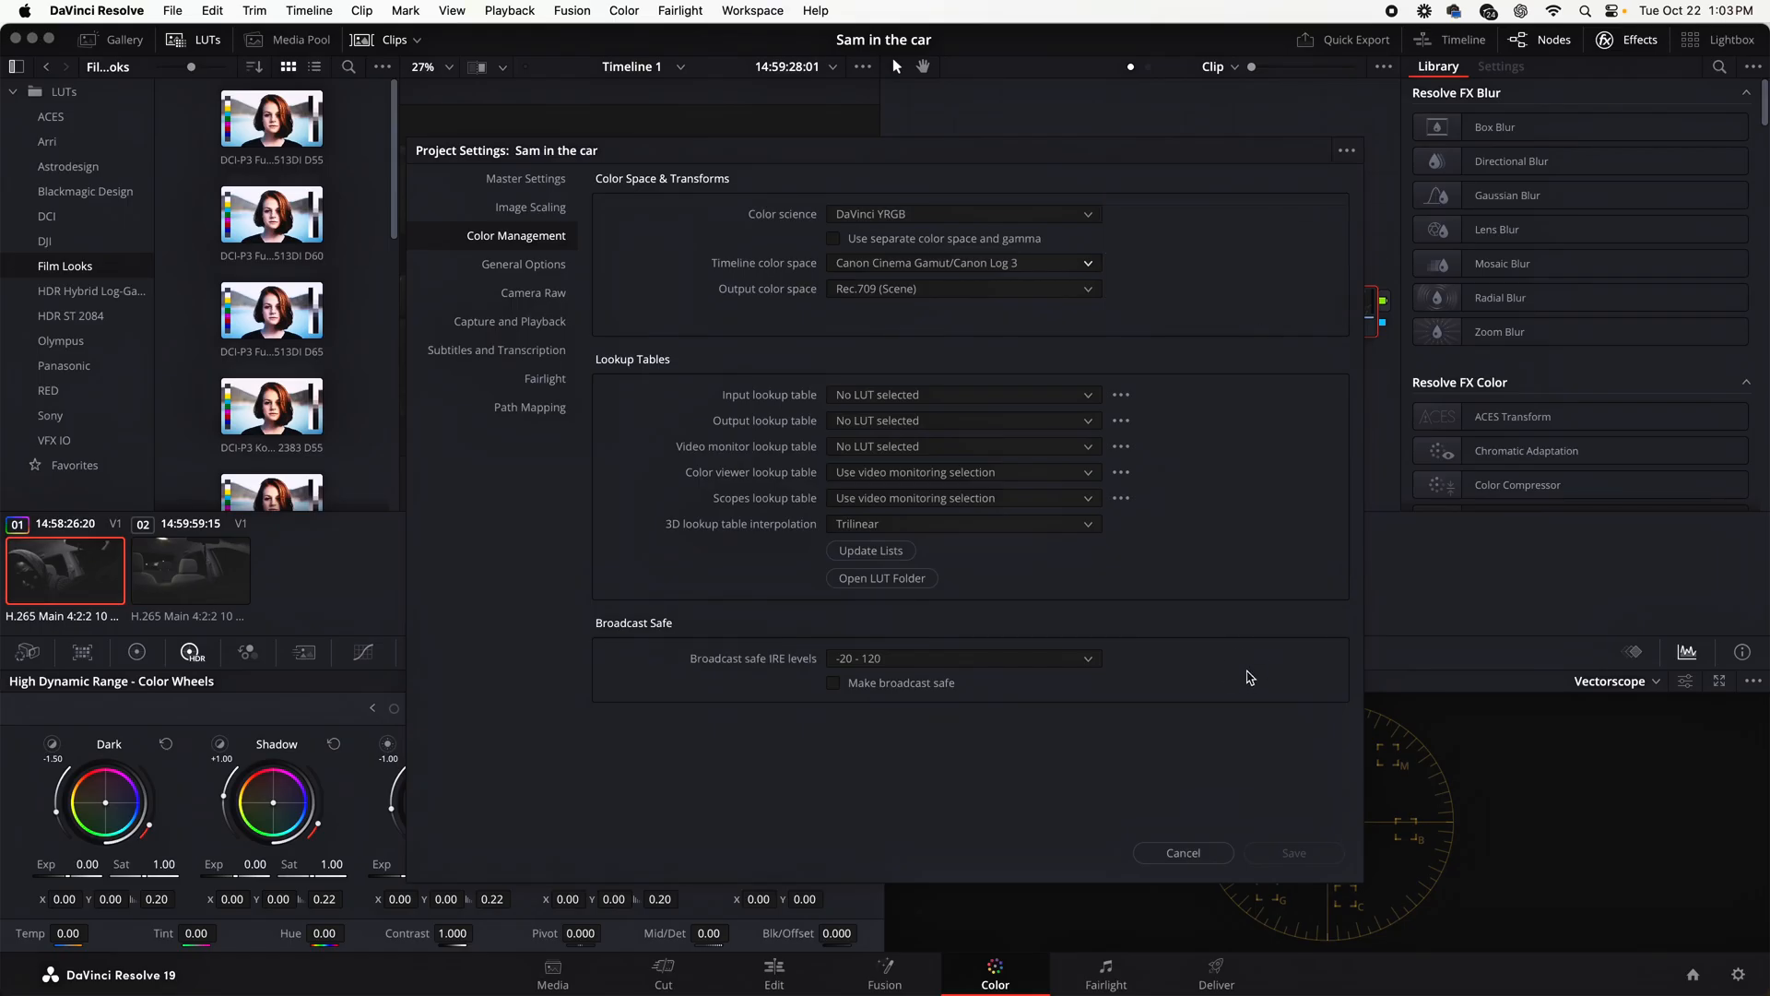
pyautogui.click(1182, 851)
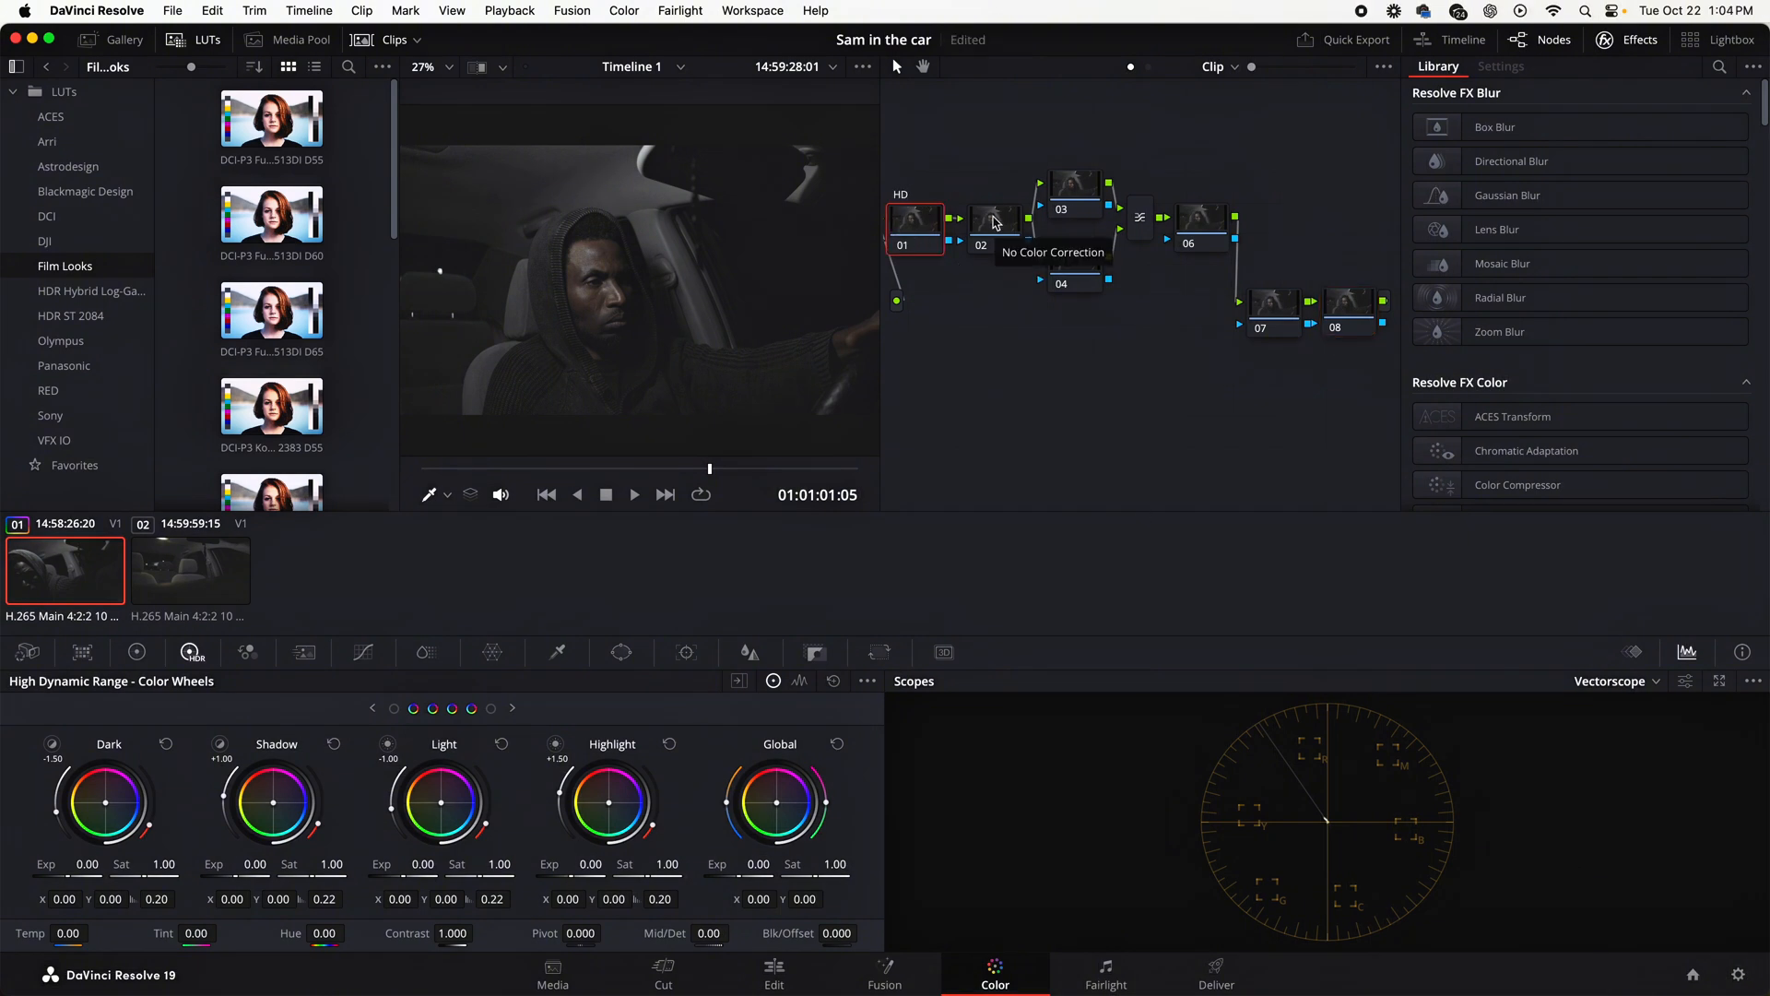
# Drag a Color Space Transform effect from the Effects Library onto the CST node
pyautogui.rightClick(1070, 184)
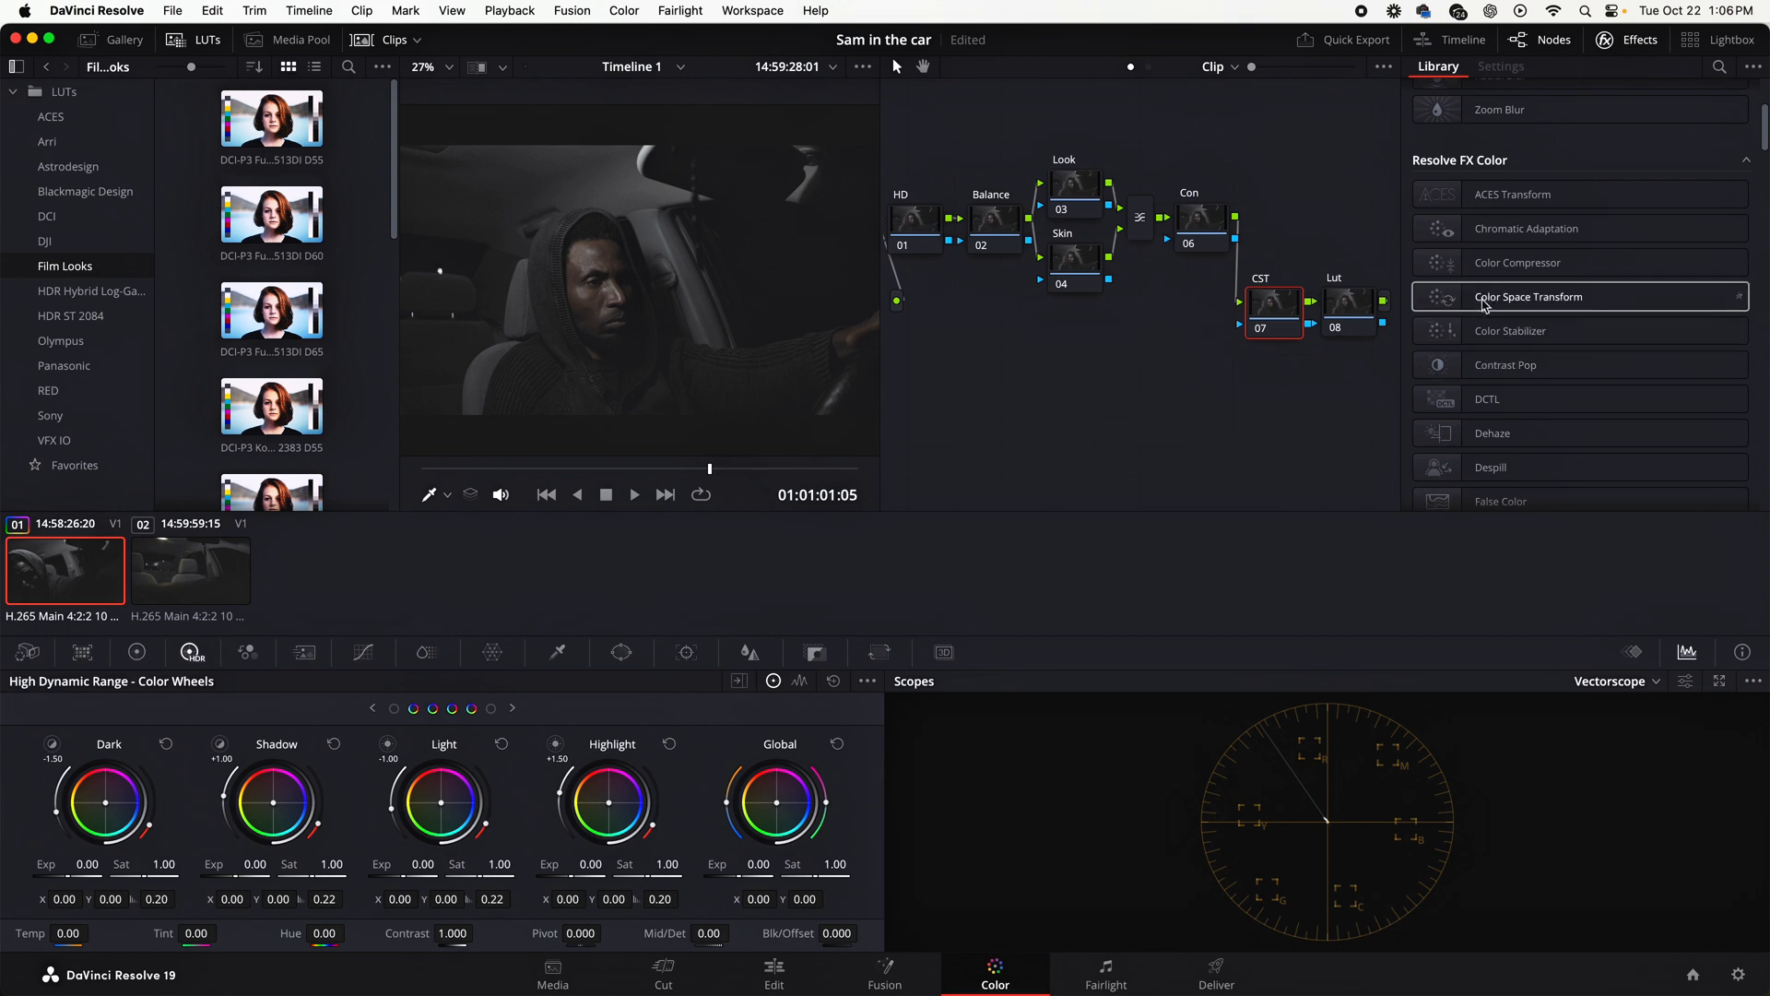
pyautogui.click(1526, 295)
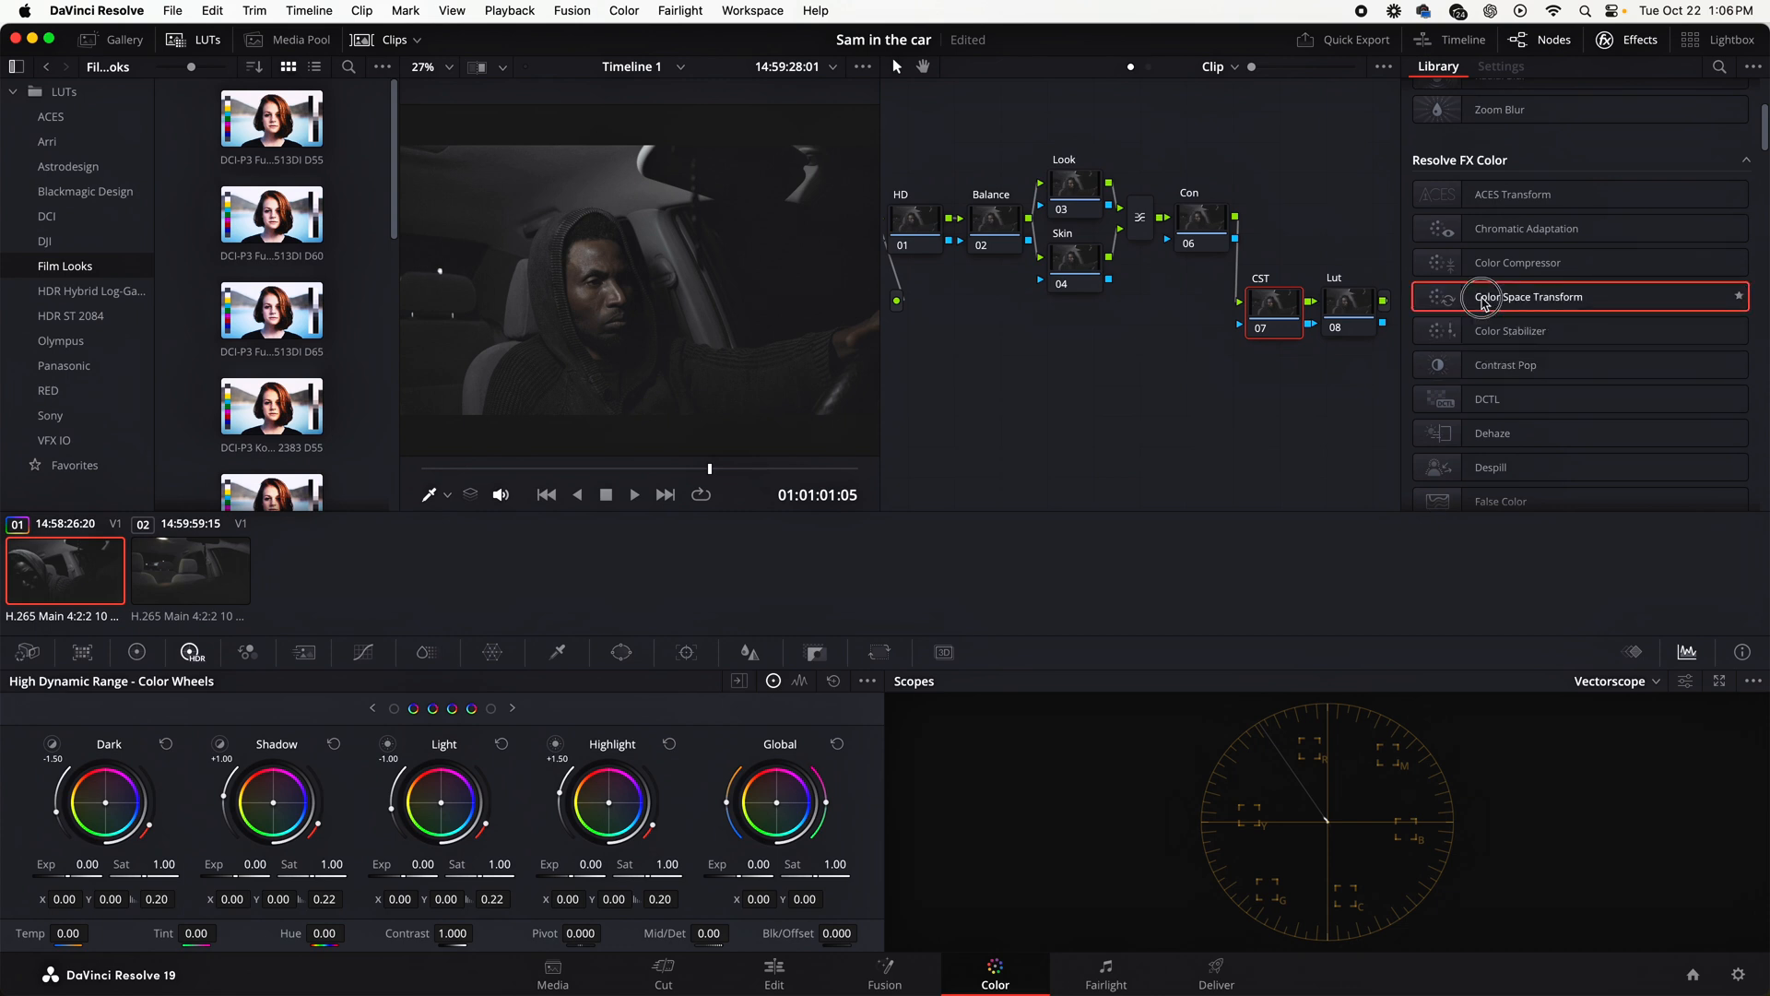
pyautogui.moveTo(1530, 295); pyautogui.dragTo(1292, 304)
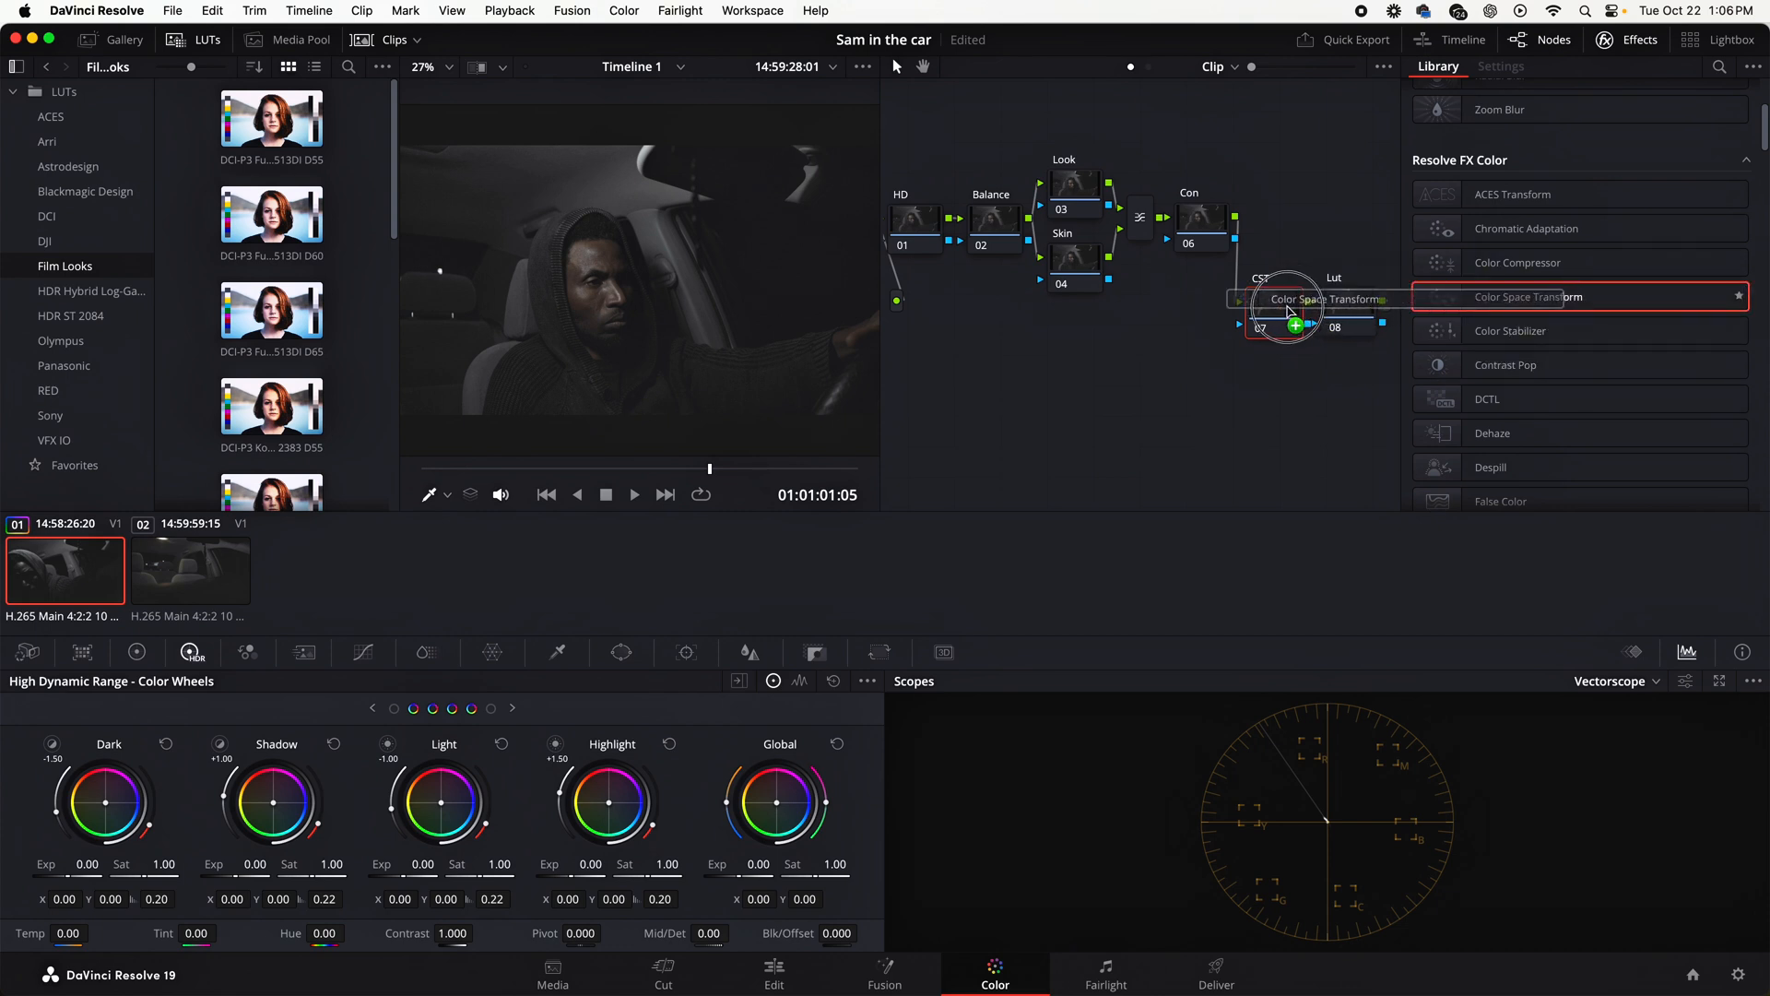
pyautogui.click(1499, 67)
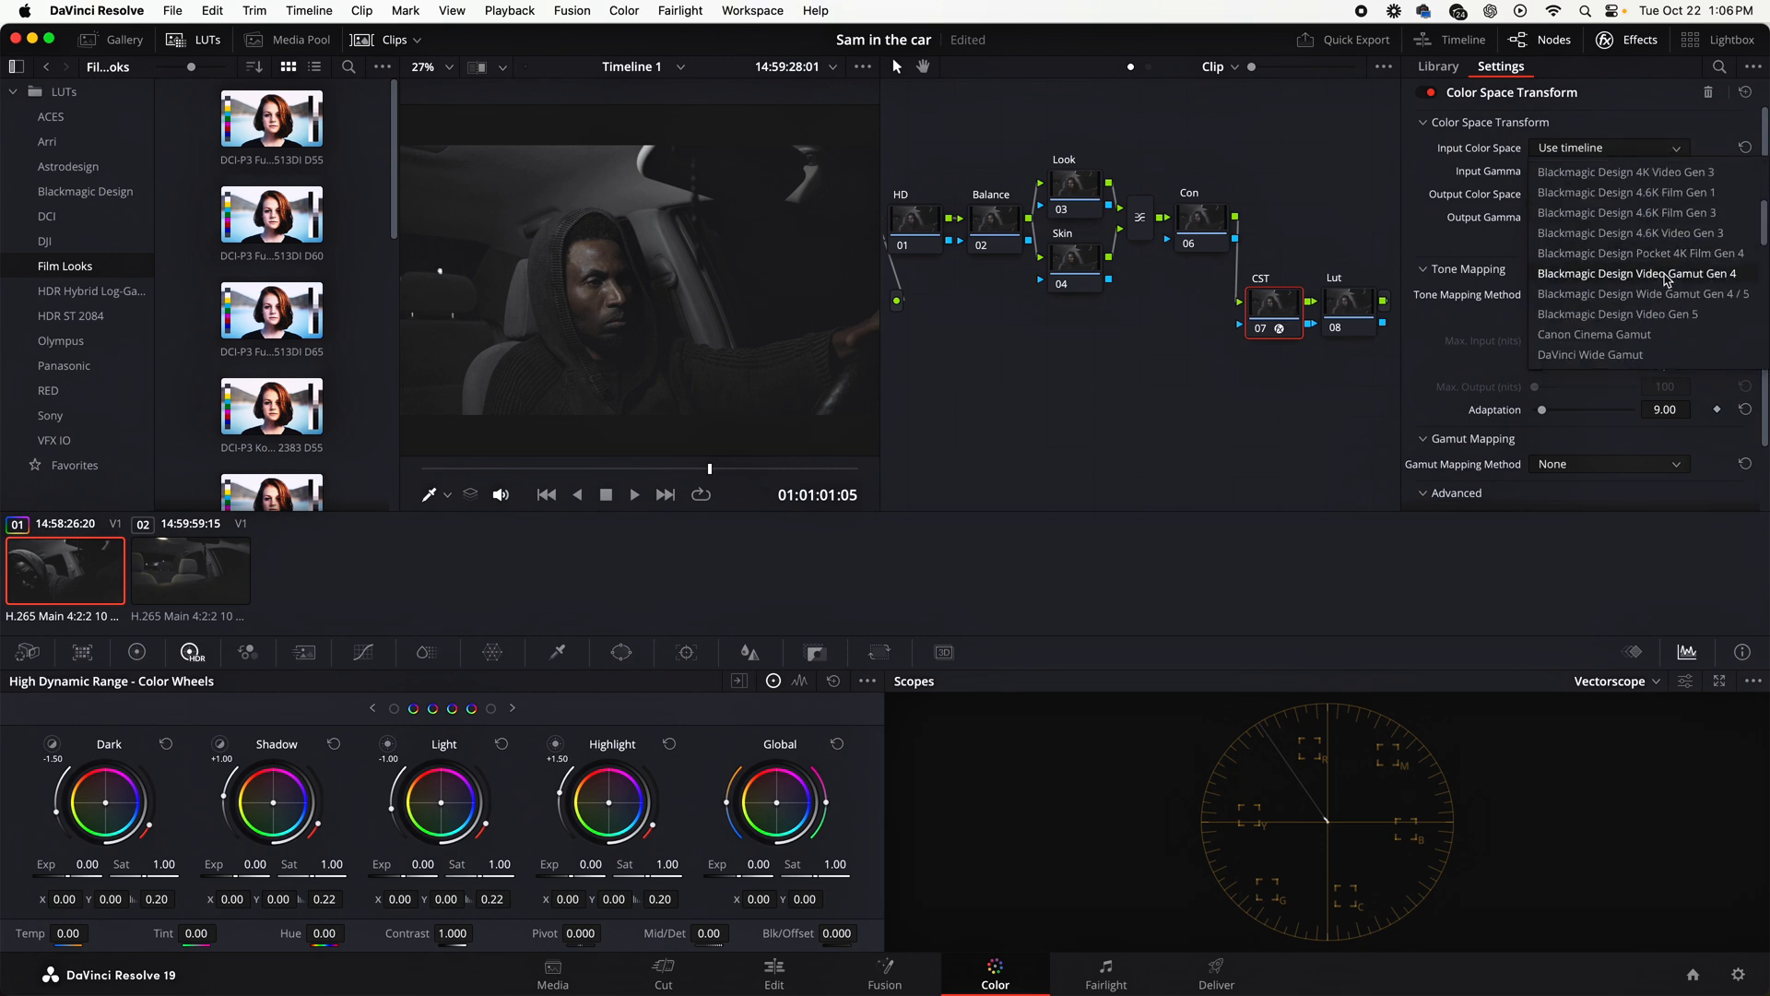
# Set CST input to Canon Cinema Gamut / Canon Log 3 and switch the scopes to Waveform
pyautogui.click(1593, 334)
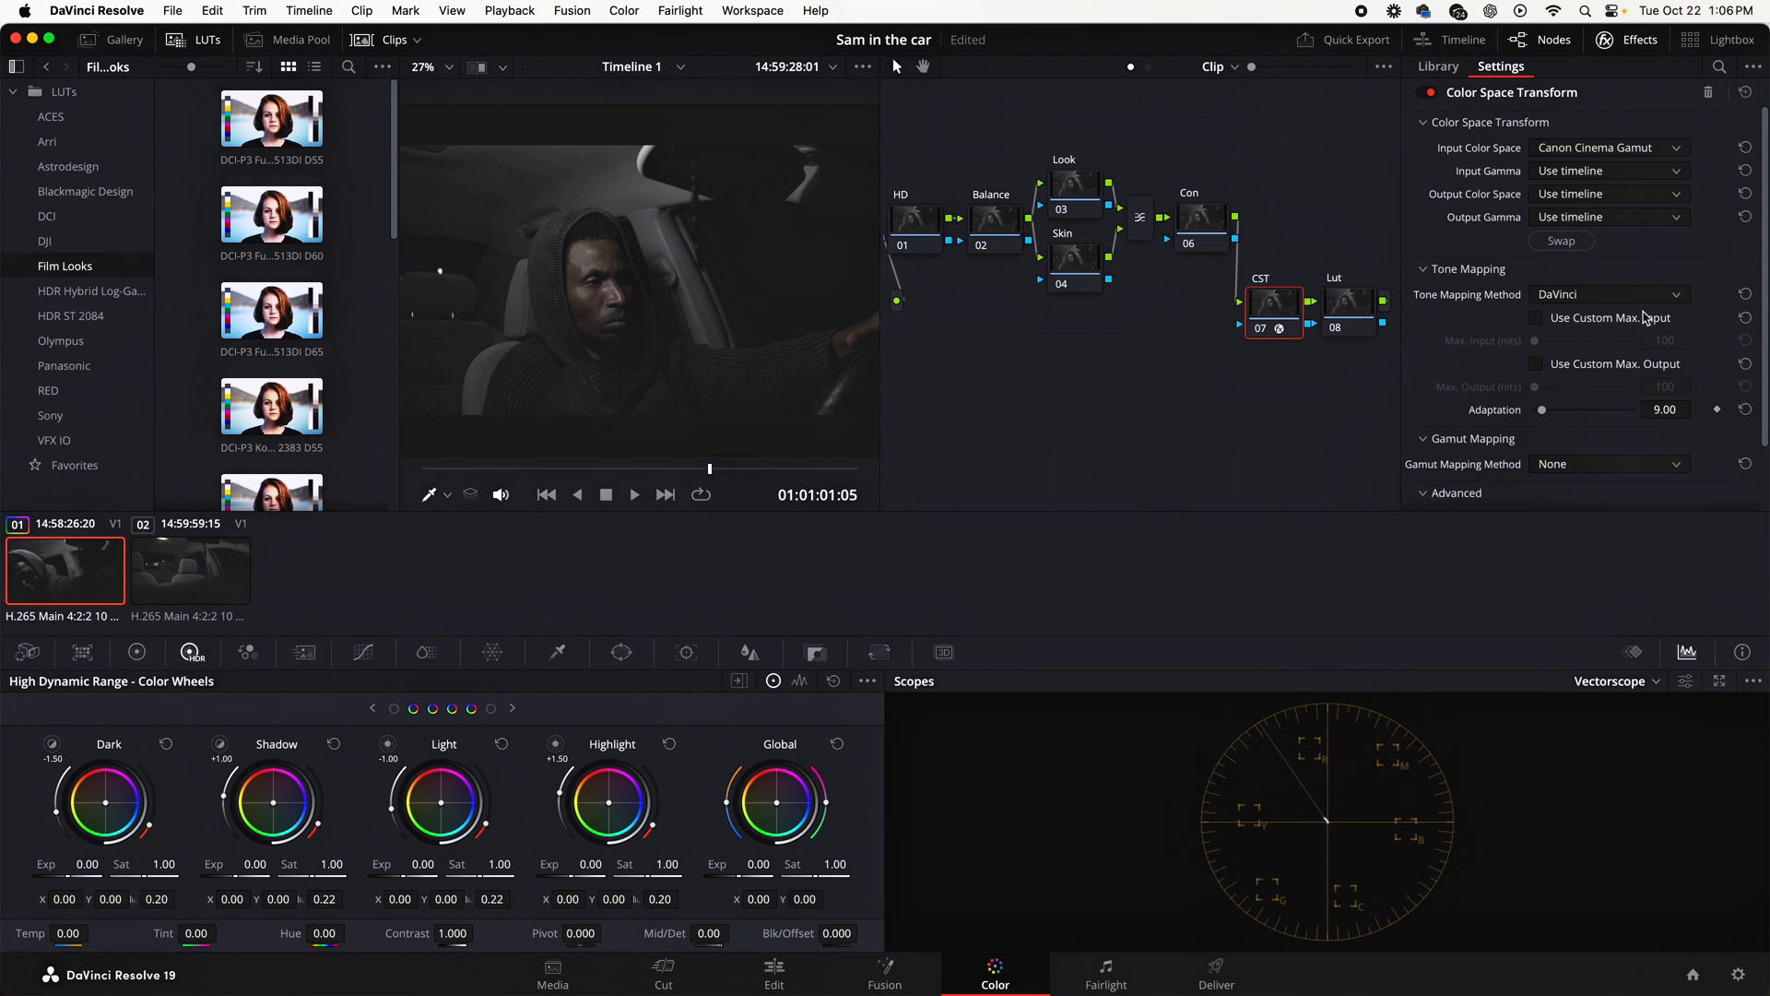
pyautogui.click(1602, 194)
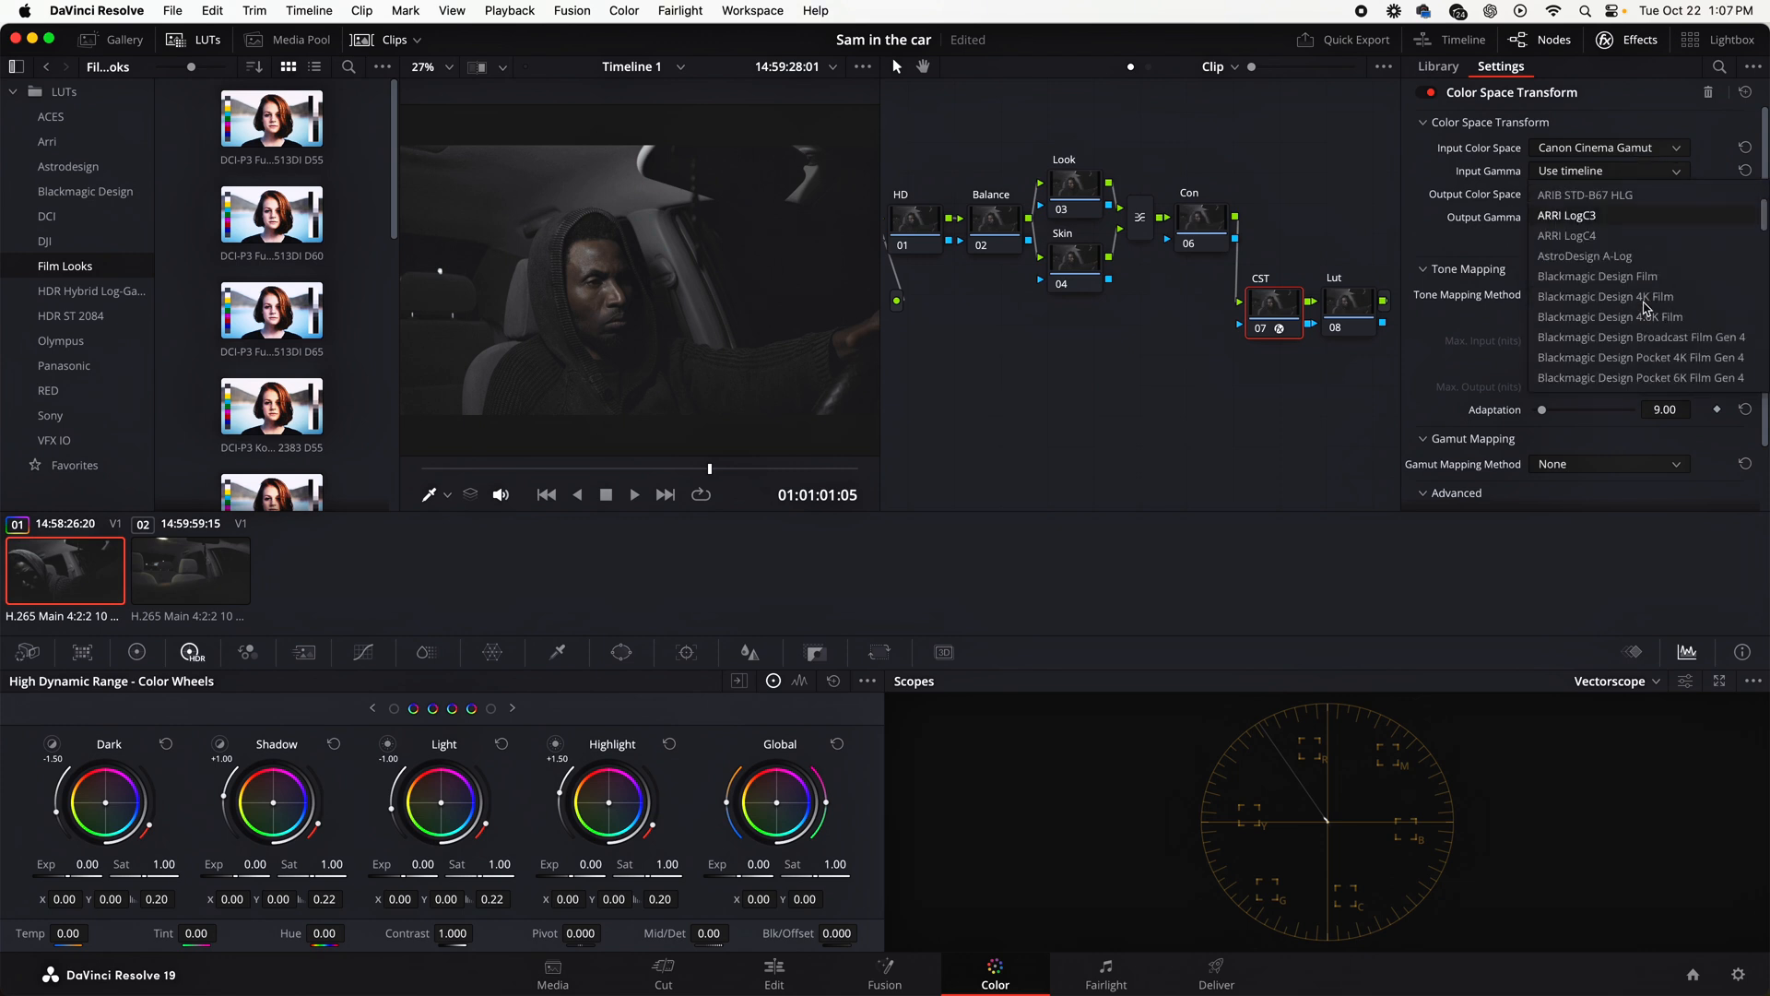
pyautogui.scroll(-3)
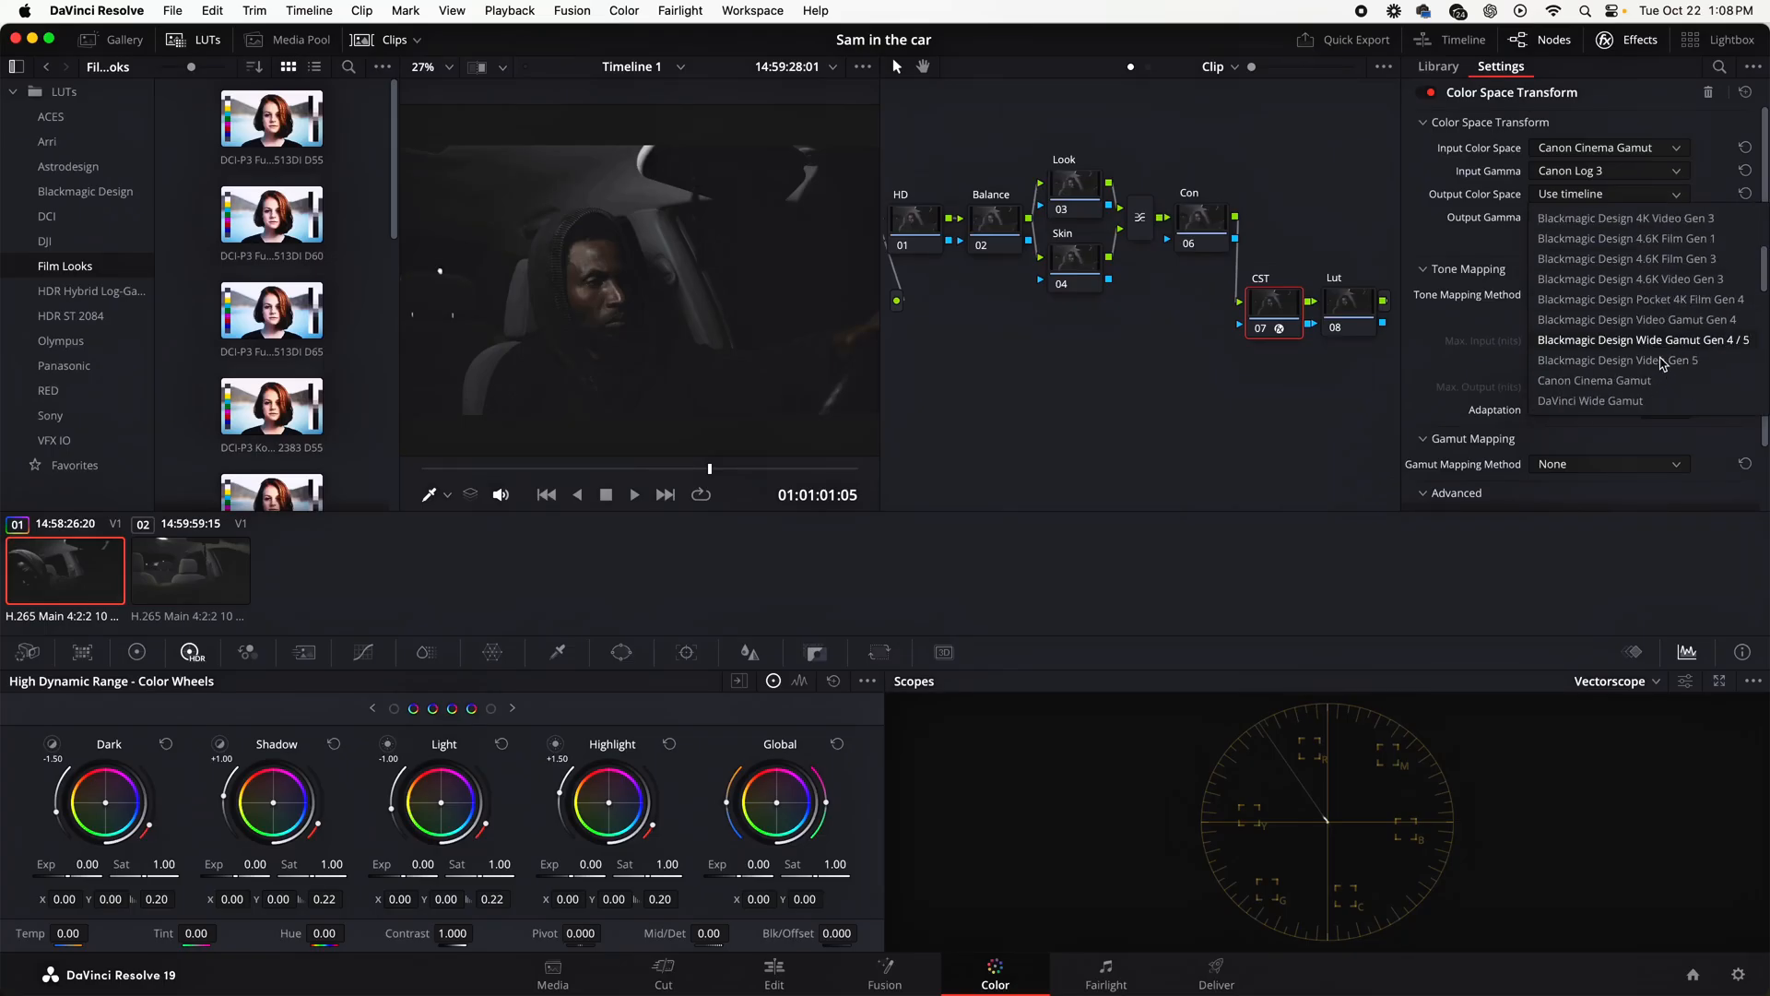
pyautogui.scroll(-3)
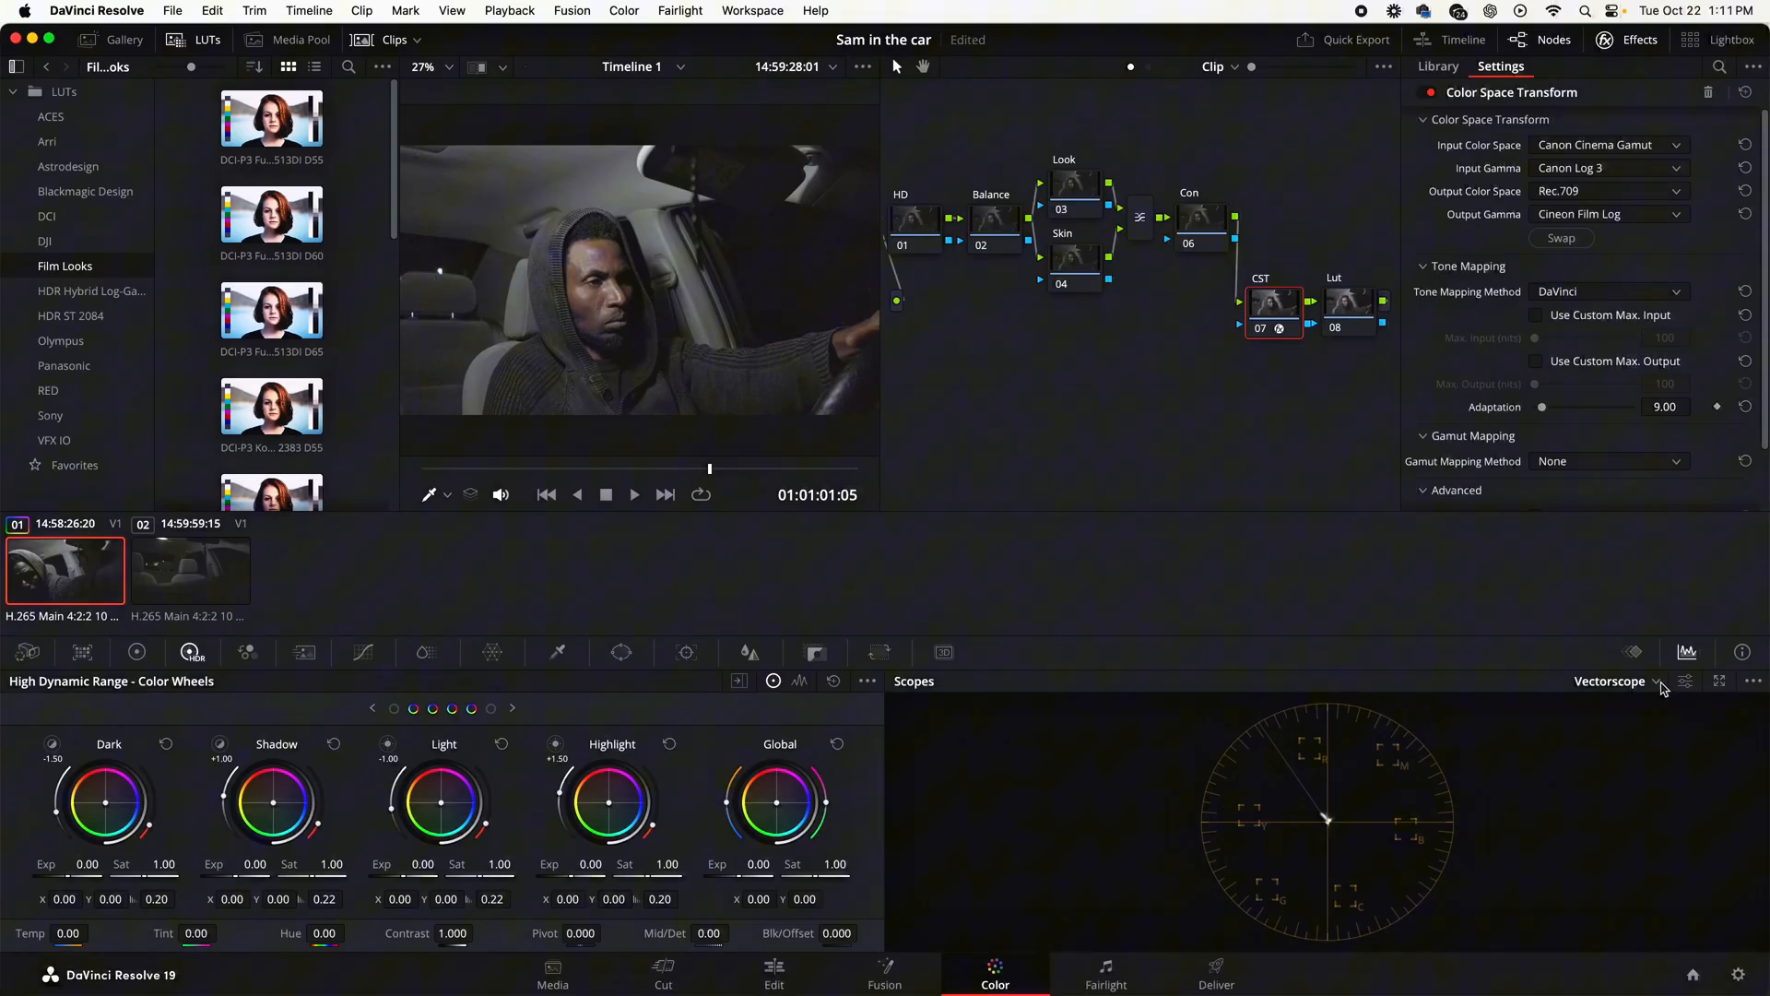
pyautogui.click(1617, 681)
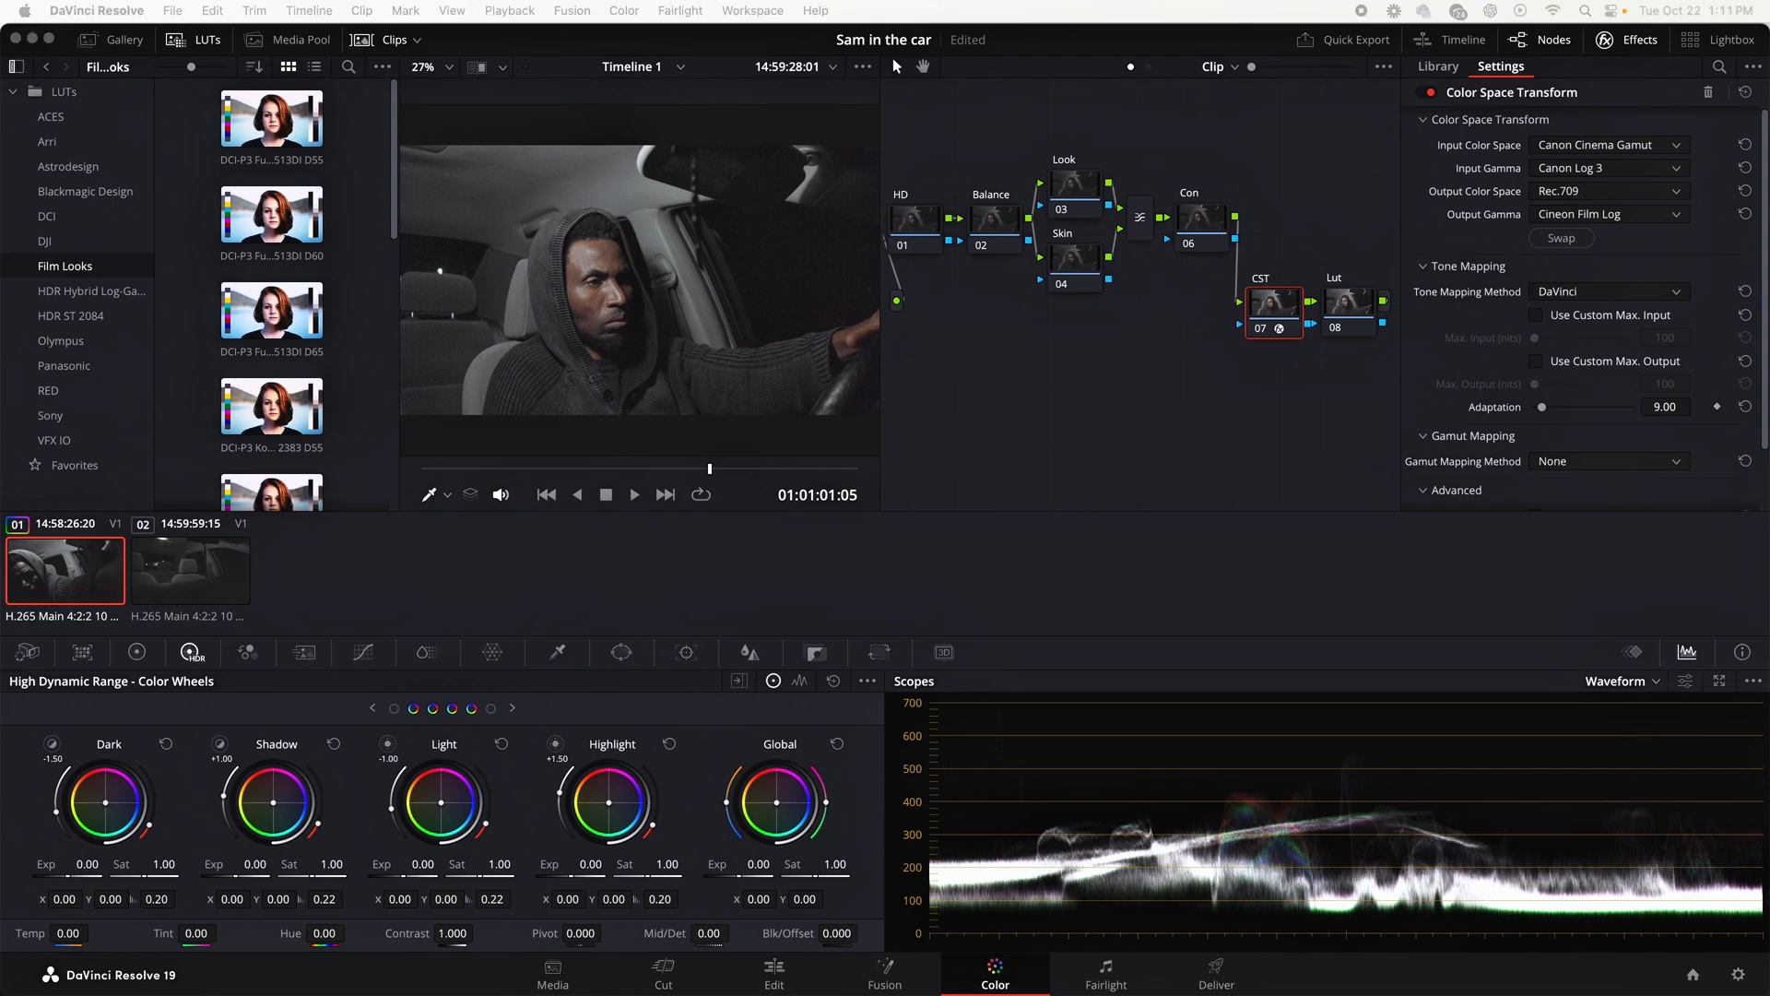
# Apply the Rec709 Kodak 2383 D65 film-look LUT to the Lut node
pyautogui.click(1436, 67)
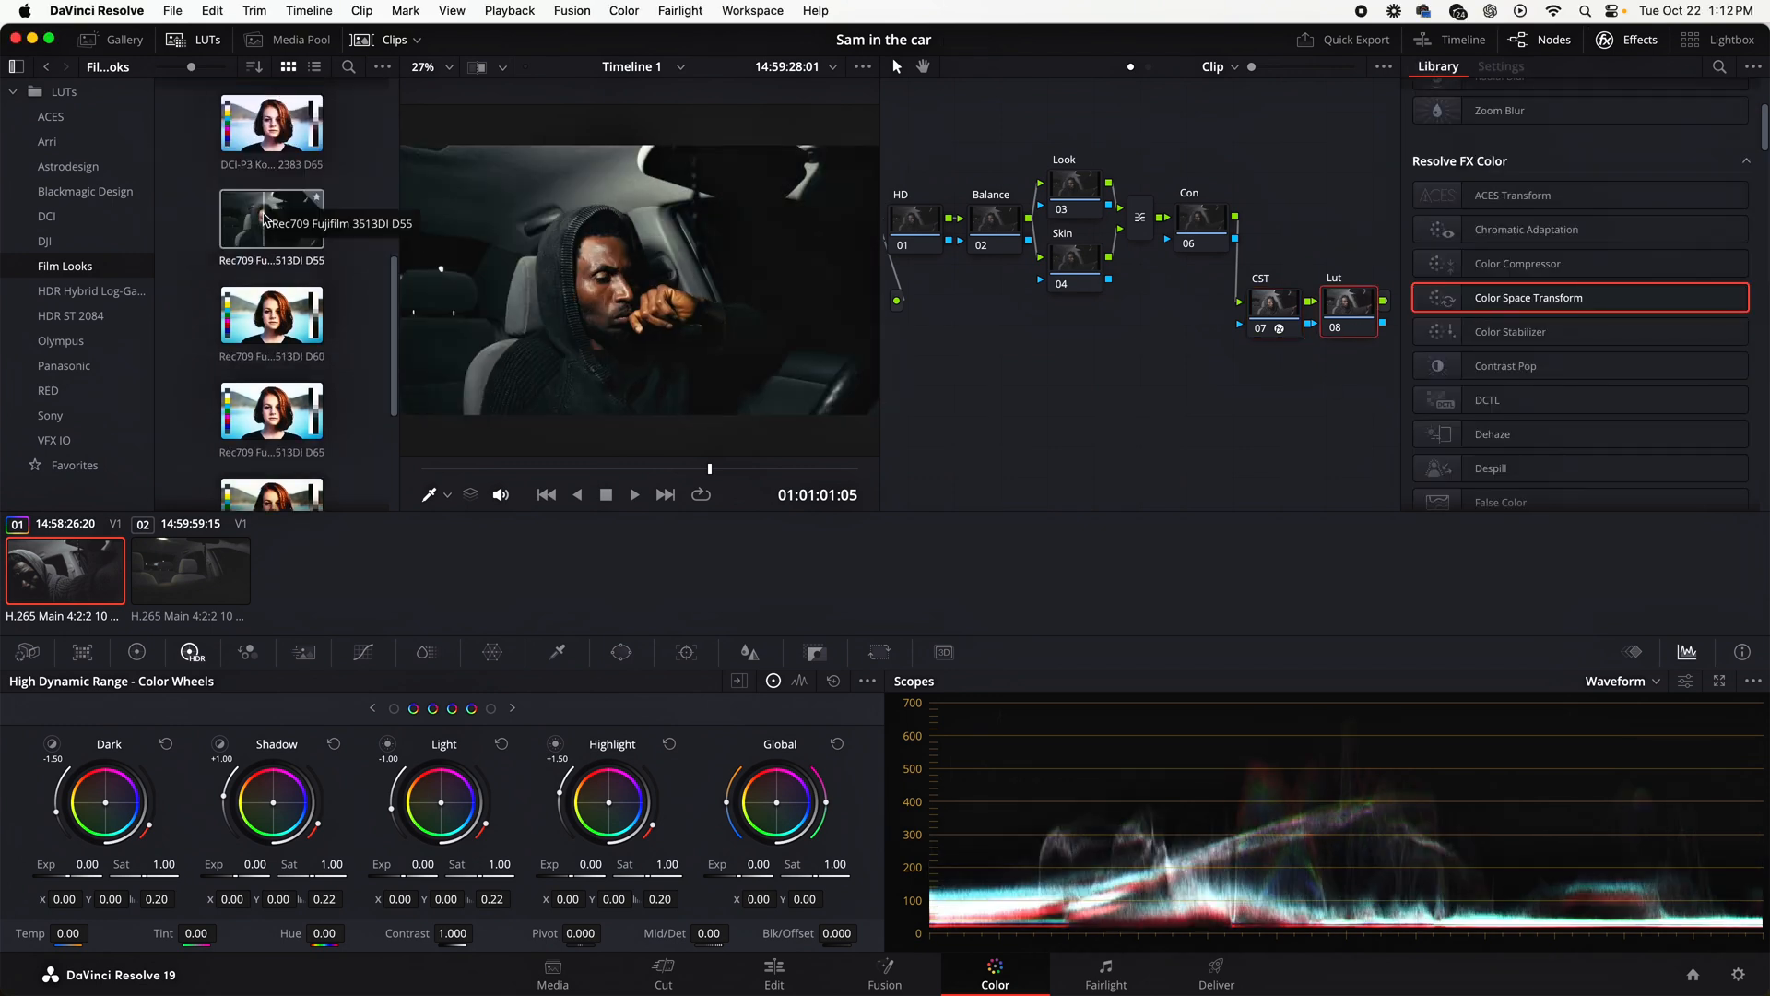
pyautogui.scroll(-3)
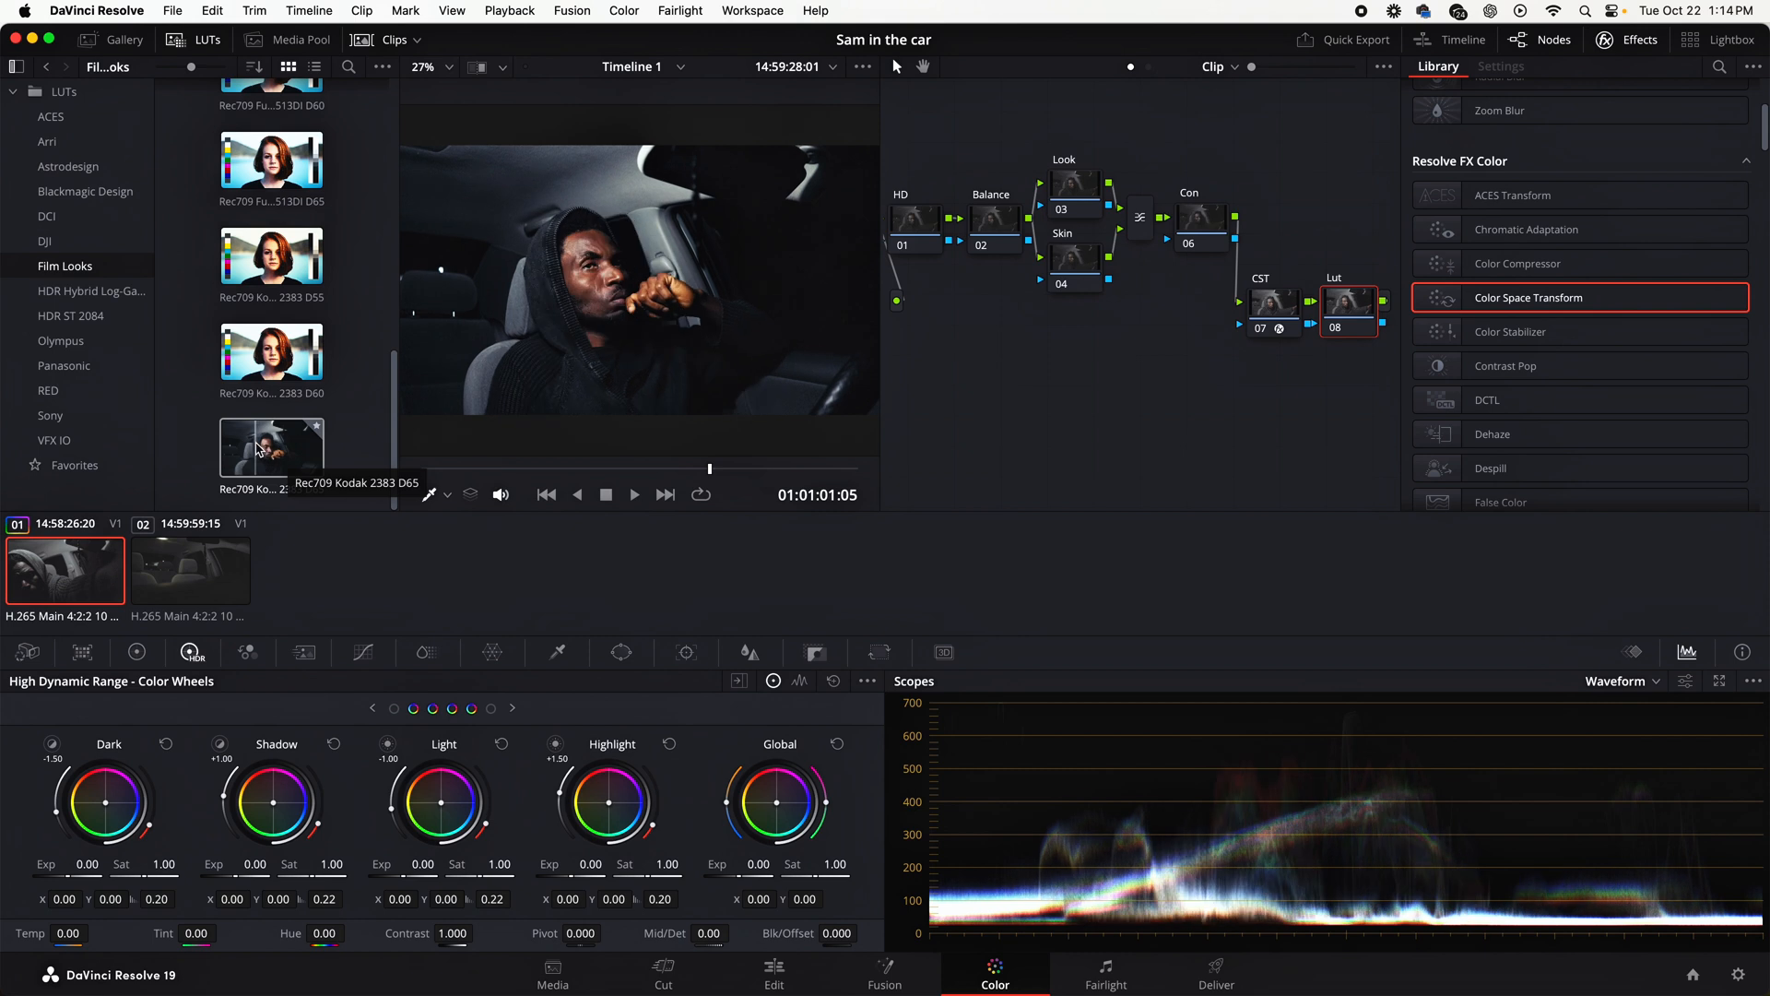
pyautogui.click(271, 444)
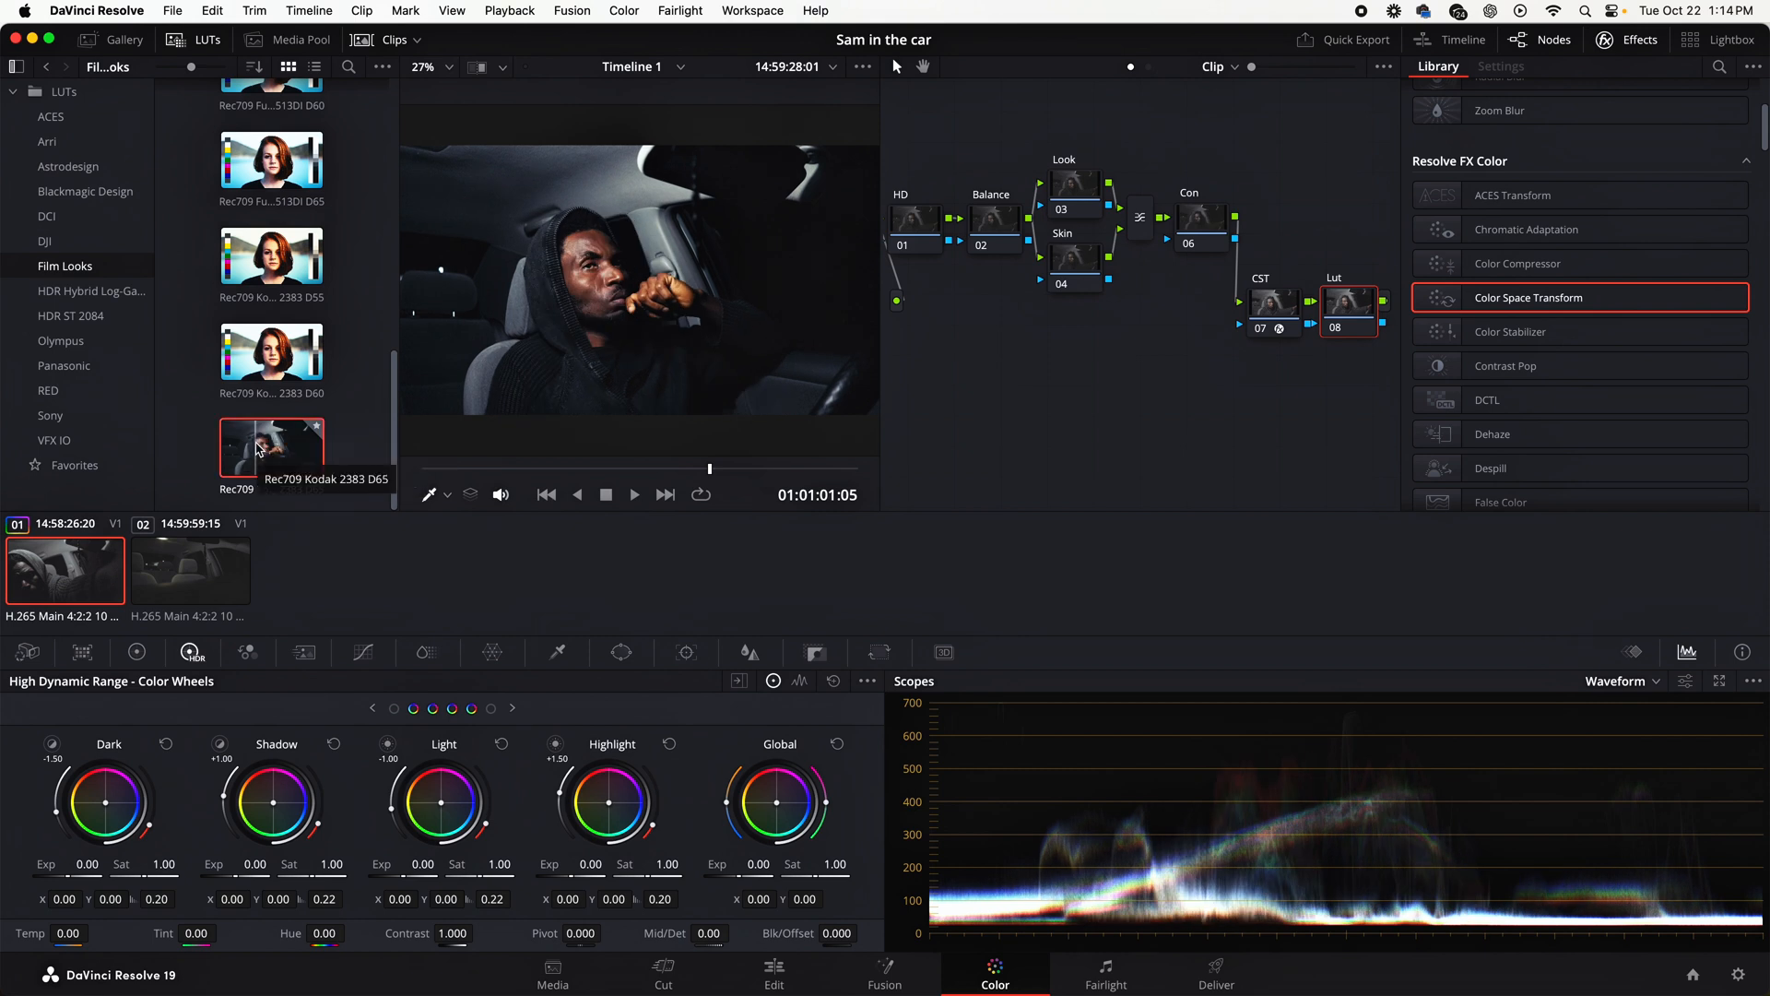
pyautogui.doubleClick(271, 448)
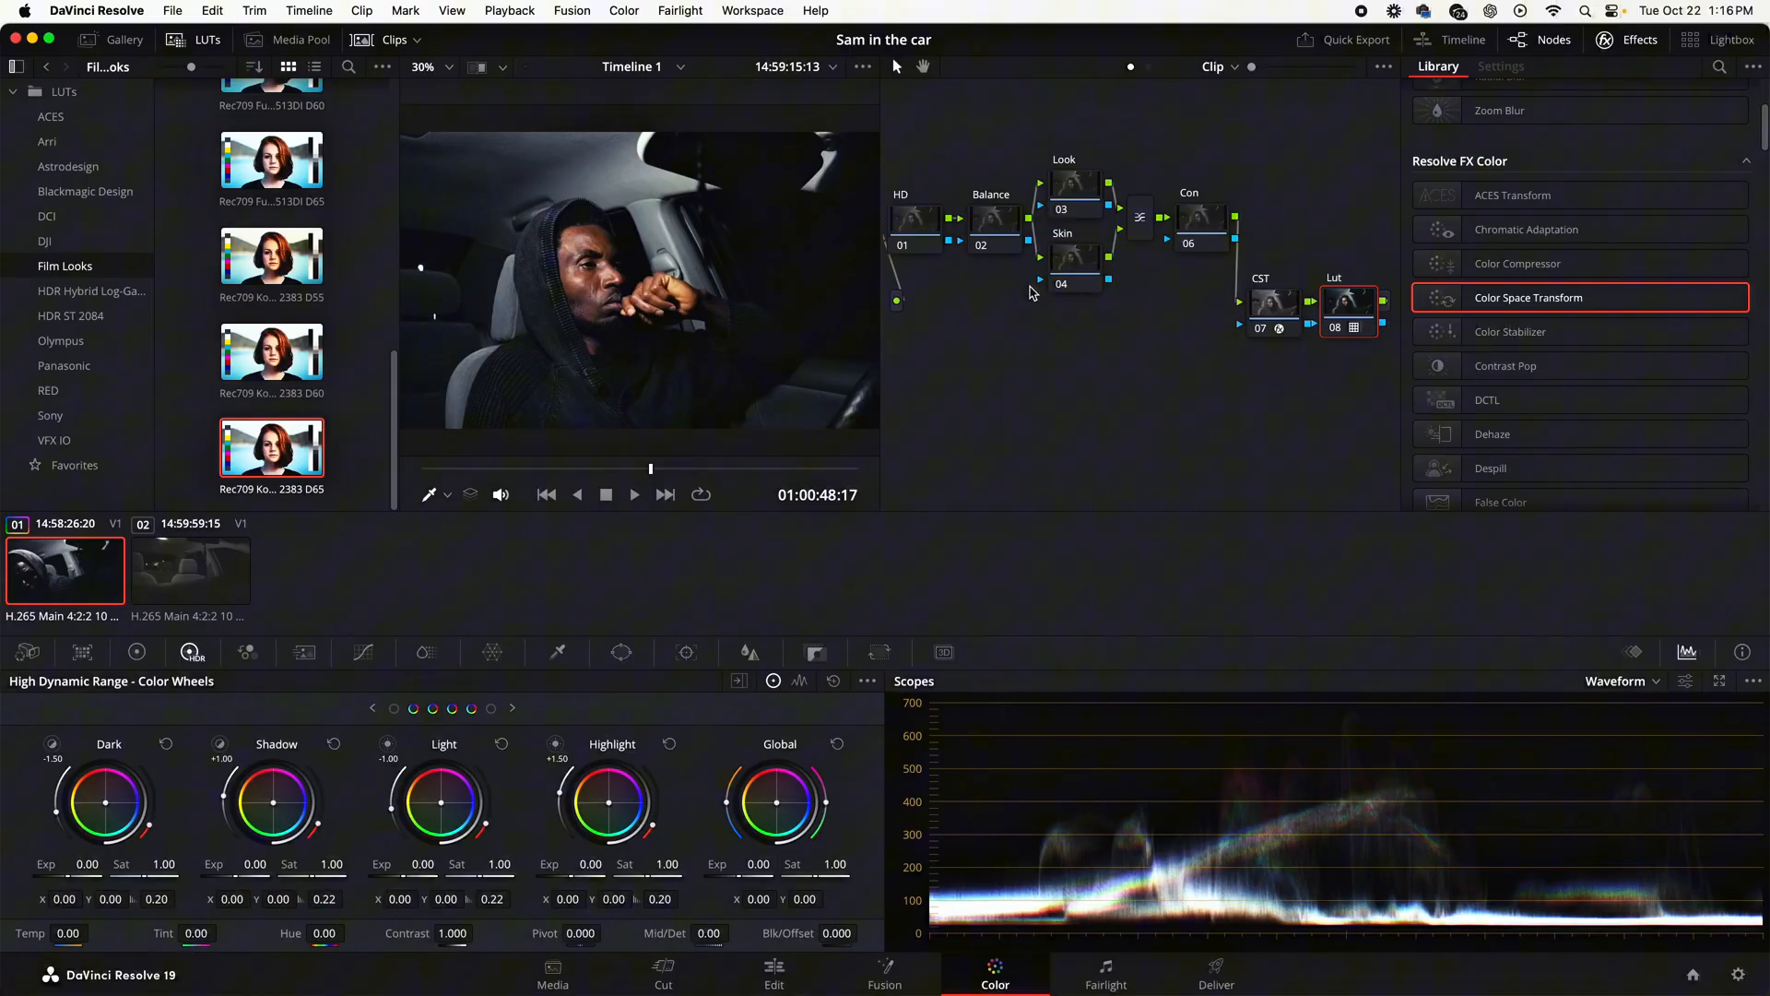
# On the HD node set Shadow exposure 0.71, Light -0.05 and Highlight -0.05
pyautogui.click(915, 218)
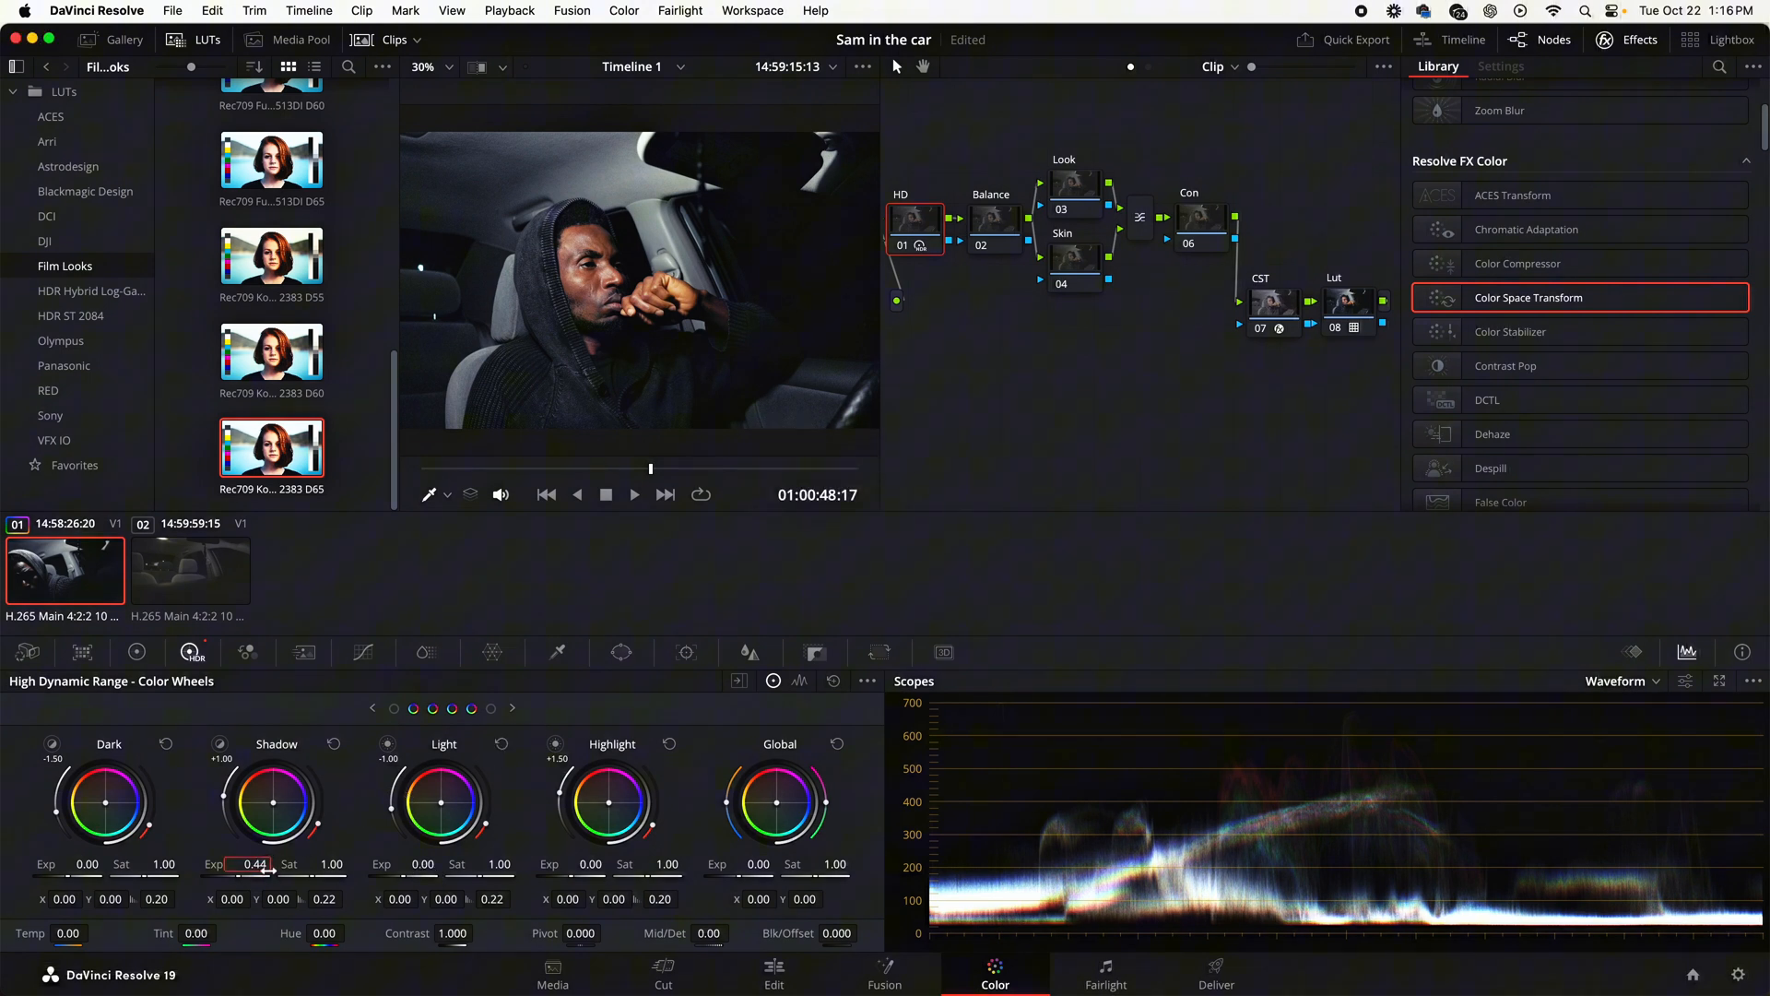
pyautogui.moveTo(254, 863); pyautogui.dragTo(260, 863)
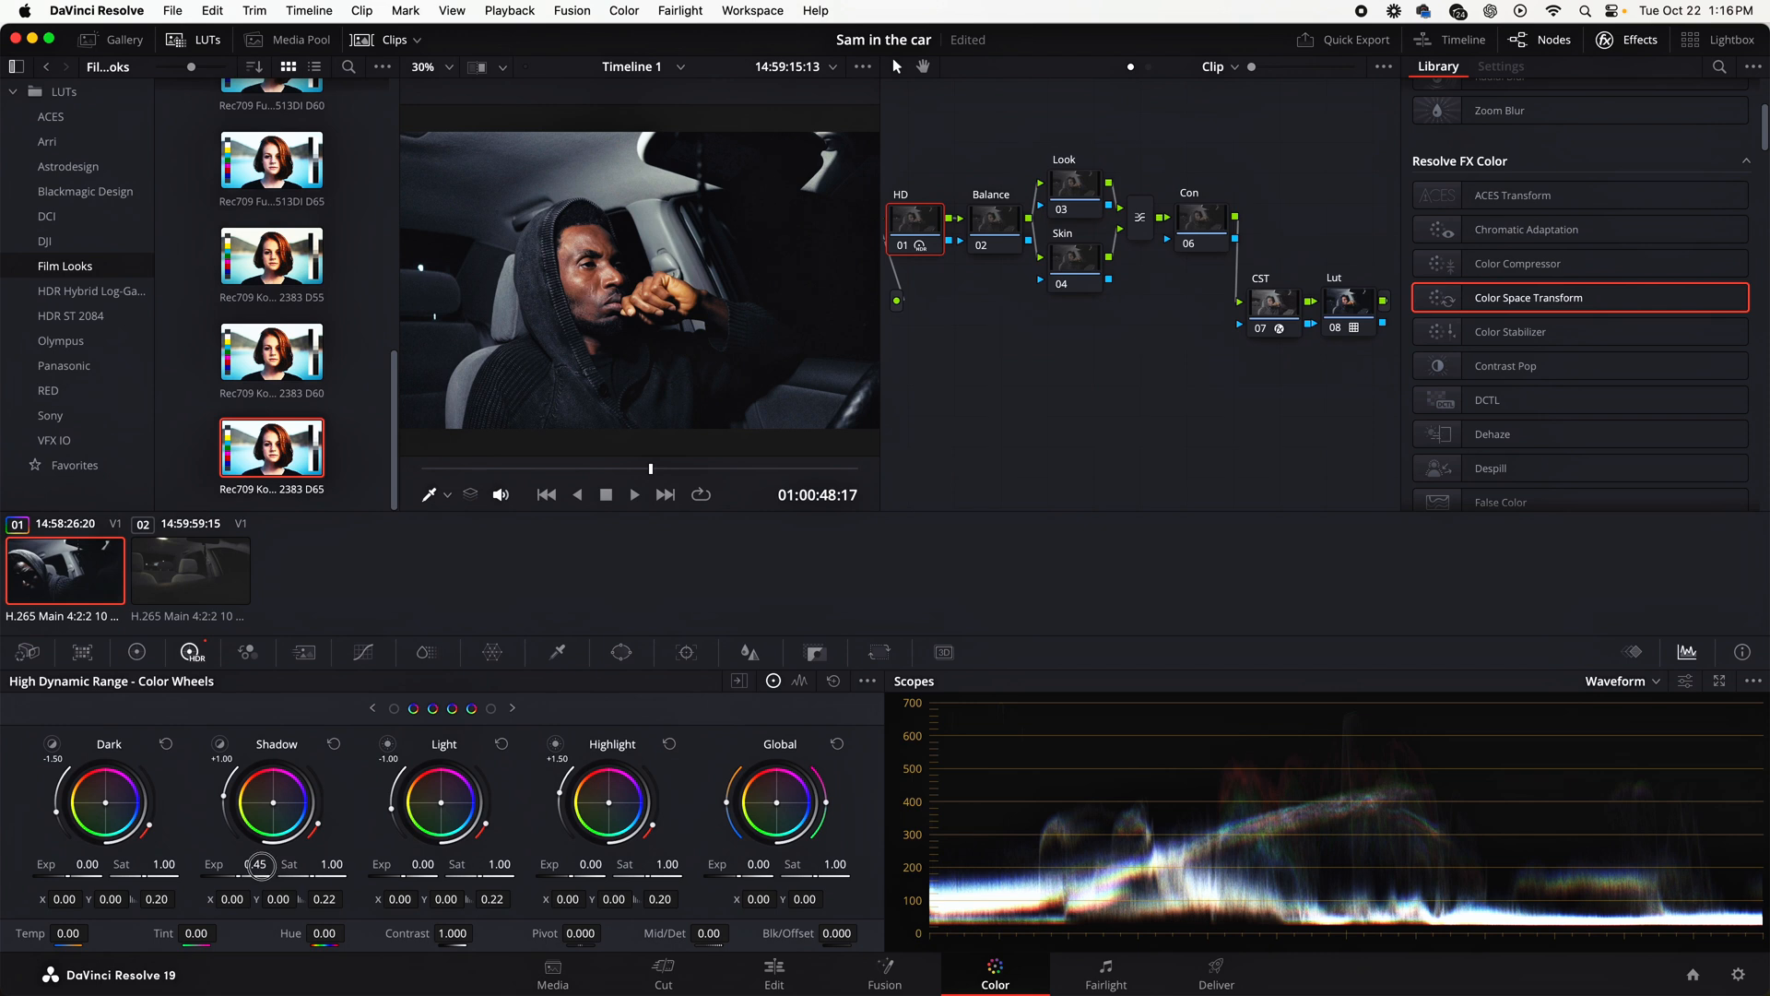
pyautogui.moveTo(258, 866); pyautogui.dragTo(280, 866)
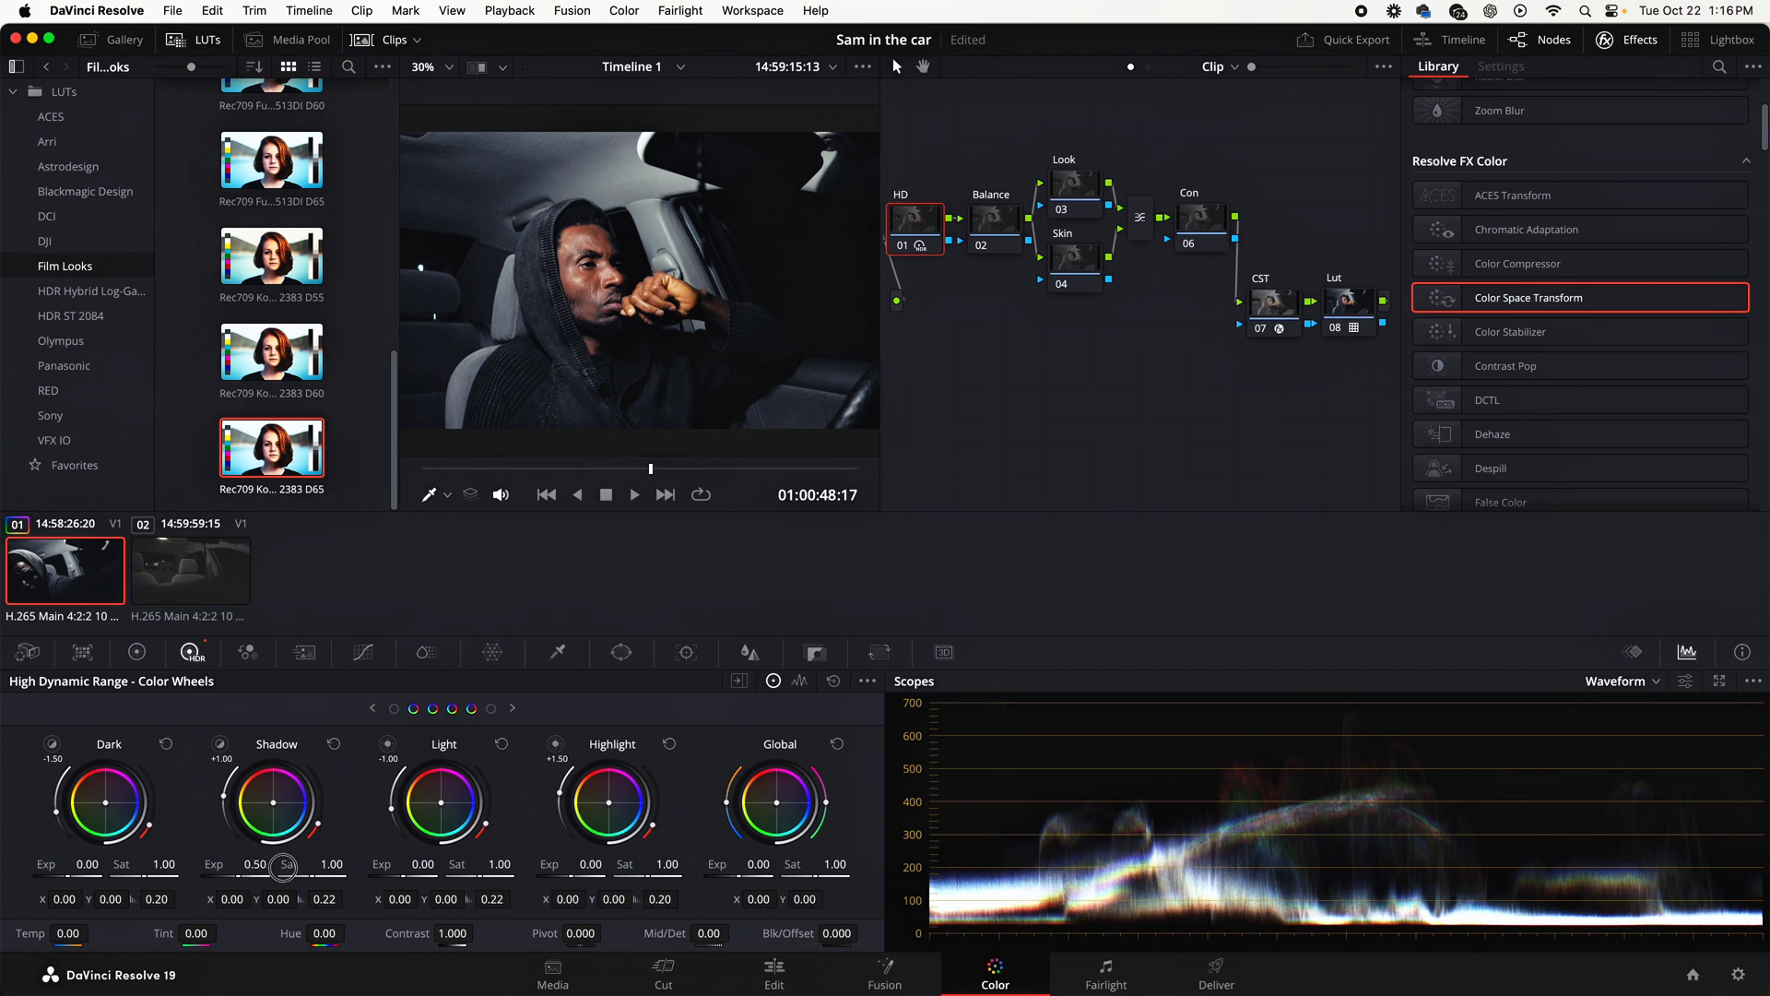
pyautogui.moveTo(284, 867); pyautogui.dragTo(332, 866)
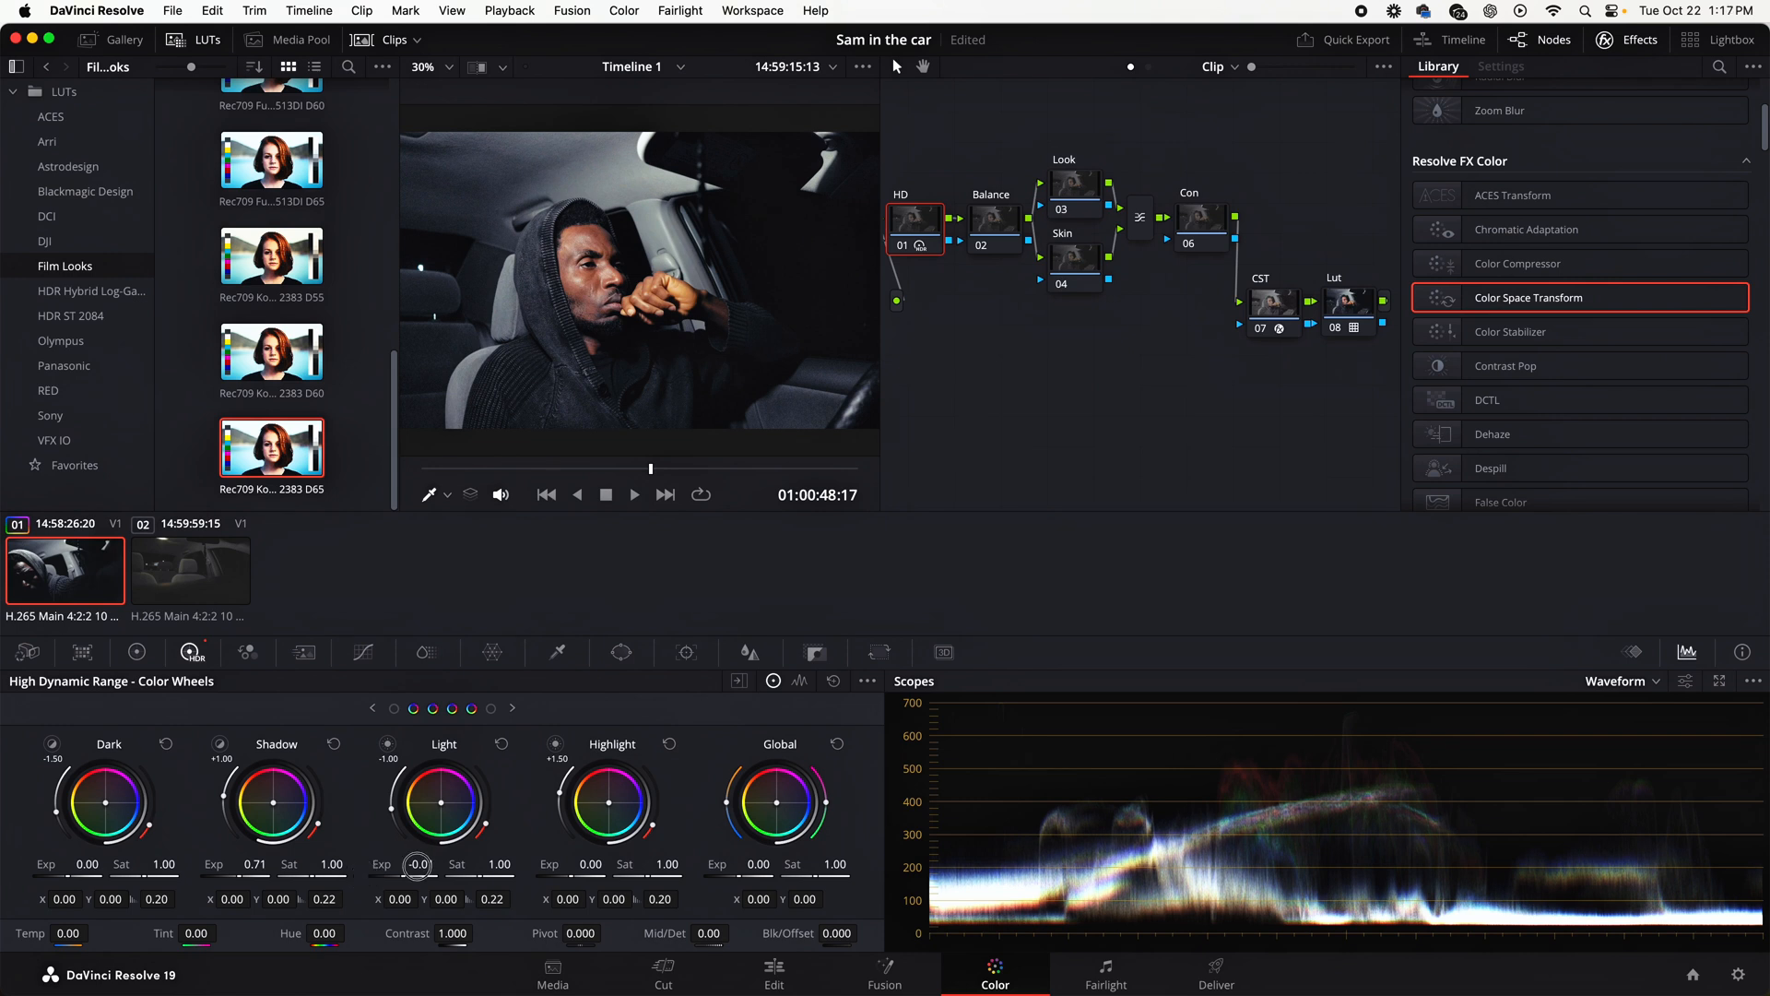
pyautogui.moveTo(411, 863); pyautogui.dragTo(404, 865)
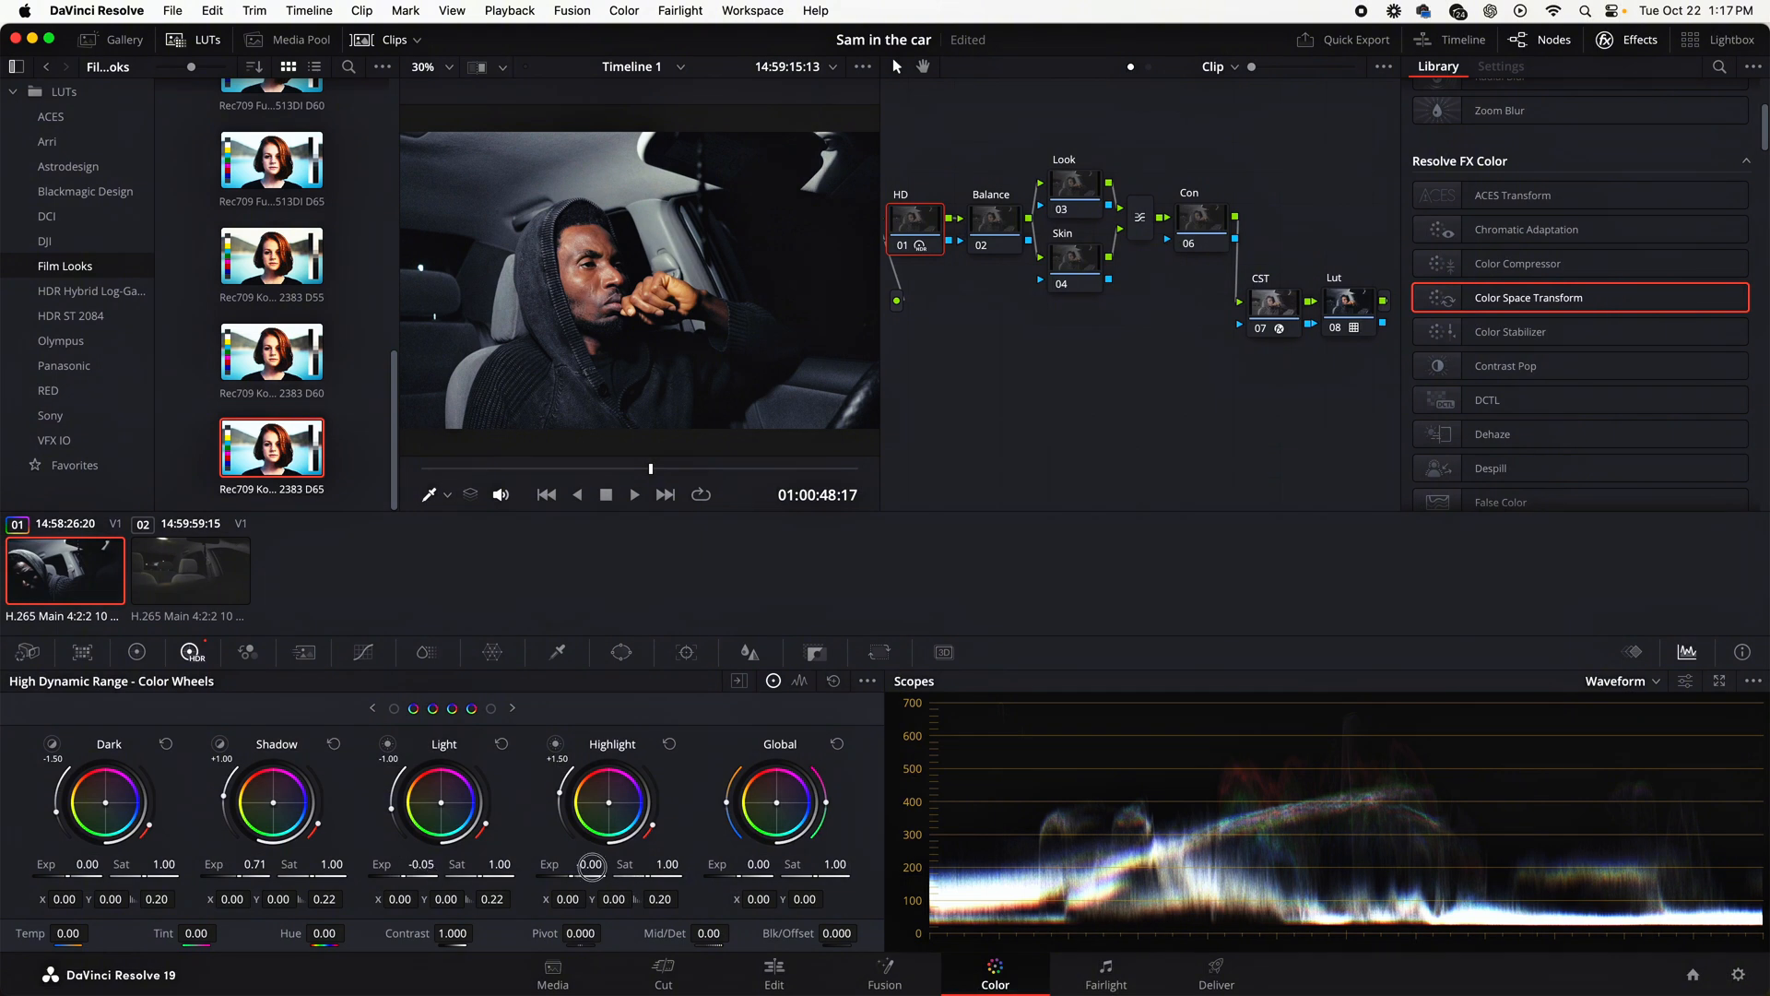
pyautogui.moveTo(588, 867); pyautogui.dragTo(580, 867)
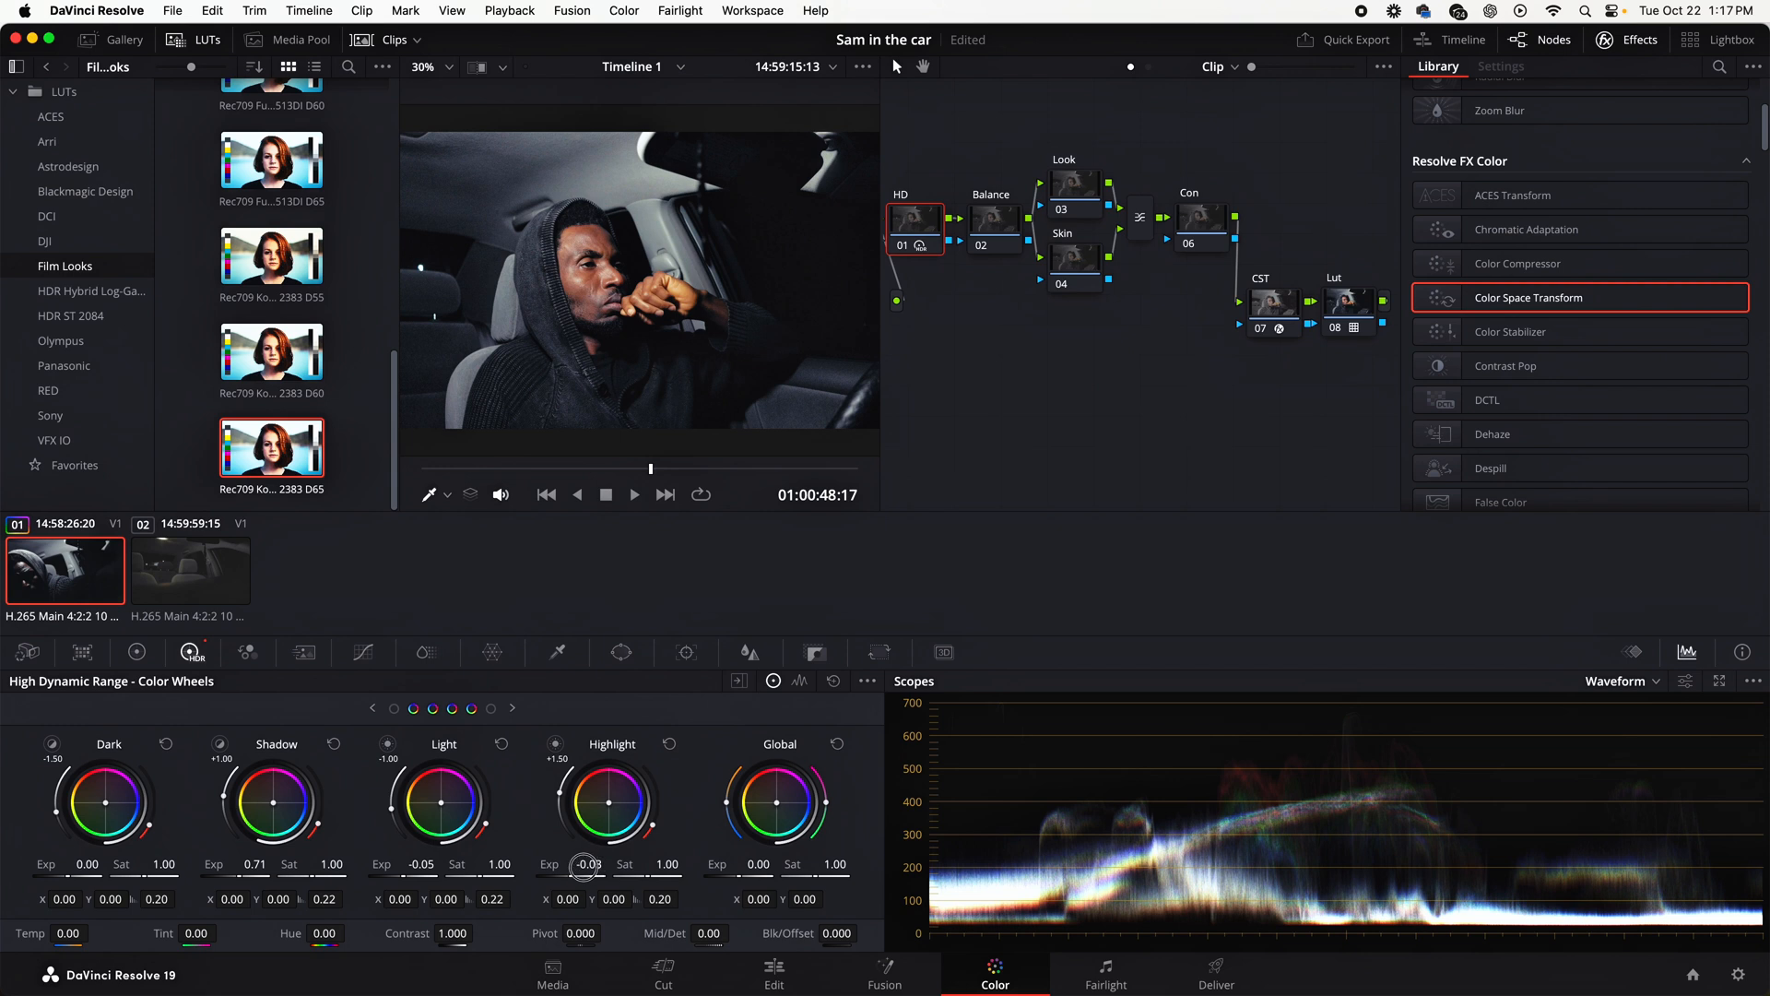
pyautogui.moveTo(580, 868); pyautogui.dragTo(580, 872)
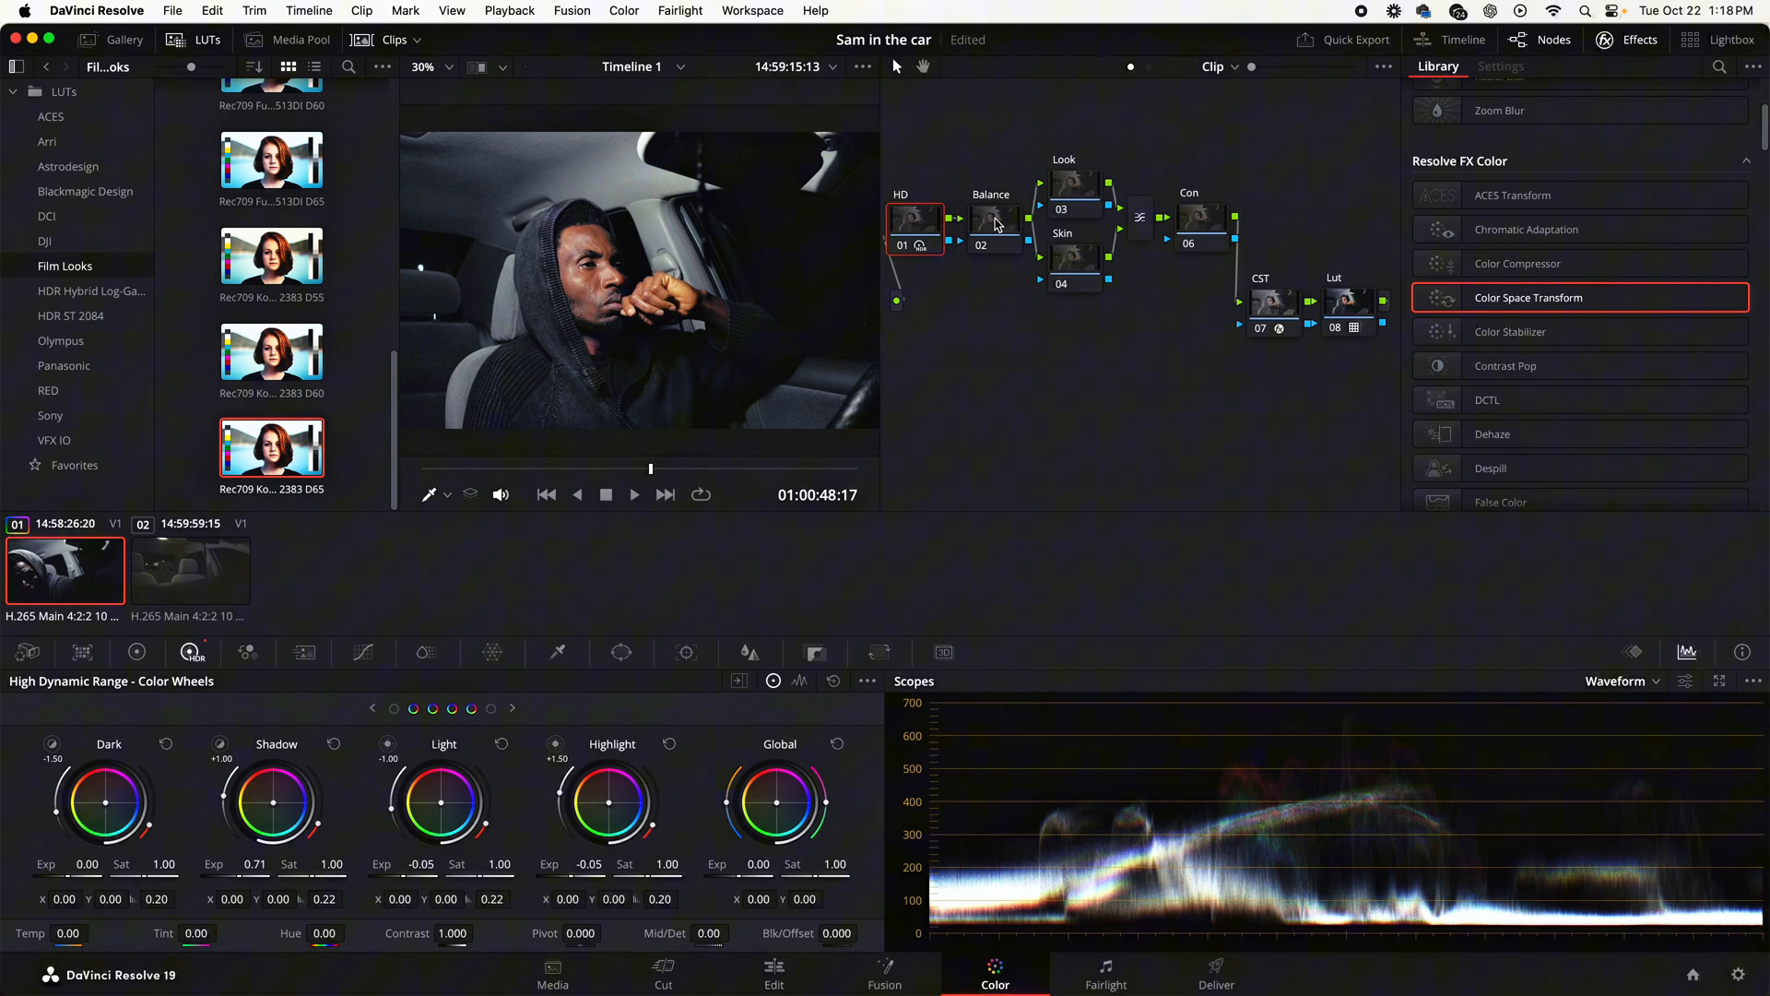
# Select the Balance node and switch the scopes to RGB Parade
pyautogui.click(992, 223)
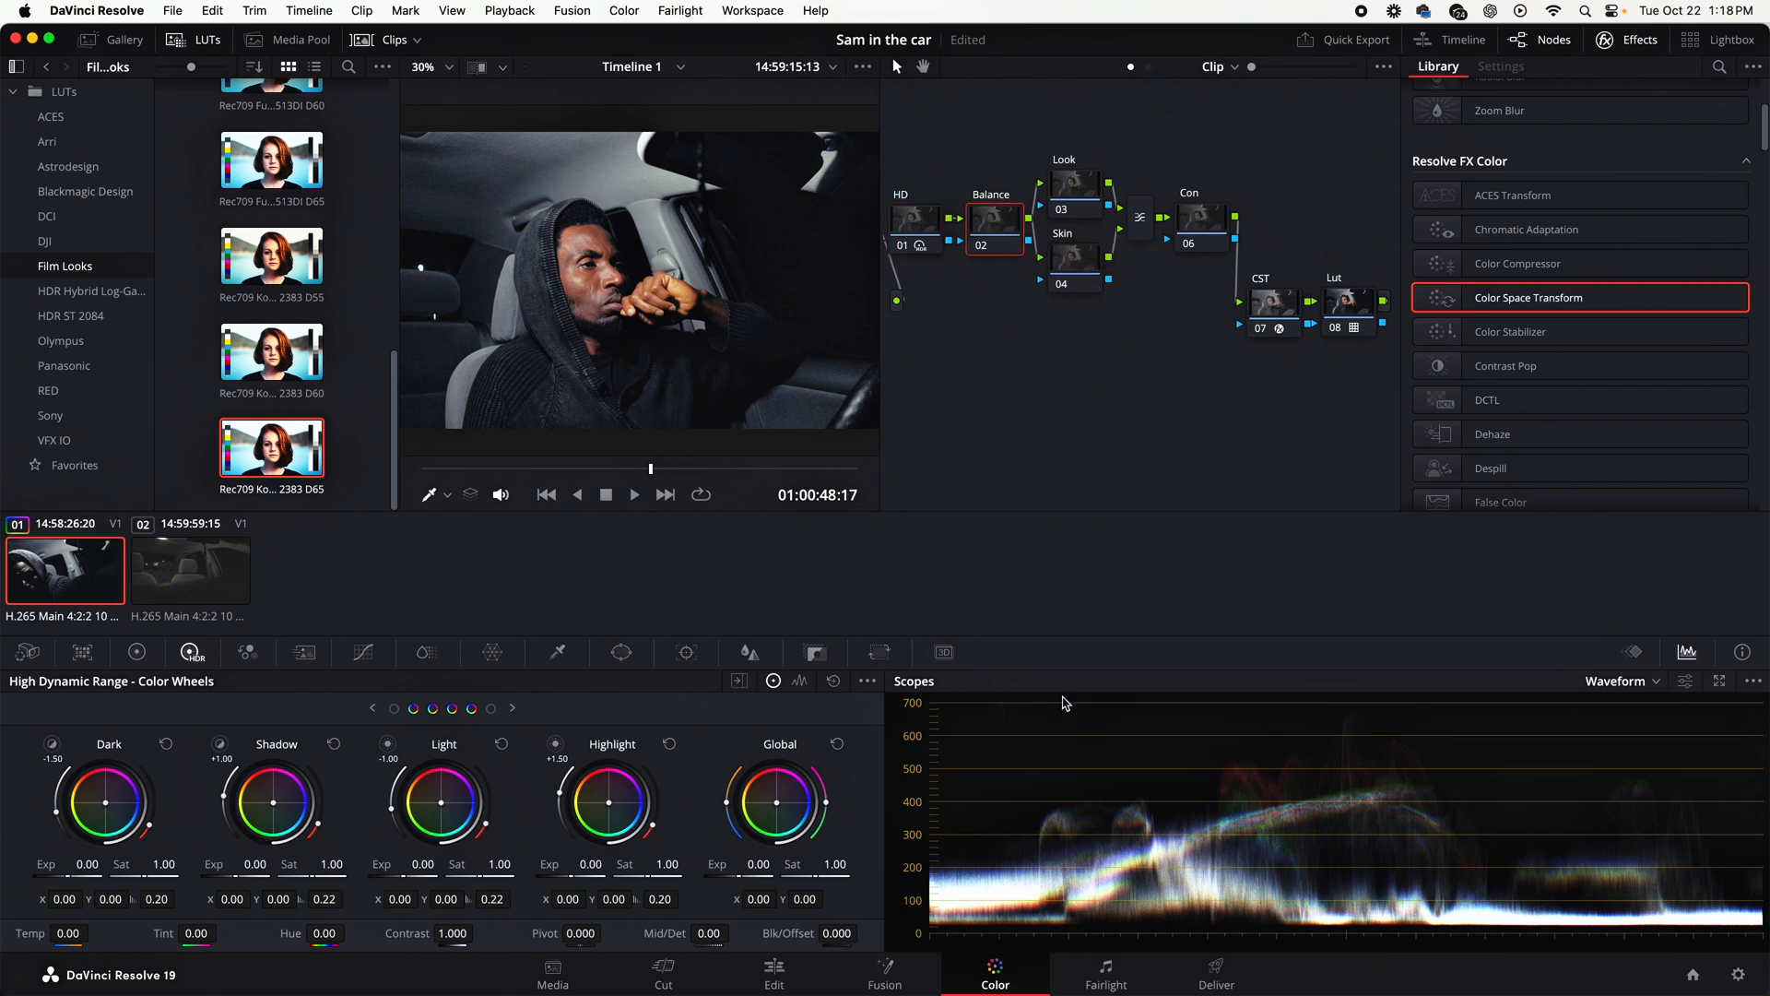
pyautogui.click(1617, 680)
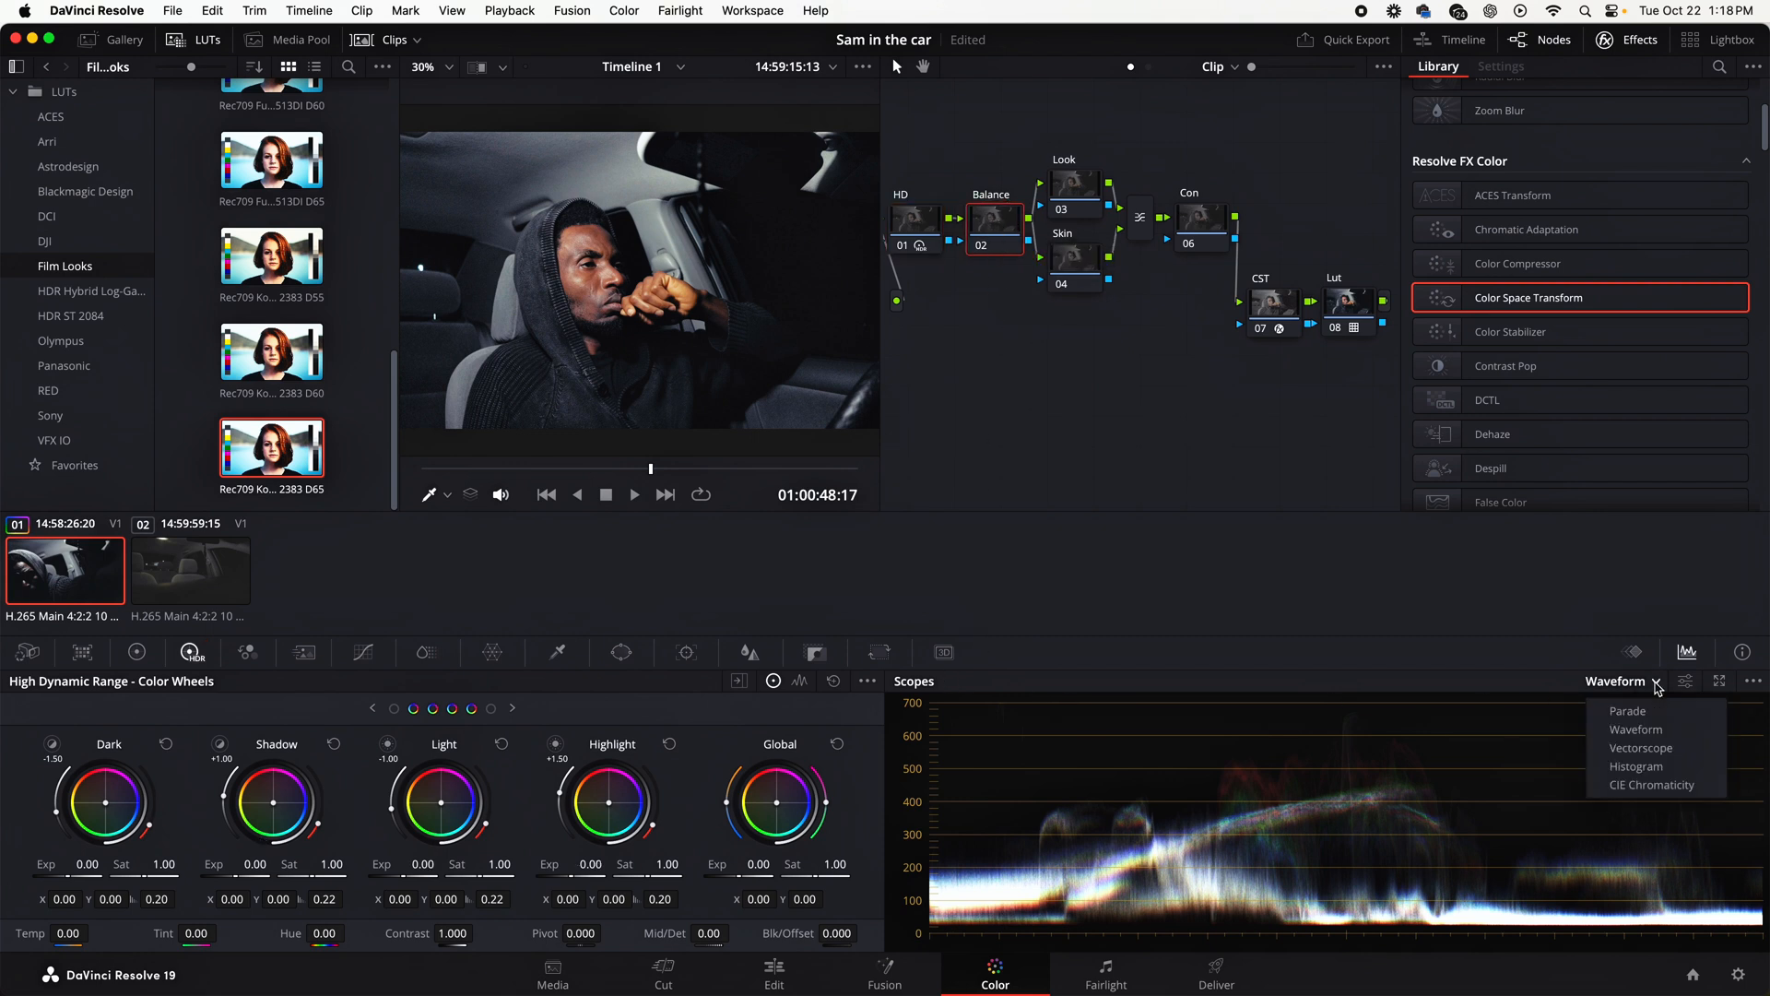
pyautogui.click(1641, 747)
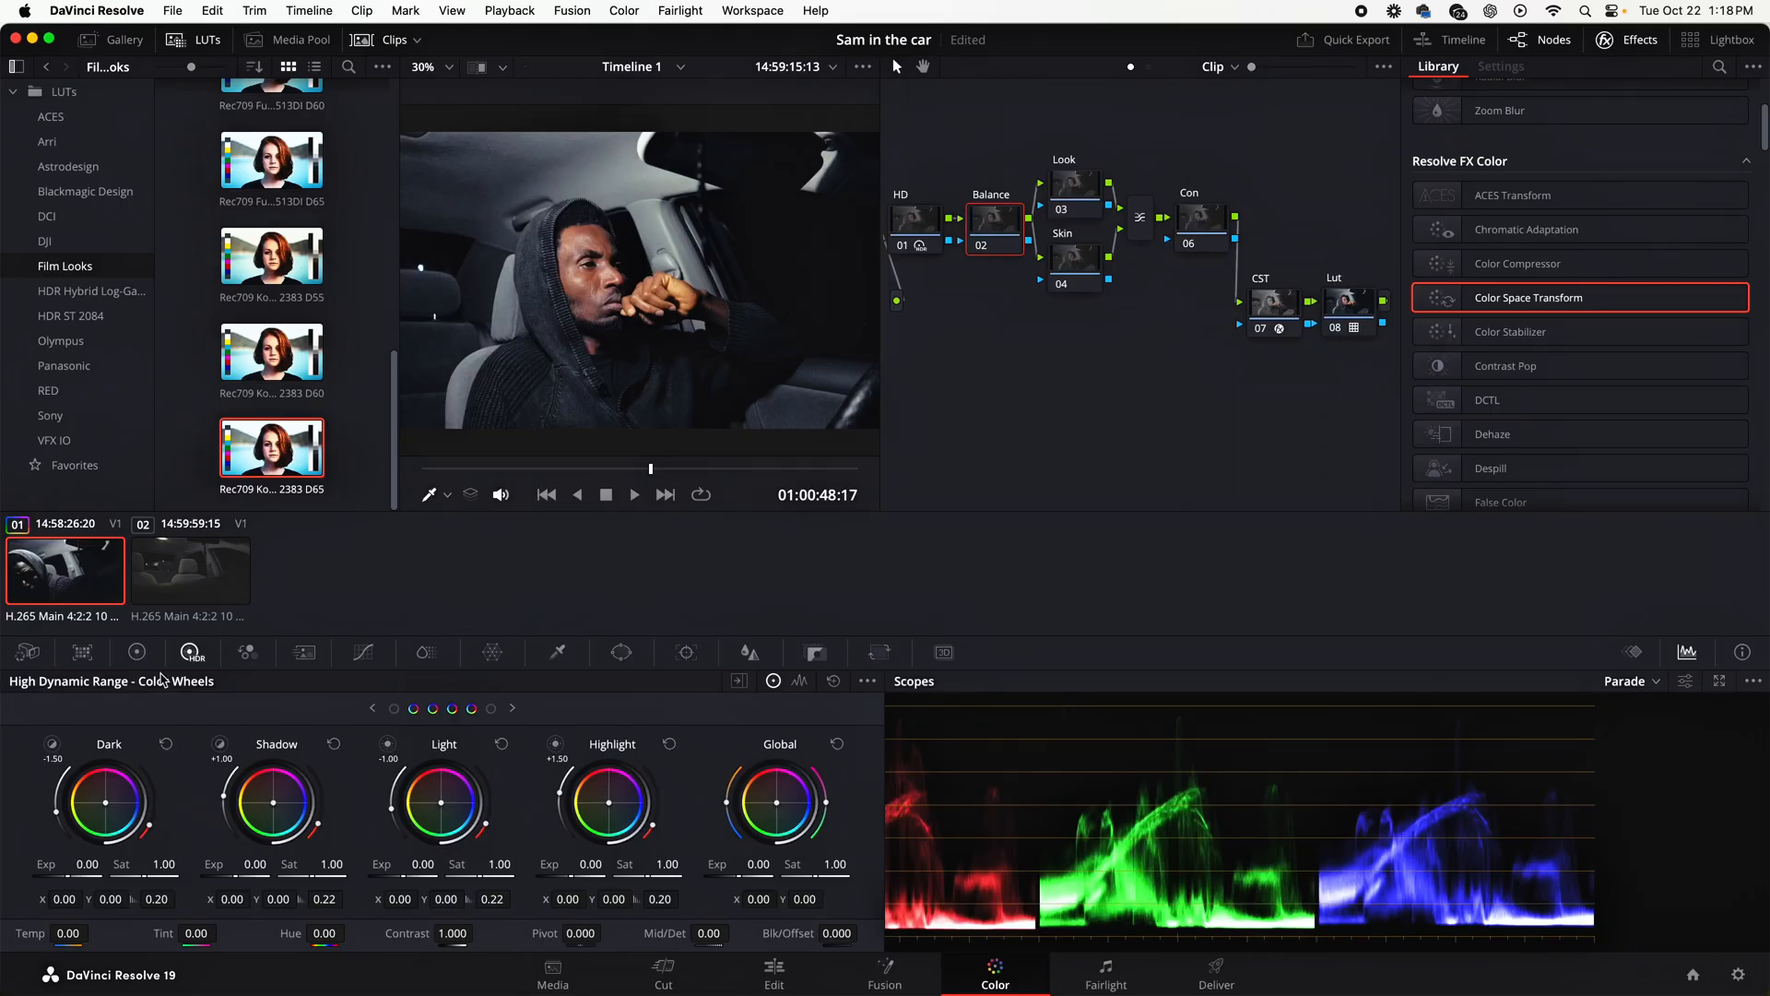
# In the Primaries colour wheels set Balance node Temp -100 and Tint -0.50
pyautogui.click(135, 653)
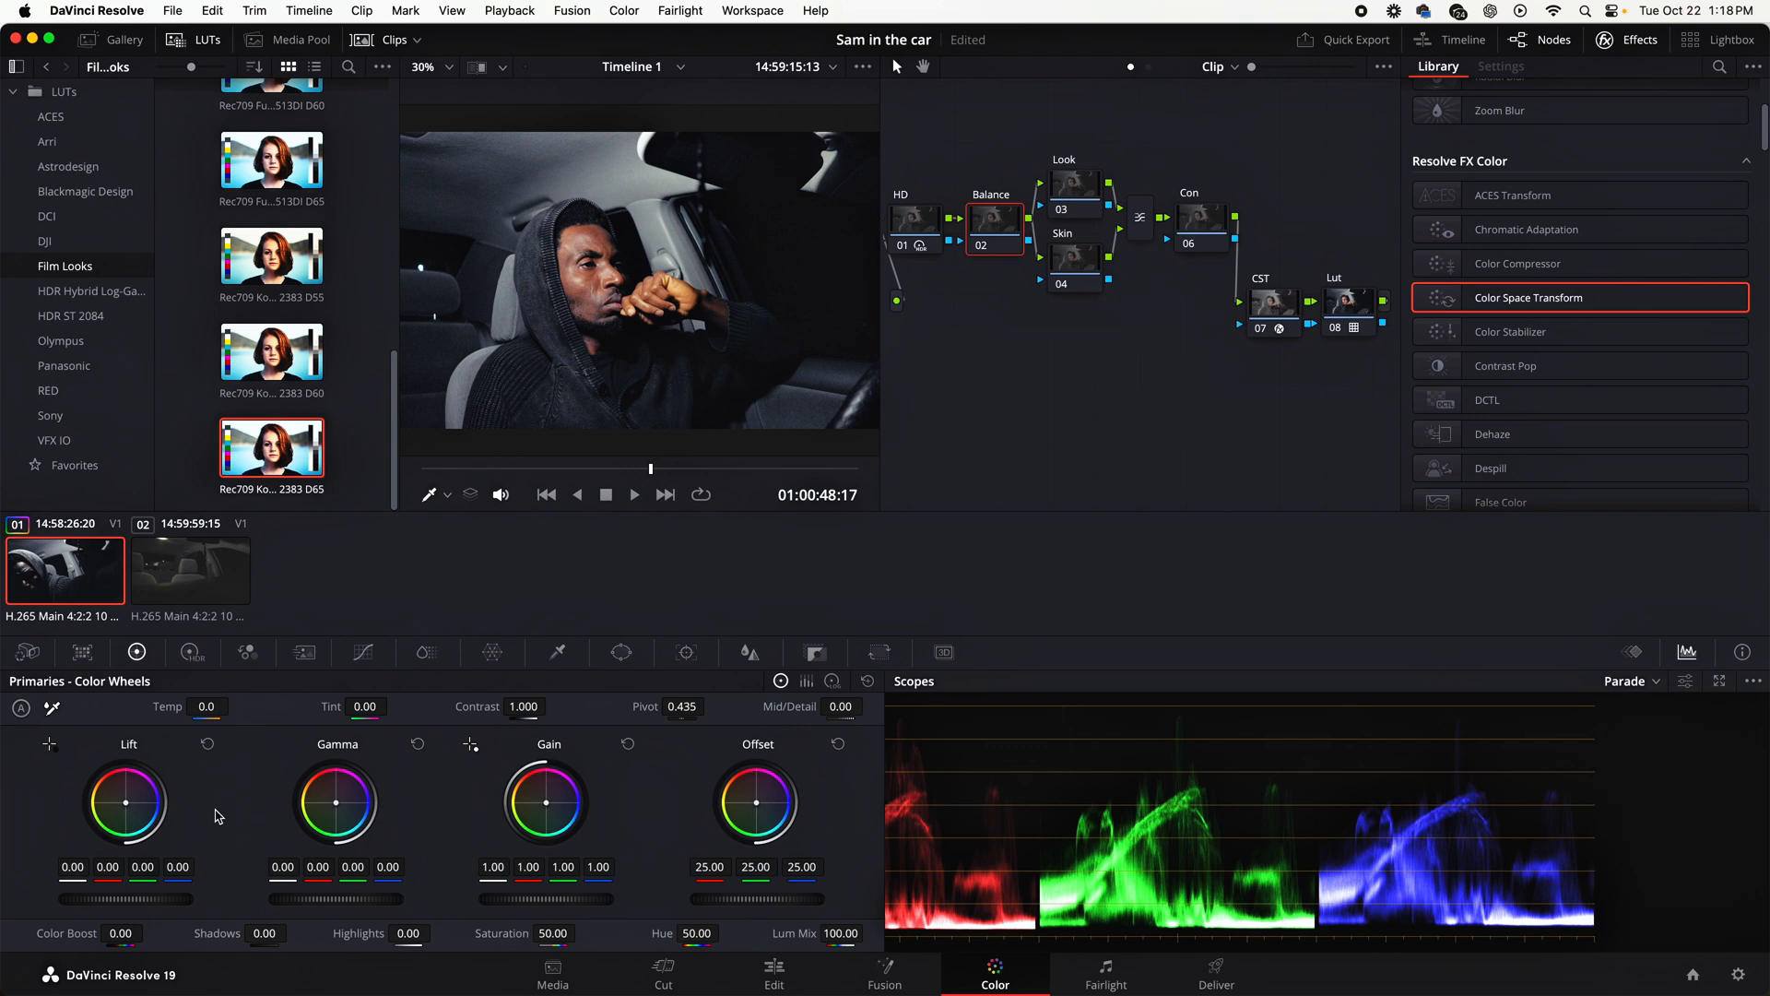
pyautogui.moveTo(300, 839)
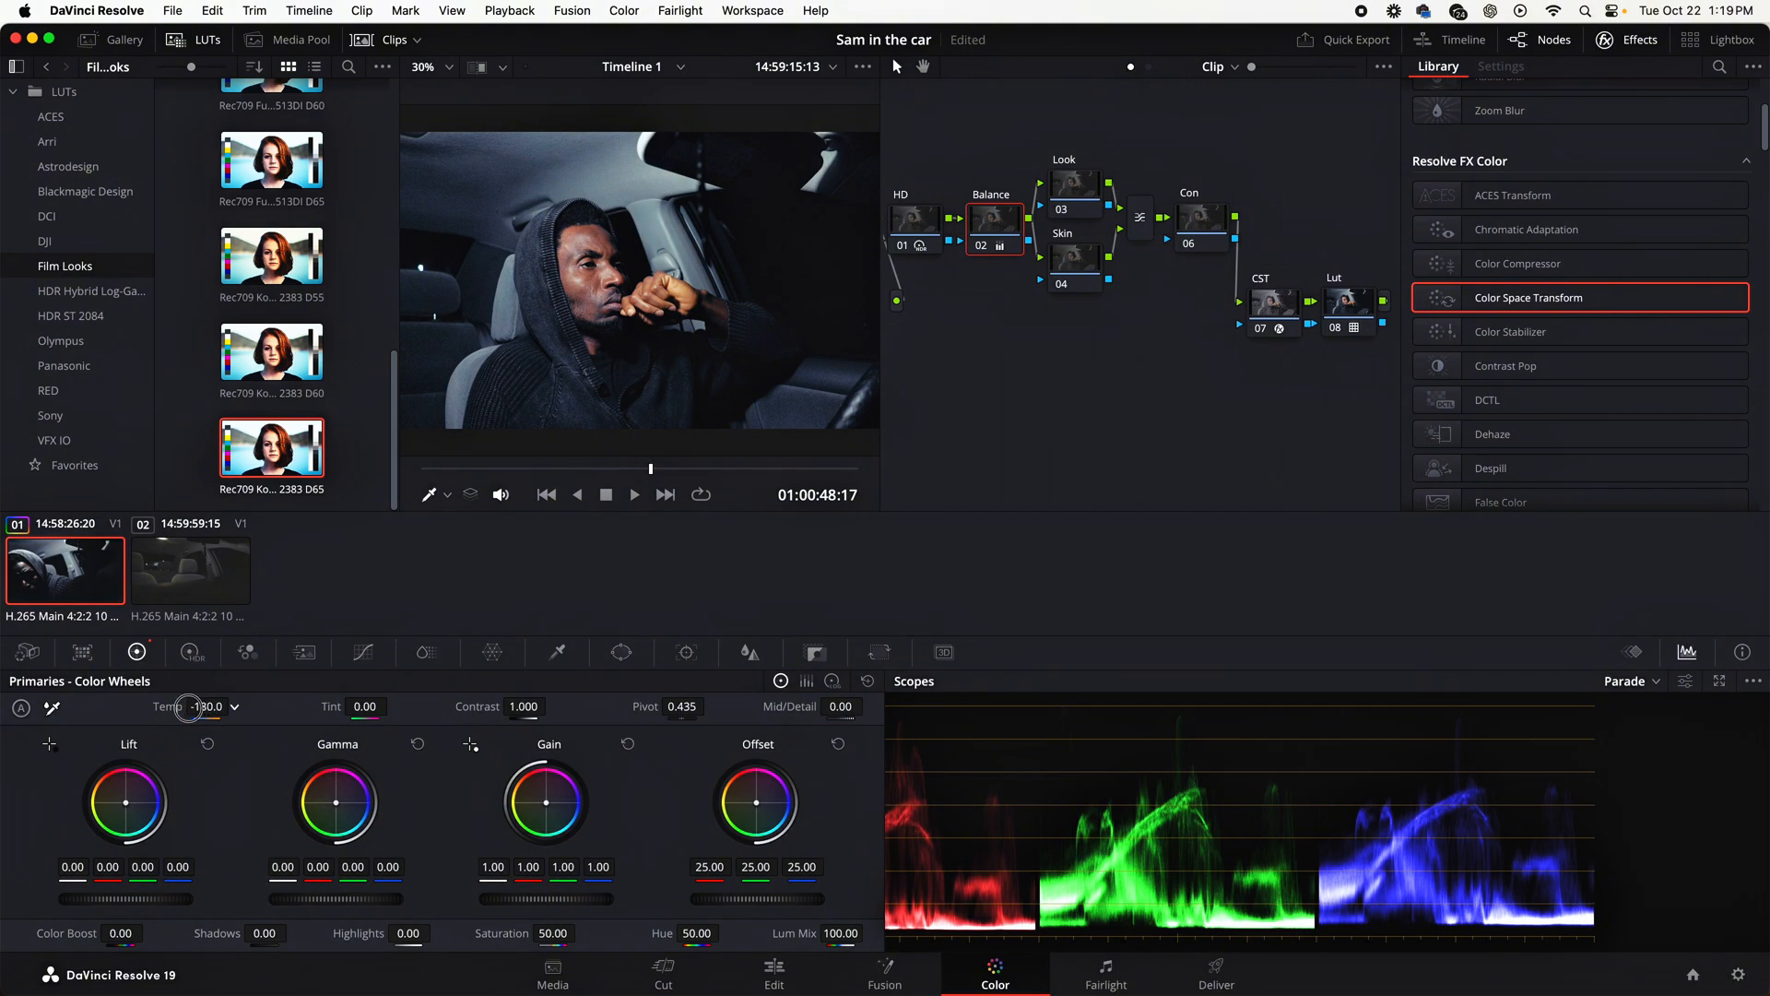
pyautogui.moveTo(188, 707); pyautogui.dragTo(188, 728)
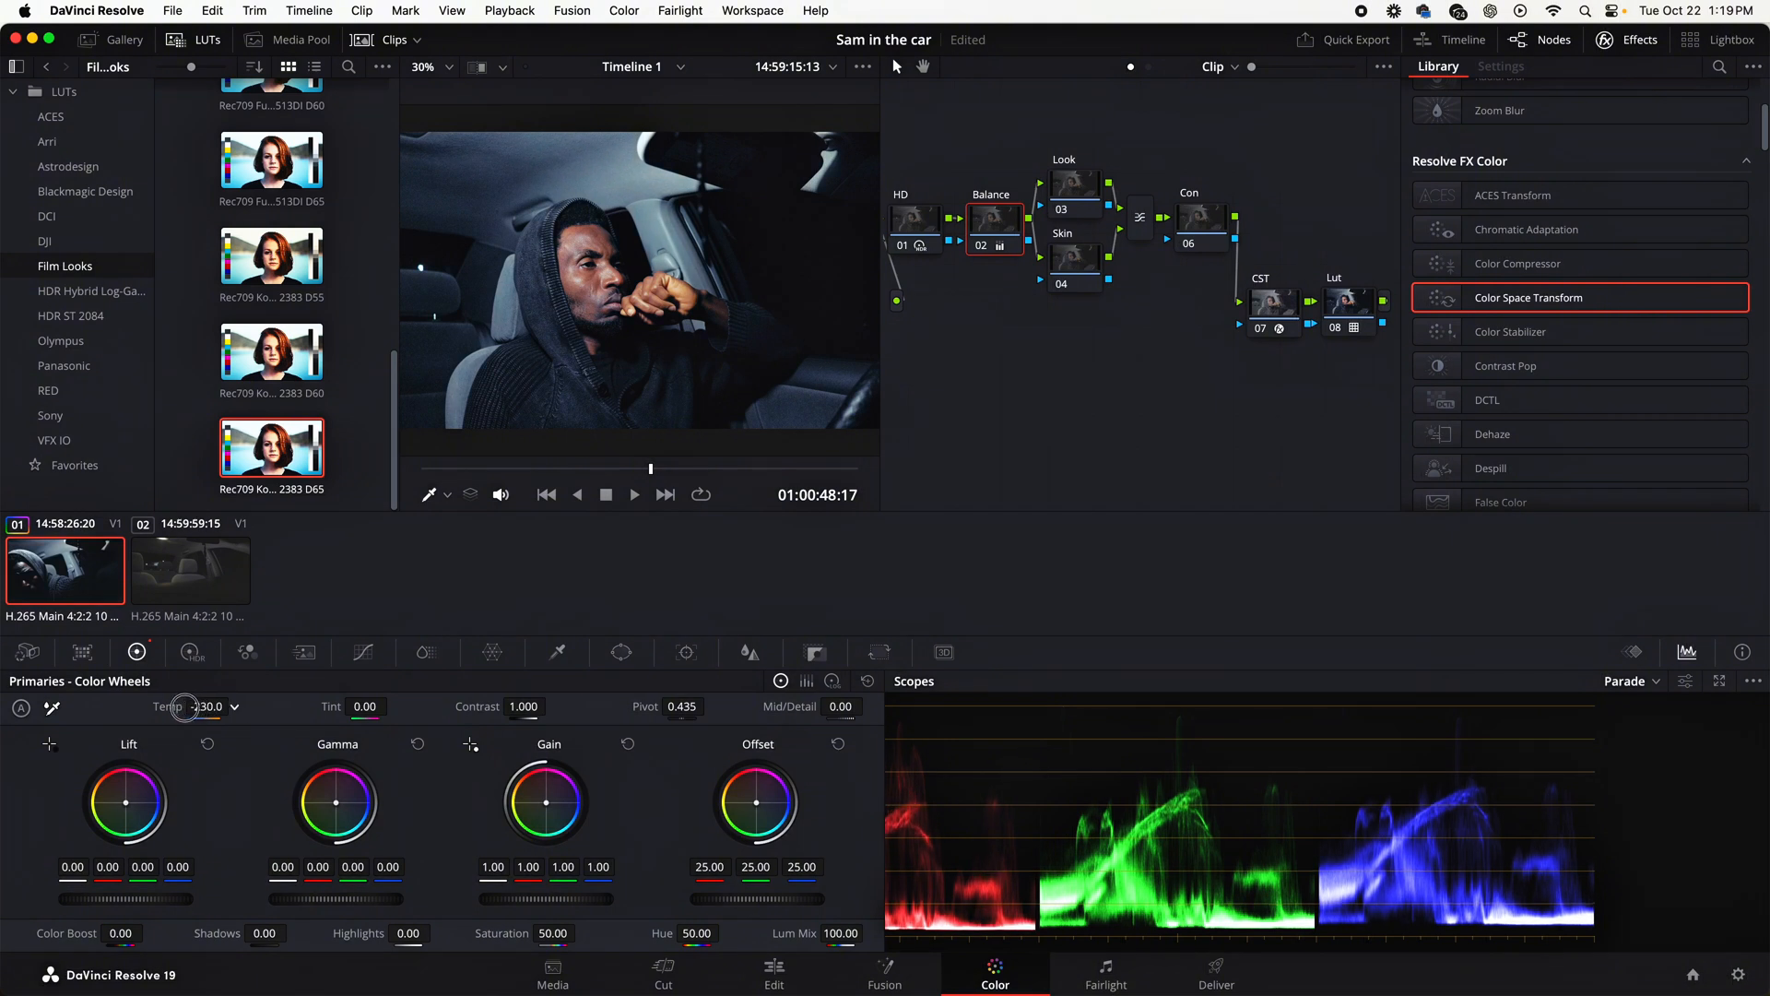
pyautogui.moveTo(186, 706); pyautogui.dragTo(233, 706)
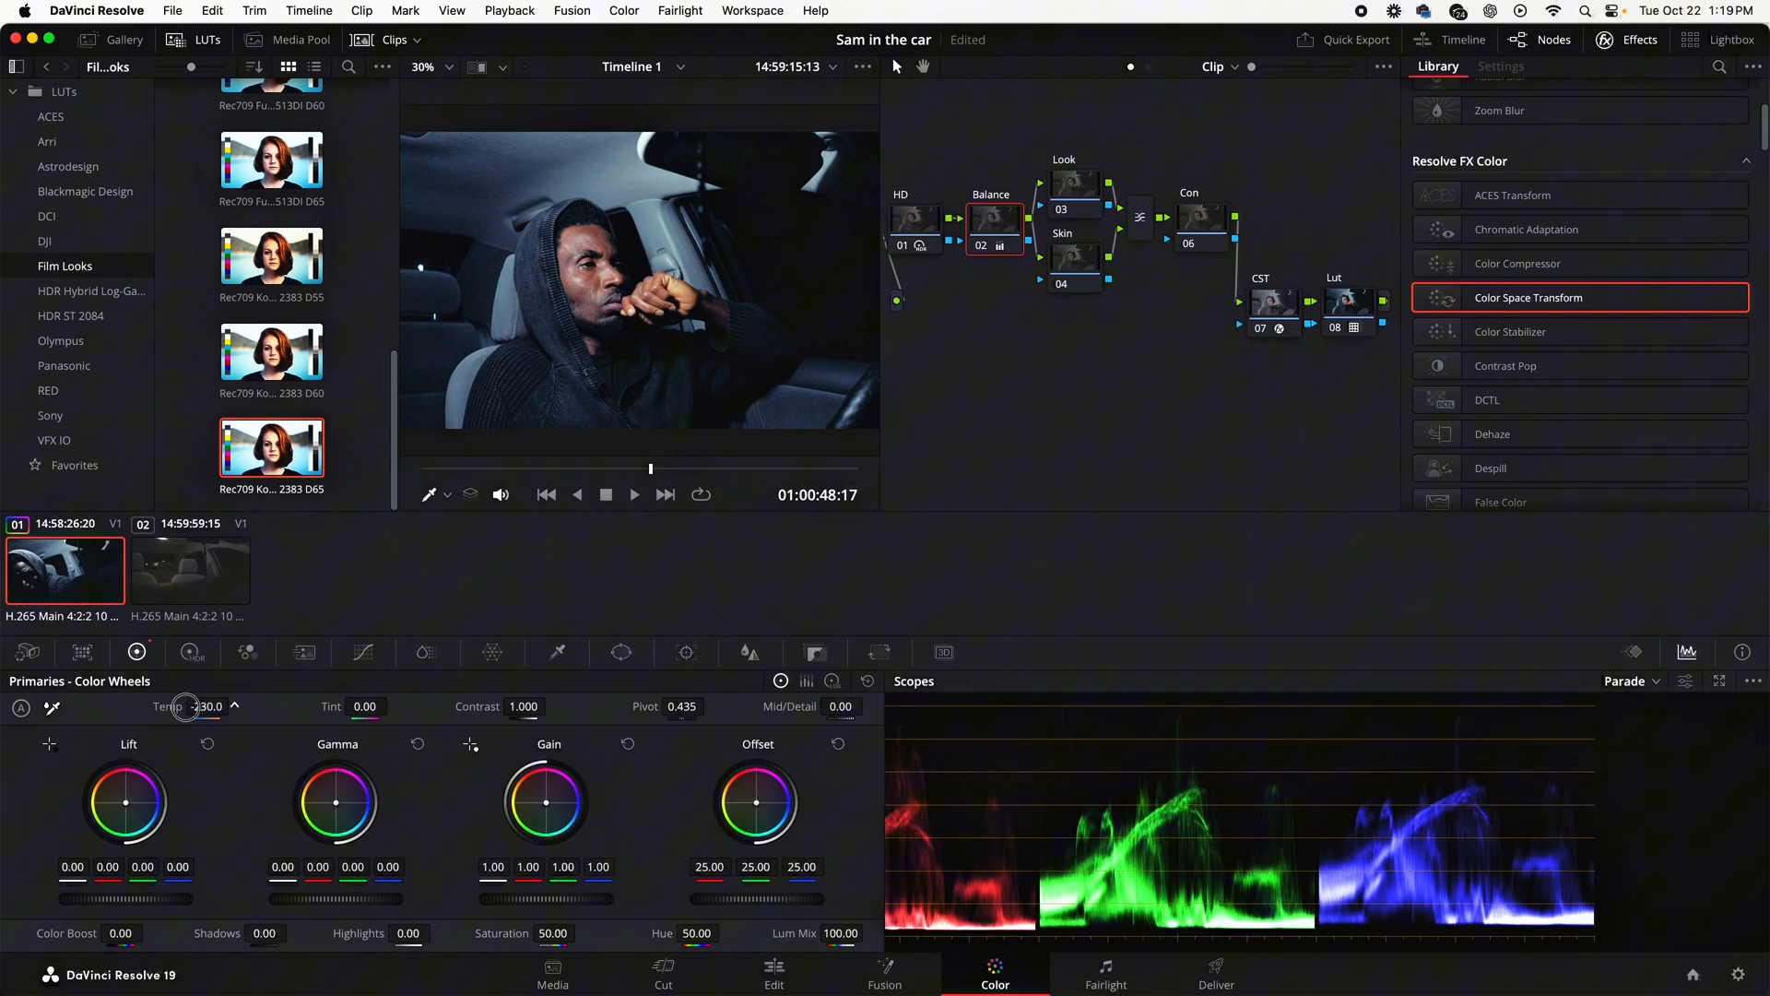
pyautogui.moveTo(186, 706); pyautogui.dragTo(194, 706)
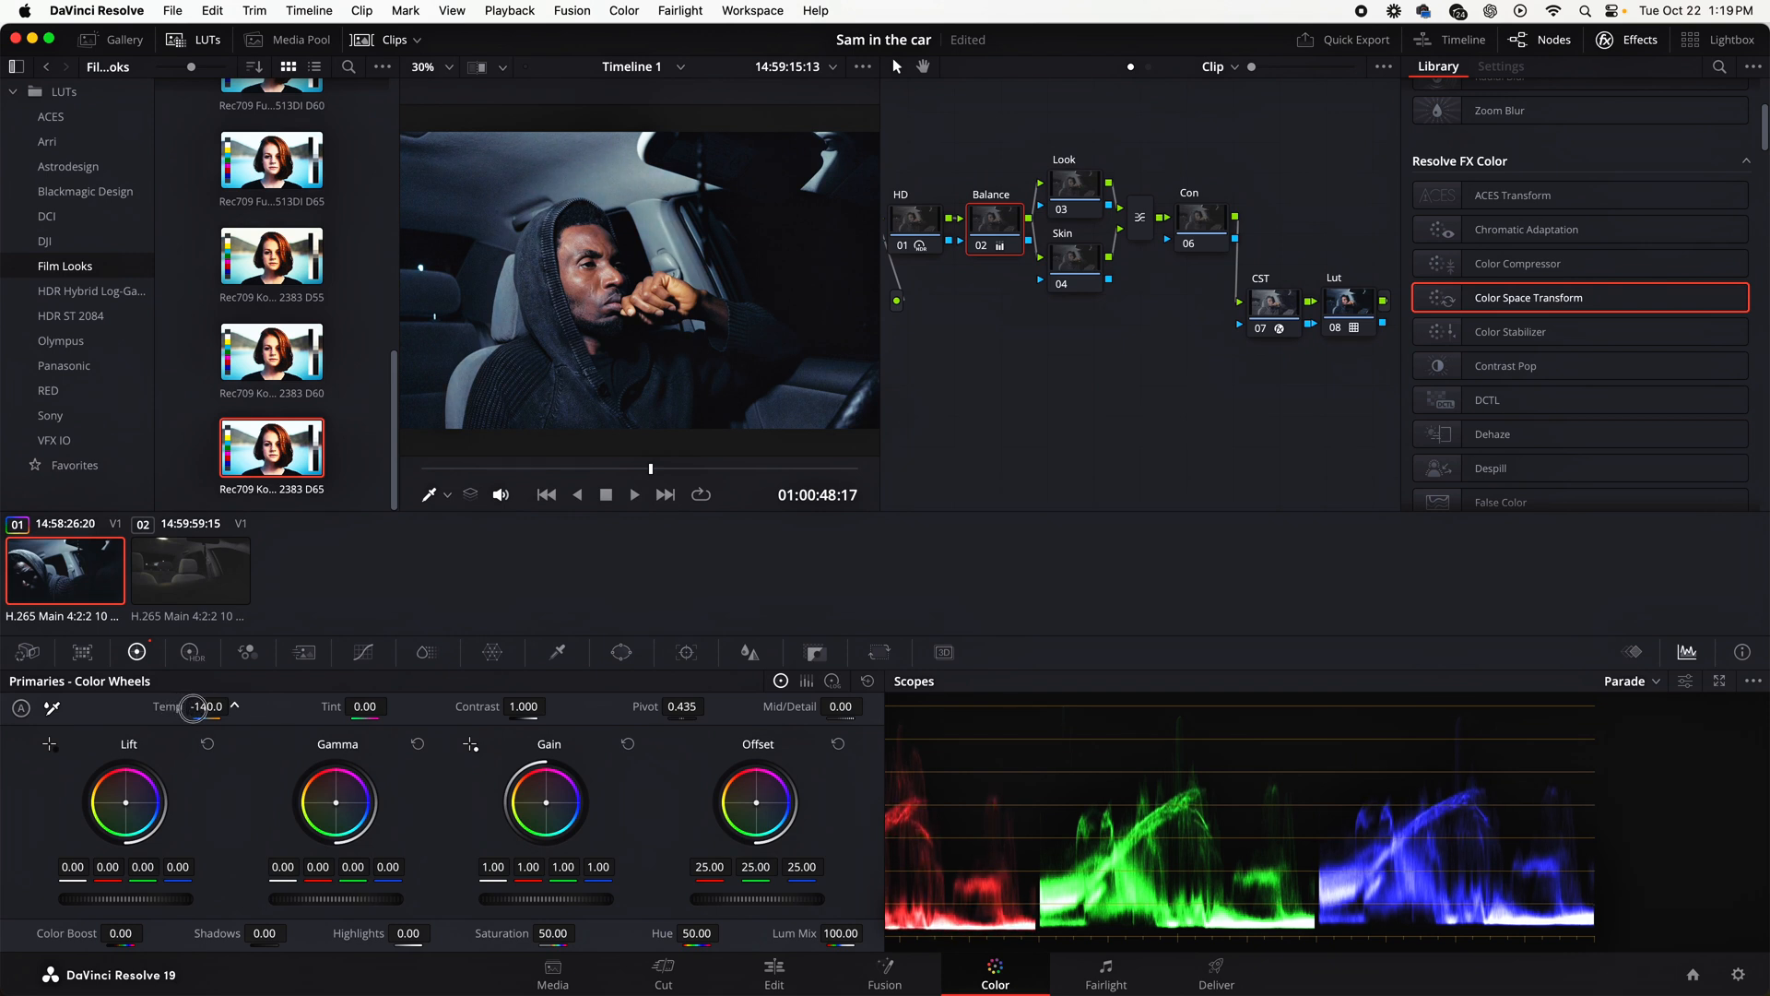
pyautogui.moveTo(203, 706); pyautogui.dragTo(225, 706)
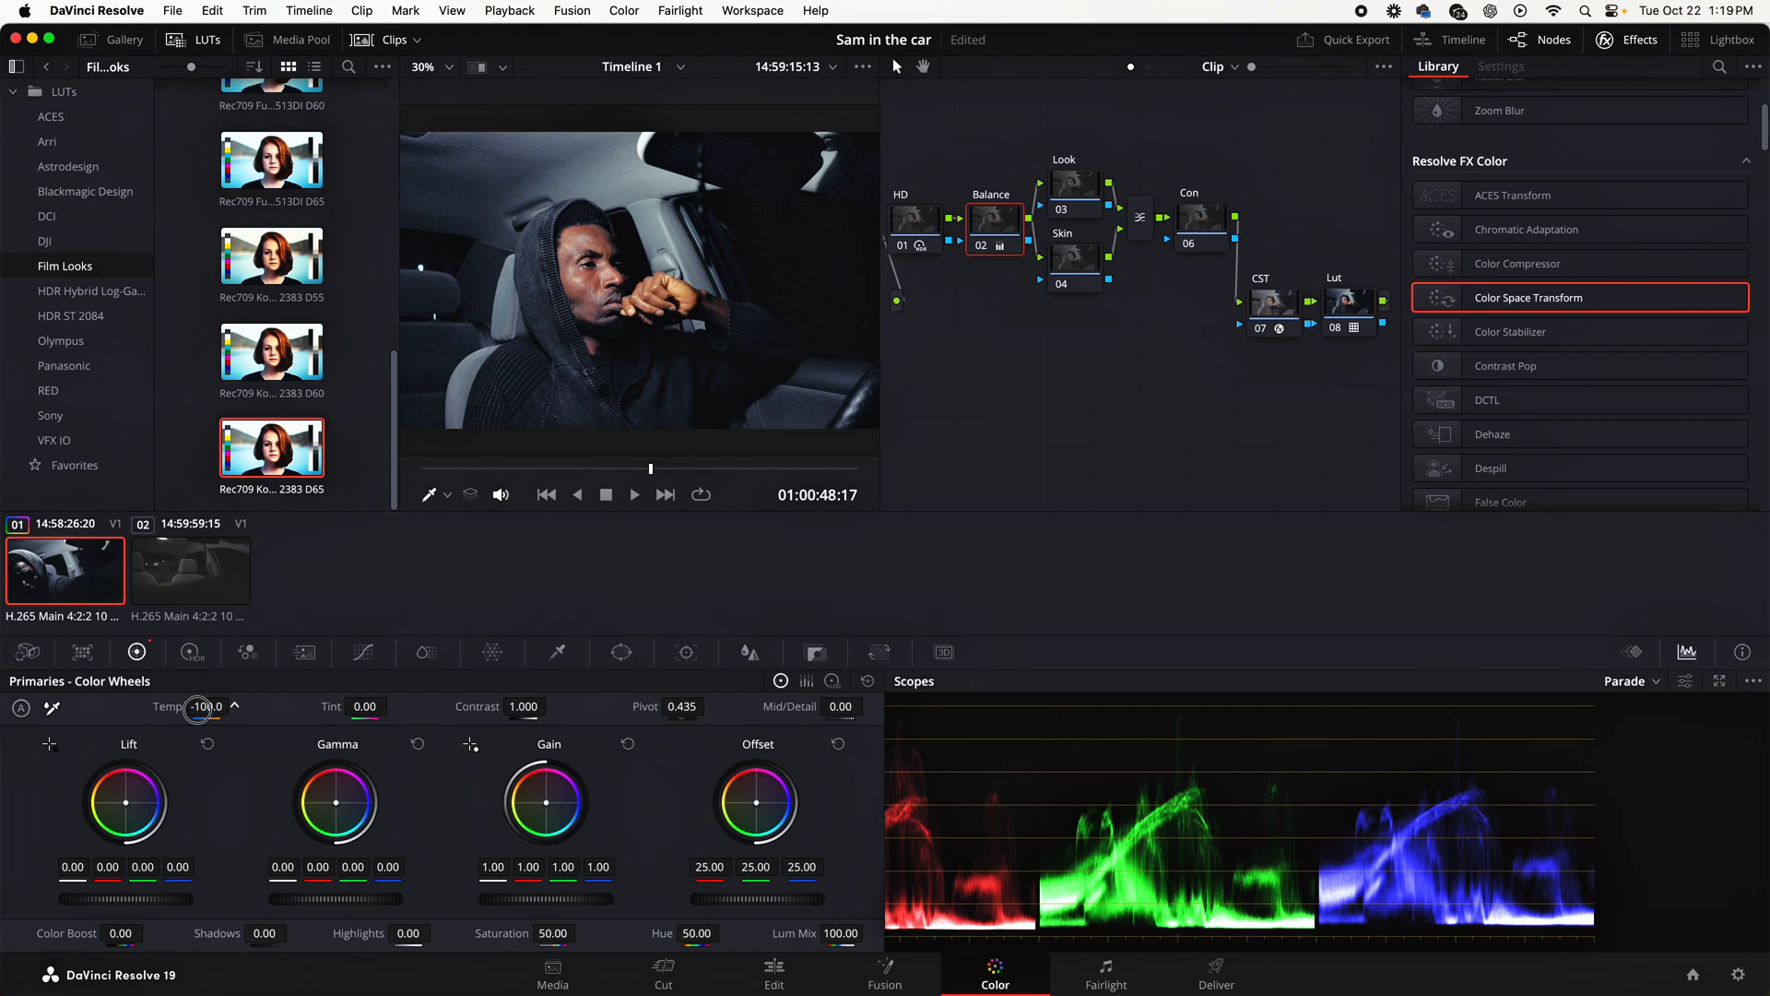
pyautogui.moveTo(365, 706); pyautogui.dragTo(350, 706)
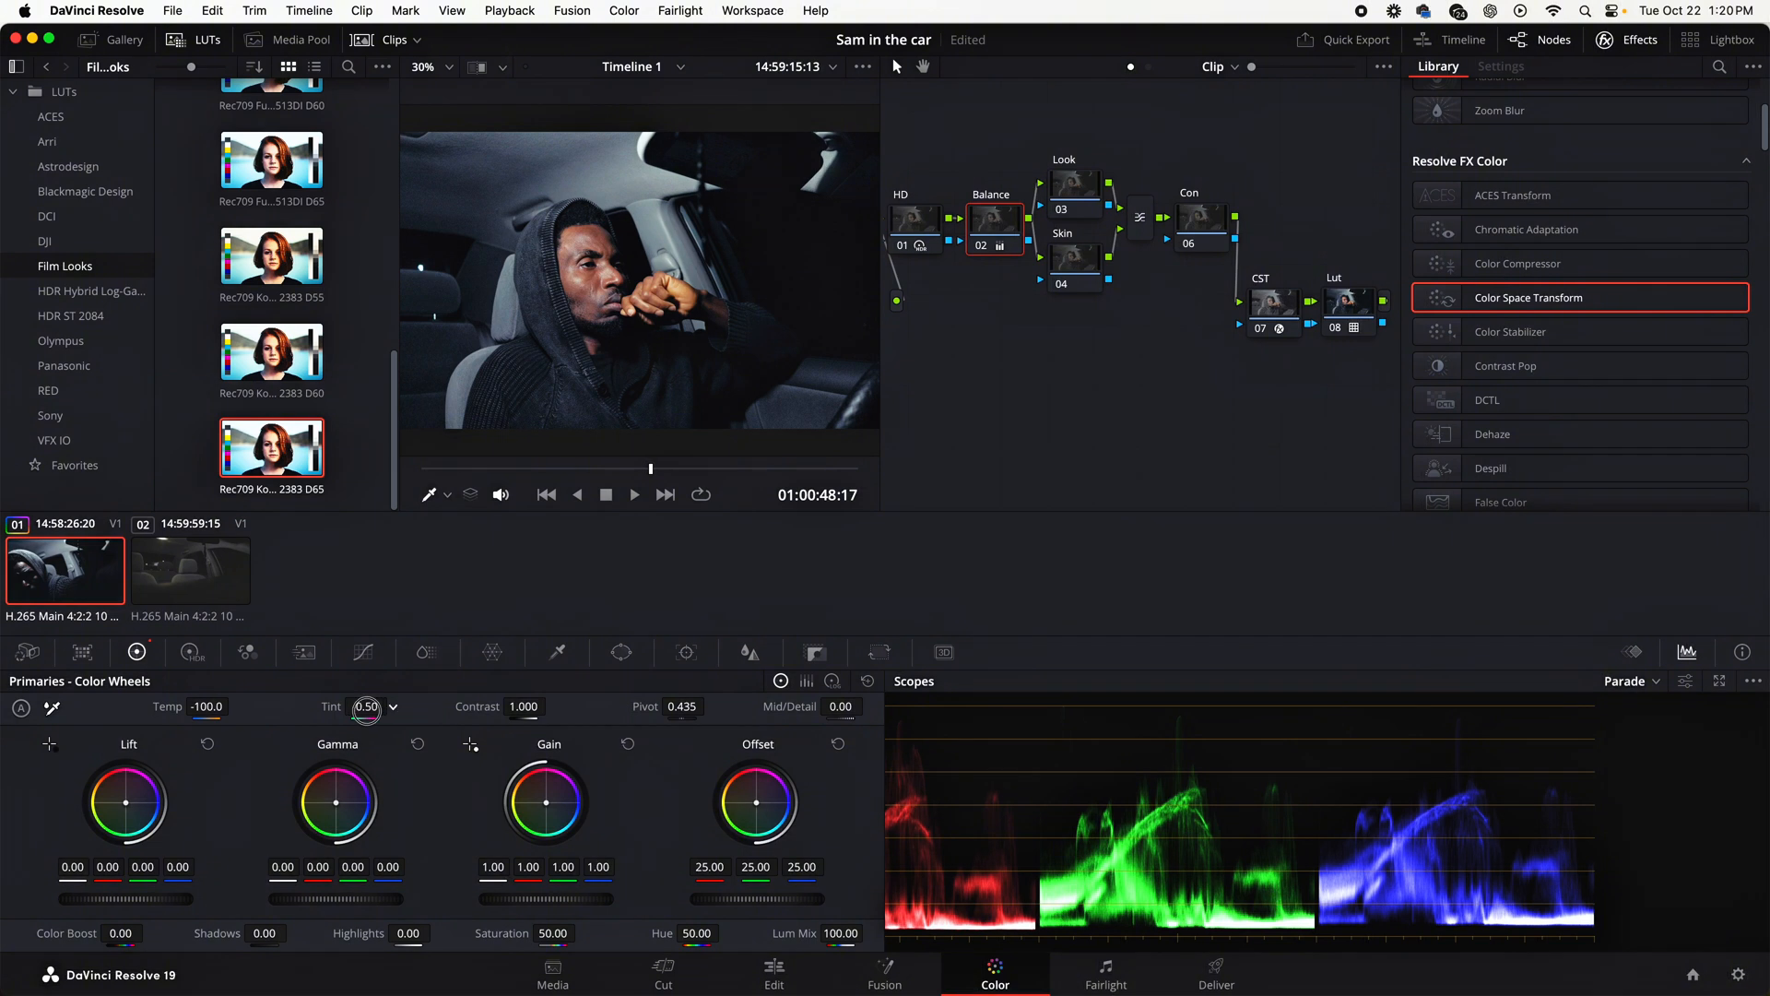
pyautogui.moveTo(365, 706); pyautogui.dragTo(365, 723)
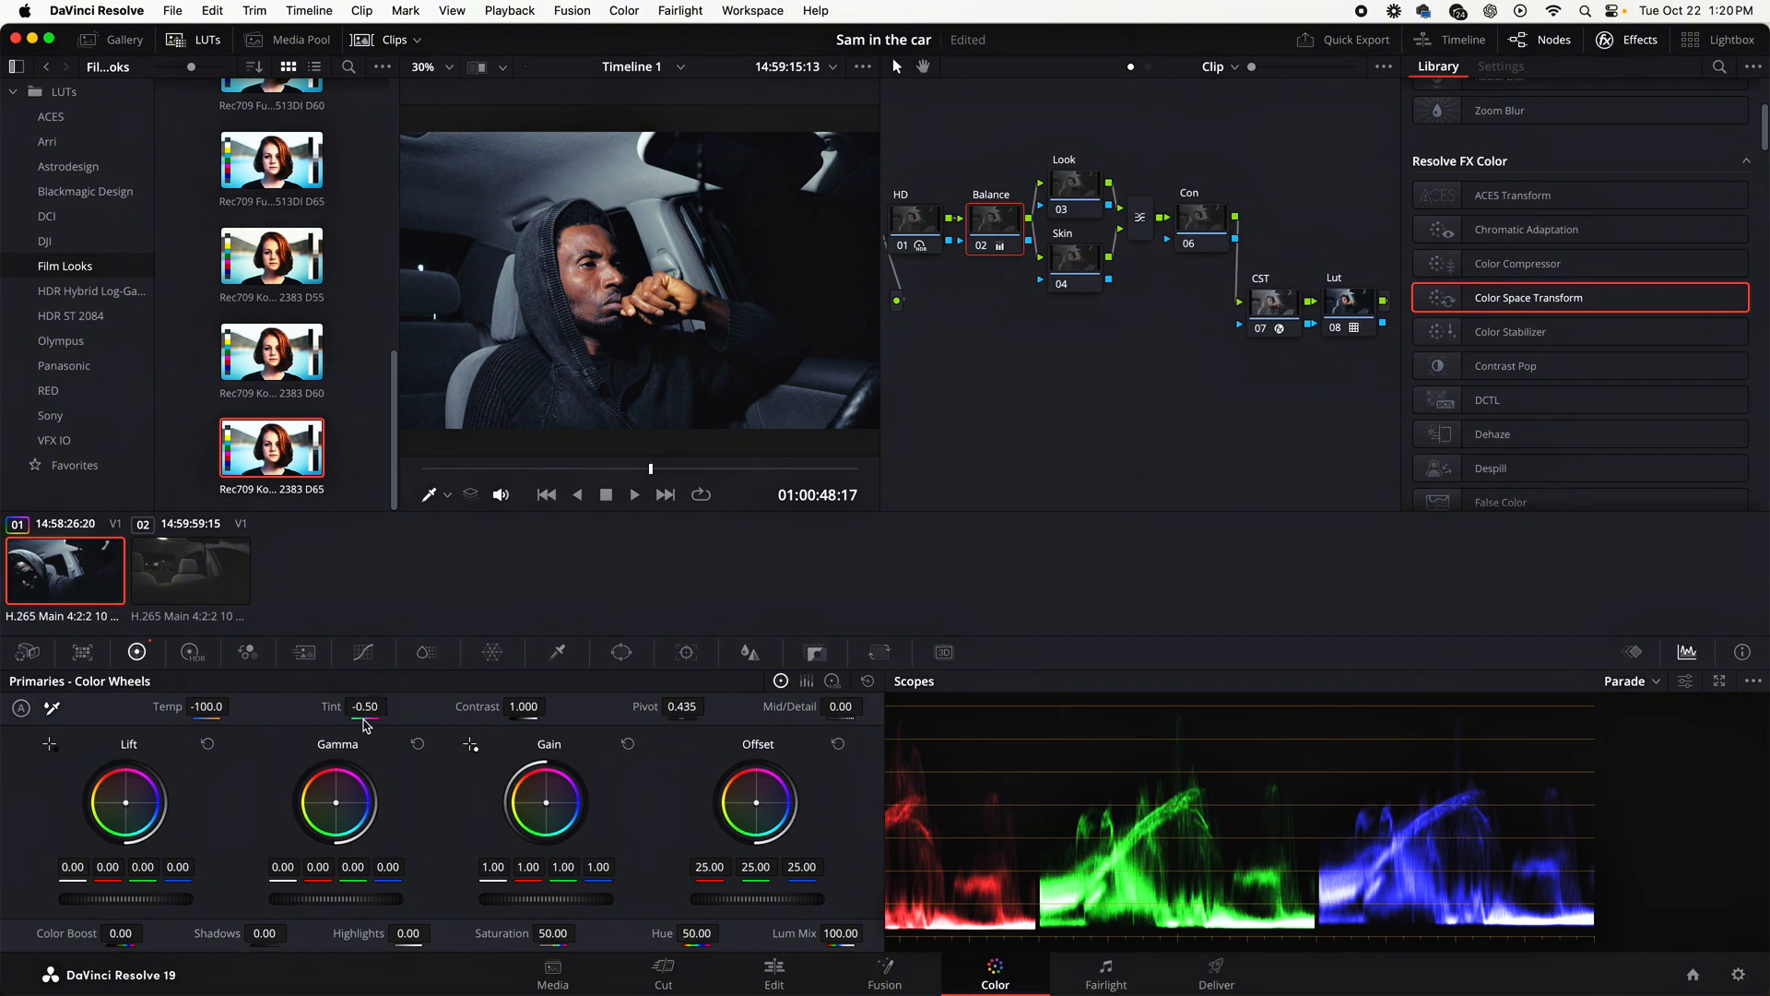
pyautogui.click(365, 706)
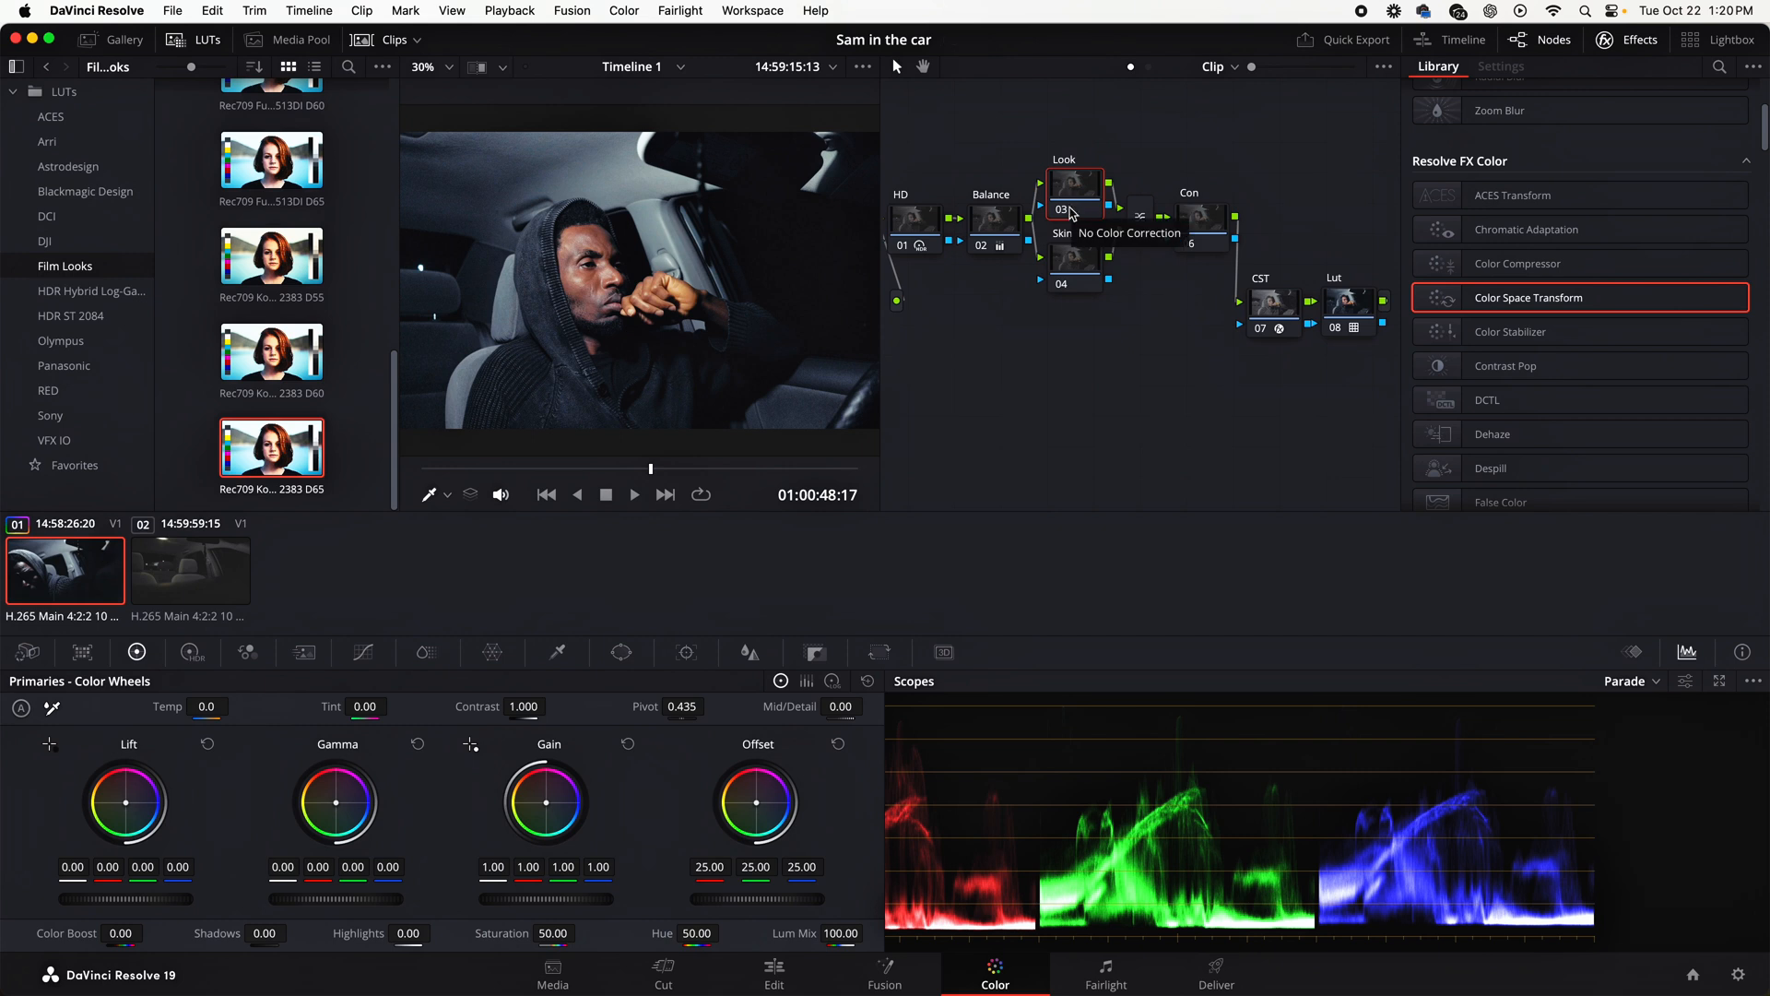
pyautogui.moveTo(1078, 265)
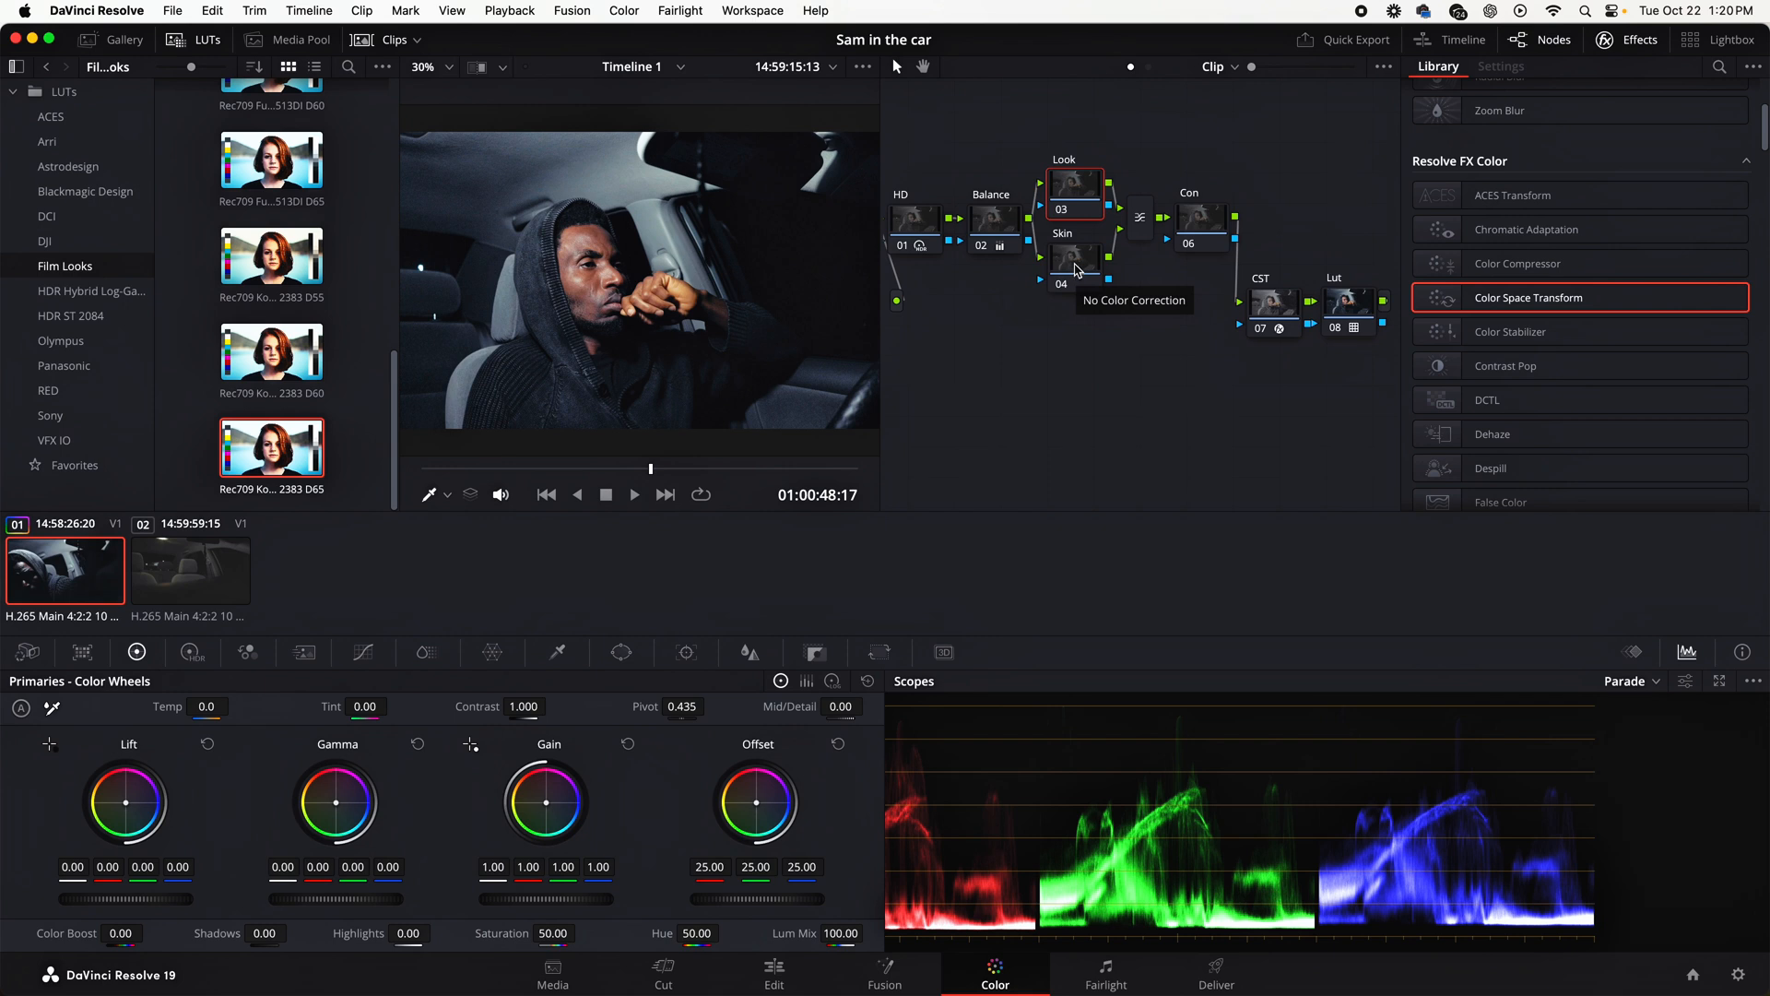
# Select the Skin node and open its HSL qualifier to key the face and hands
pyautogui.click(1073, 260)
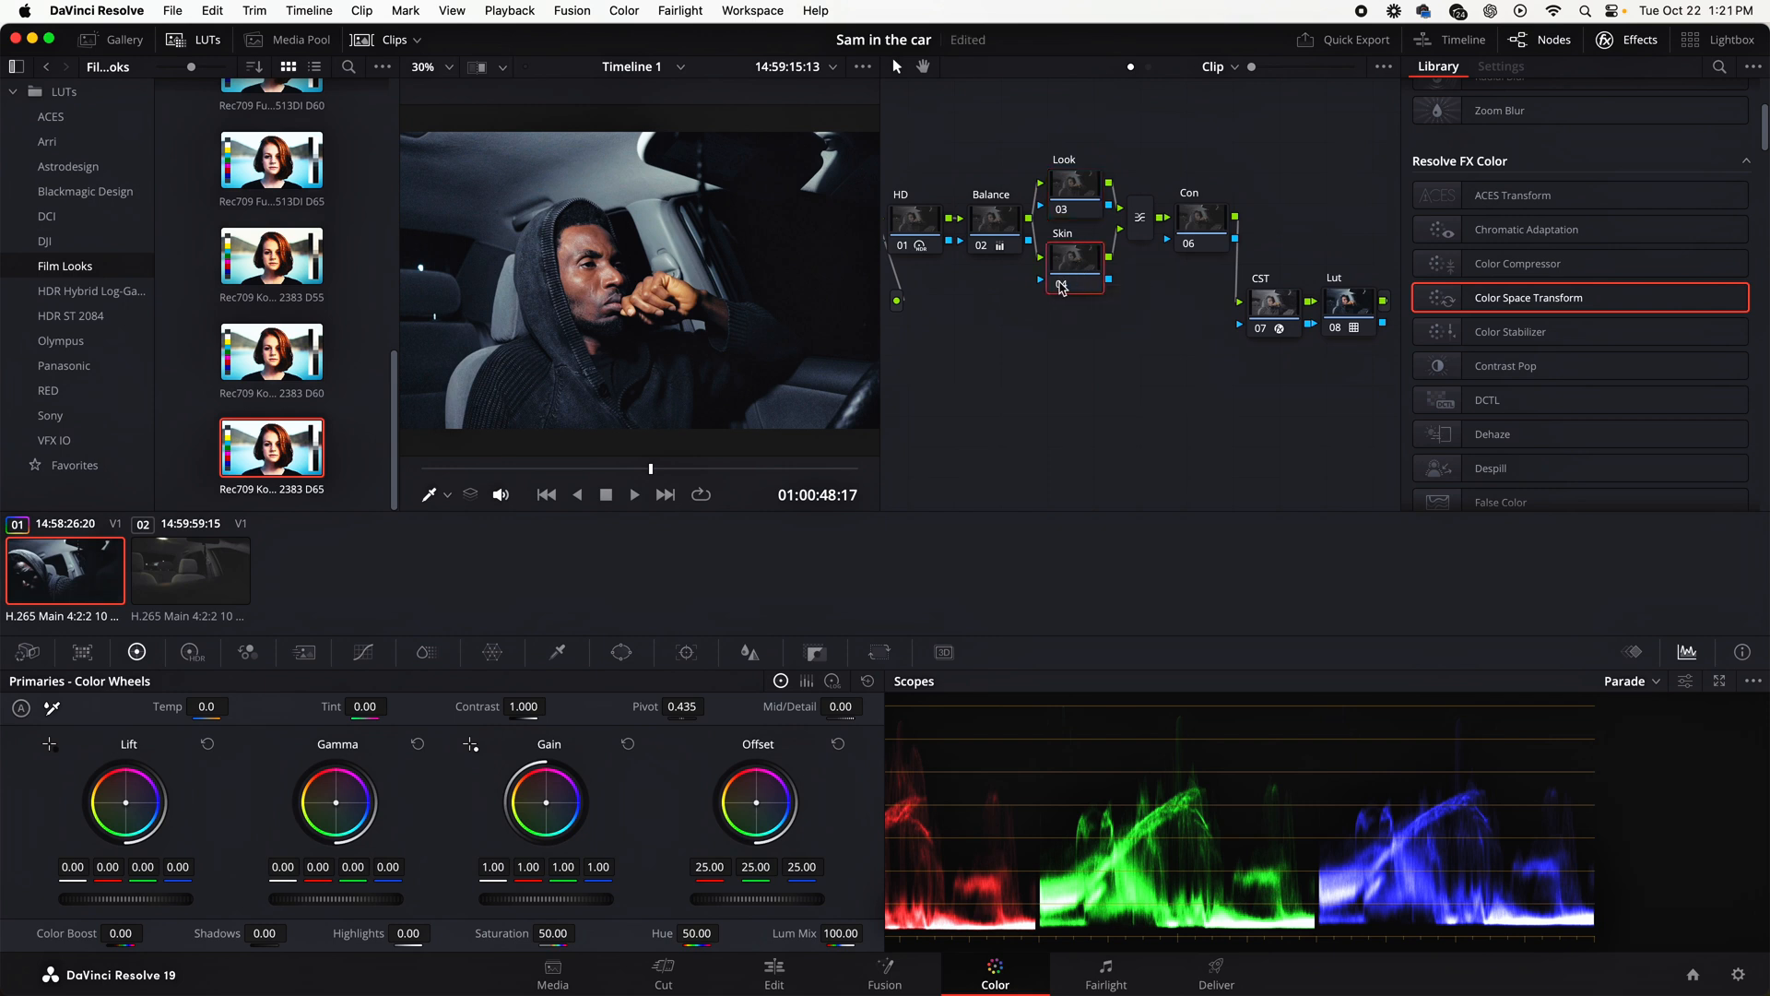
pyautogui.moveTo(1067, 269)
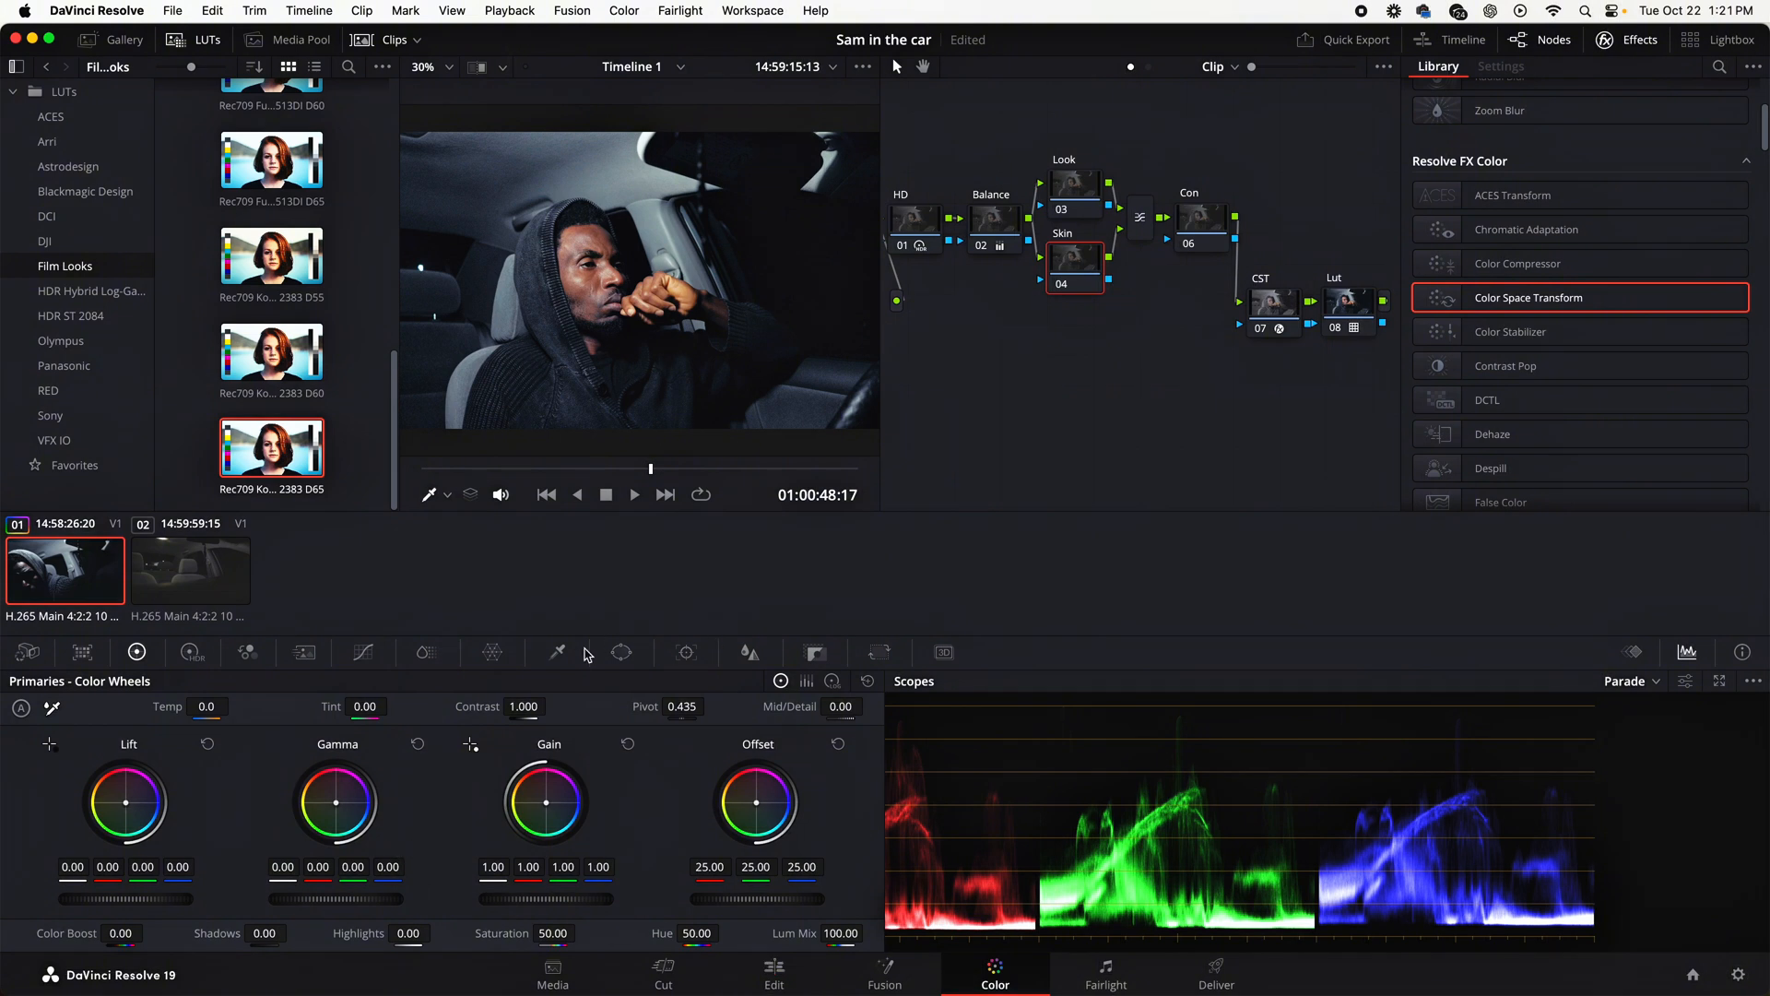
pyautogui.click(557, 653)
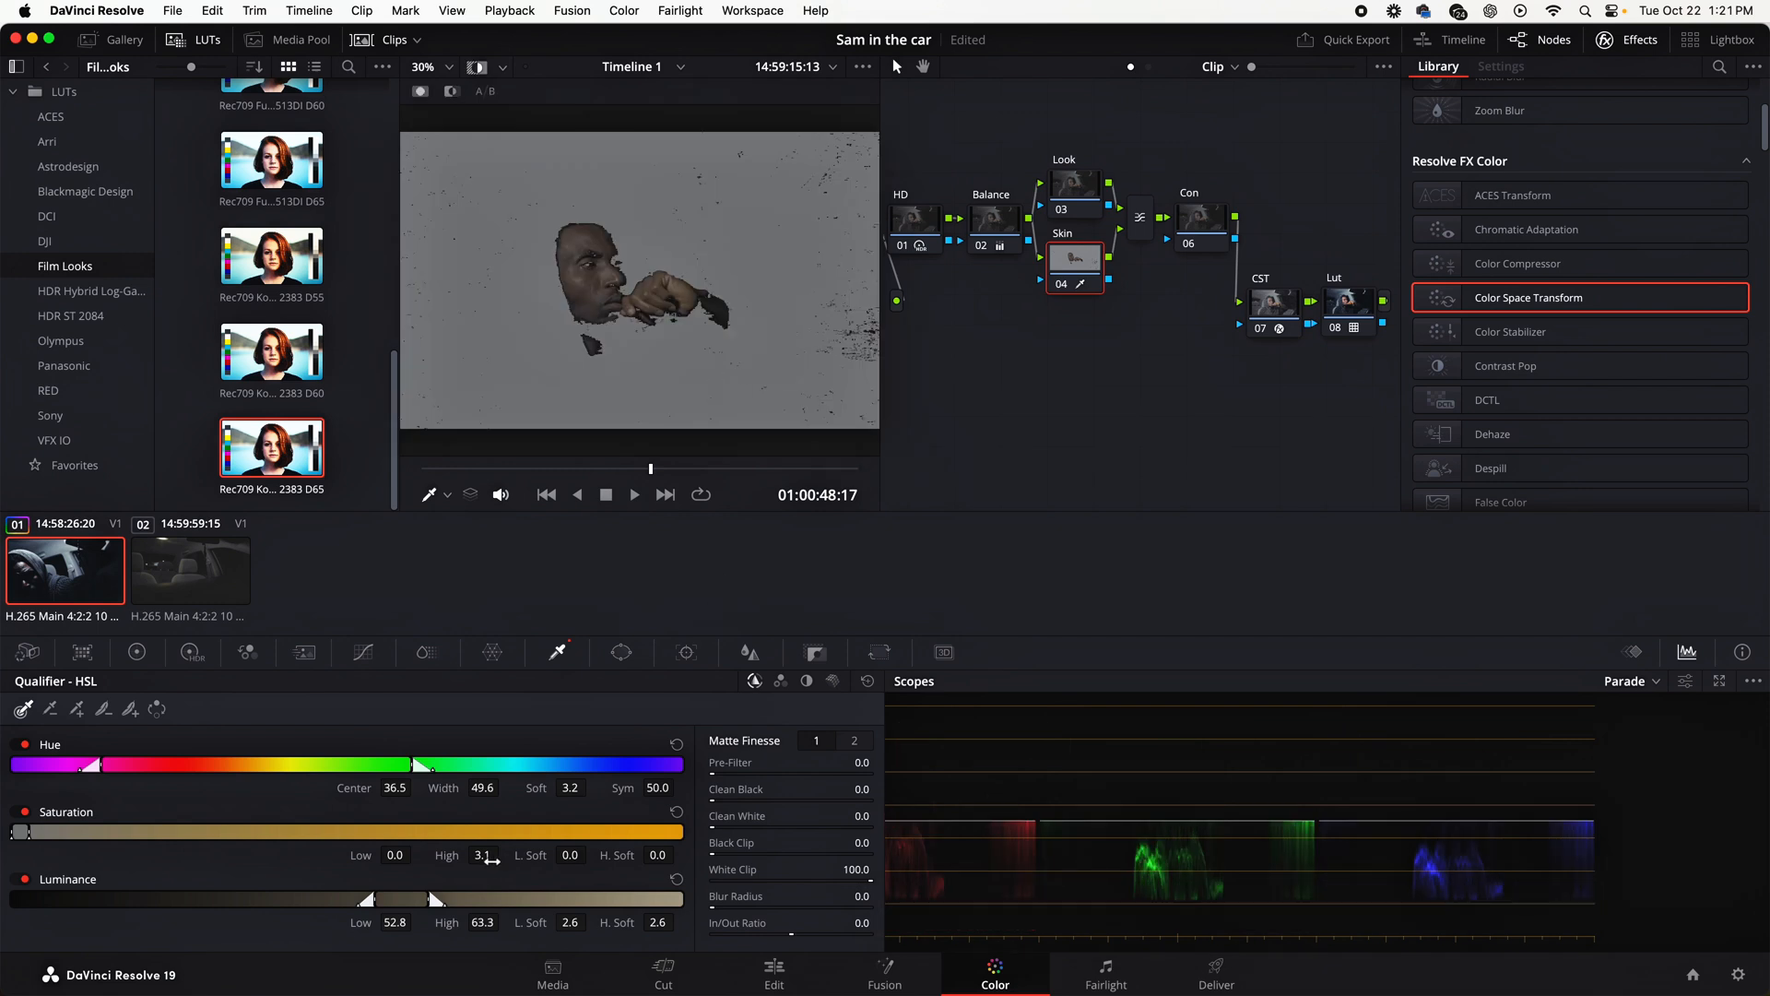
# Adjust the skin key's saturation, luminance and hue symmetry ranges to tighten the matte
pyautogui.moveTo(410, 898); pyautogui.dragTo(383, 898)
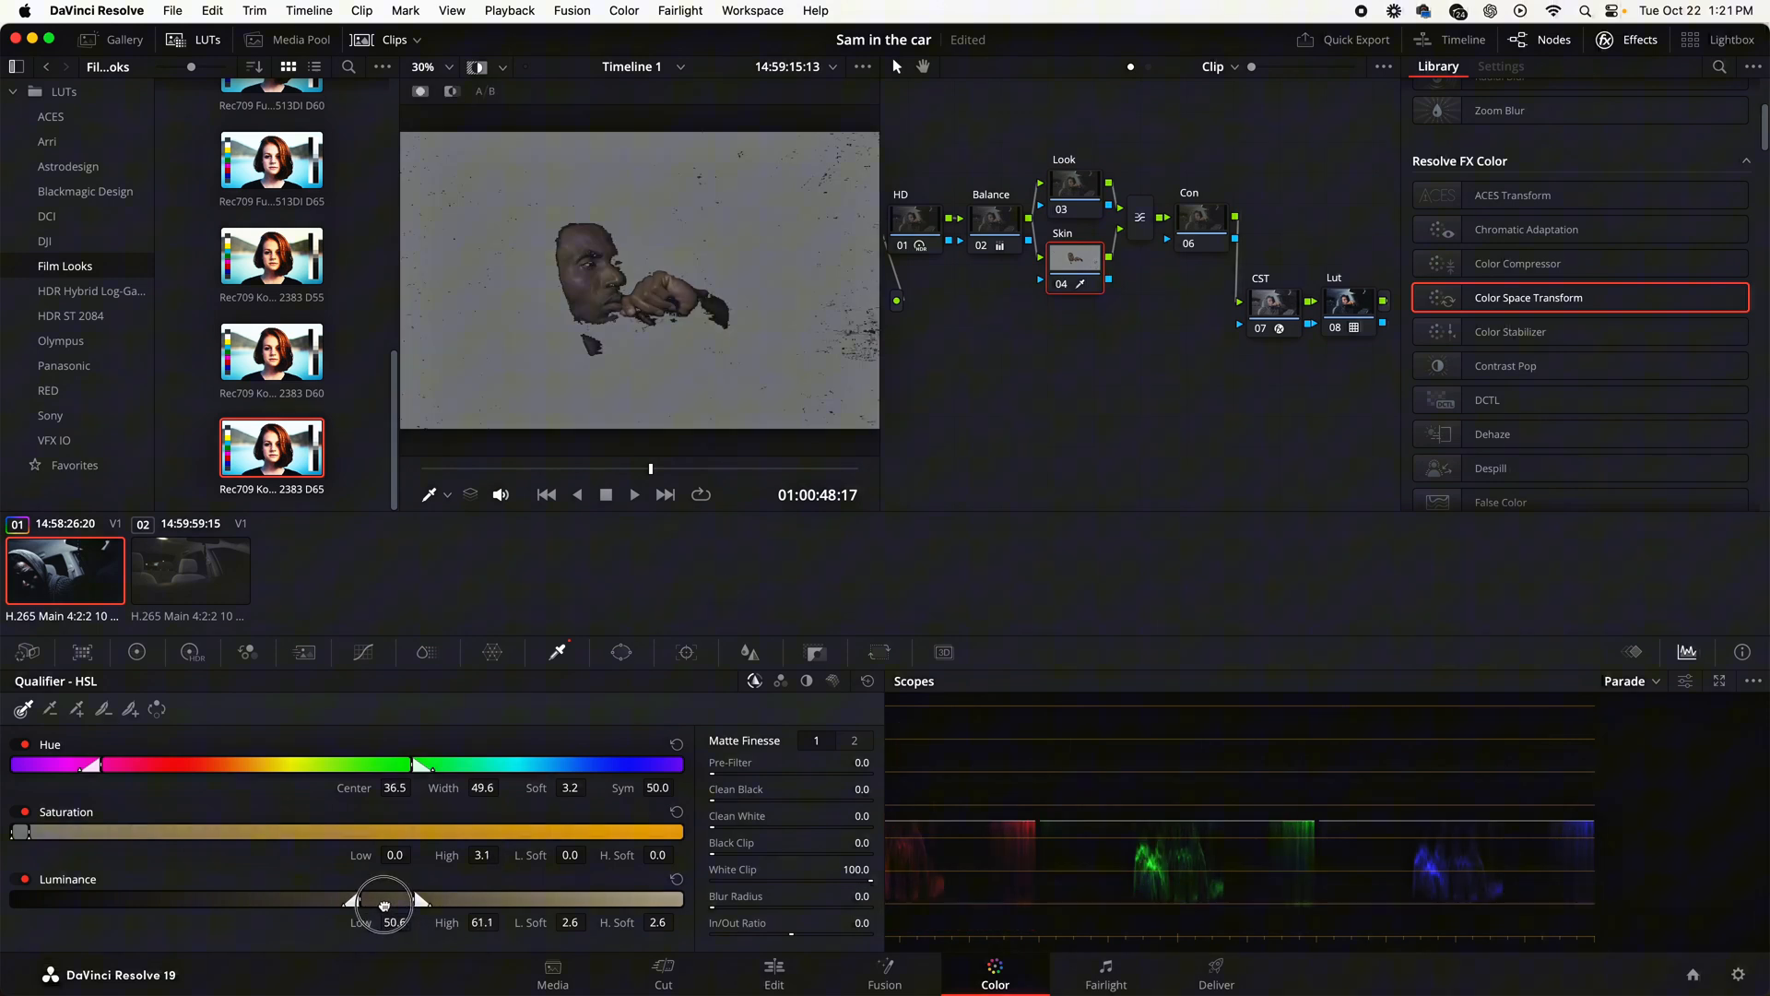
pyautogui.moveTo(384, 898); pyautogui.dragTo(411, 898)
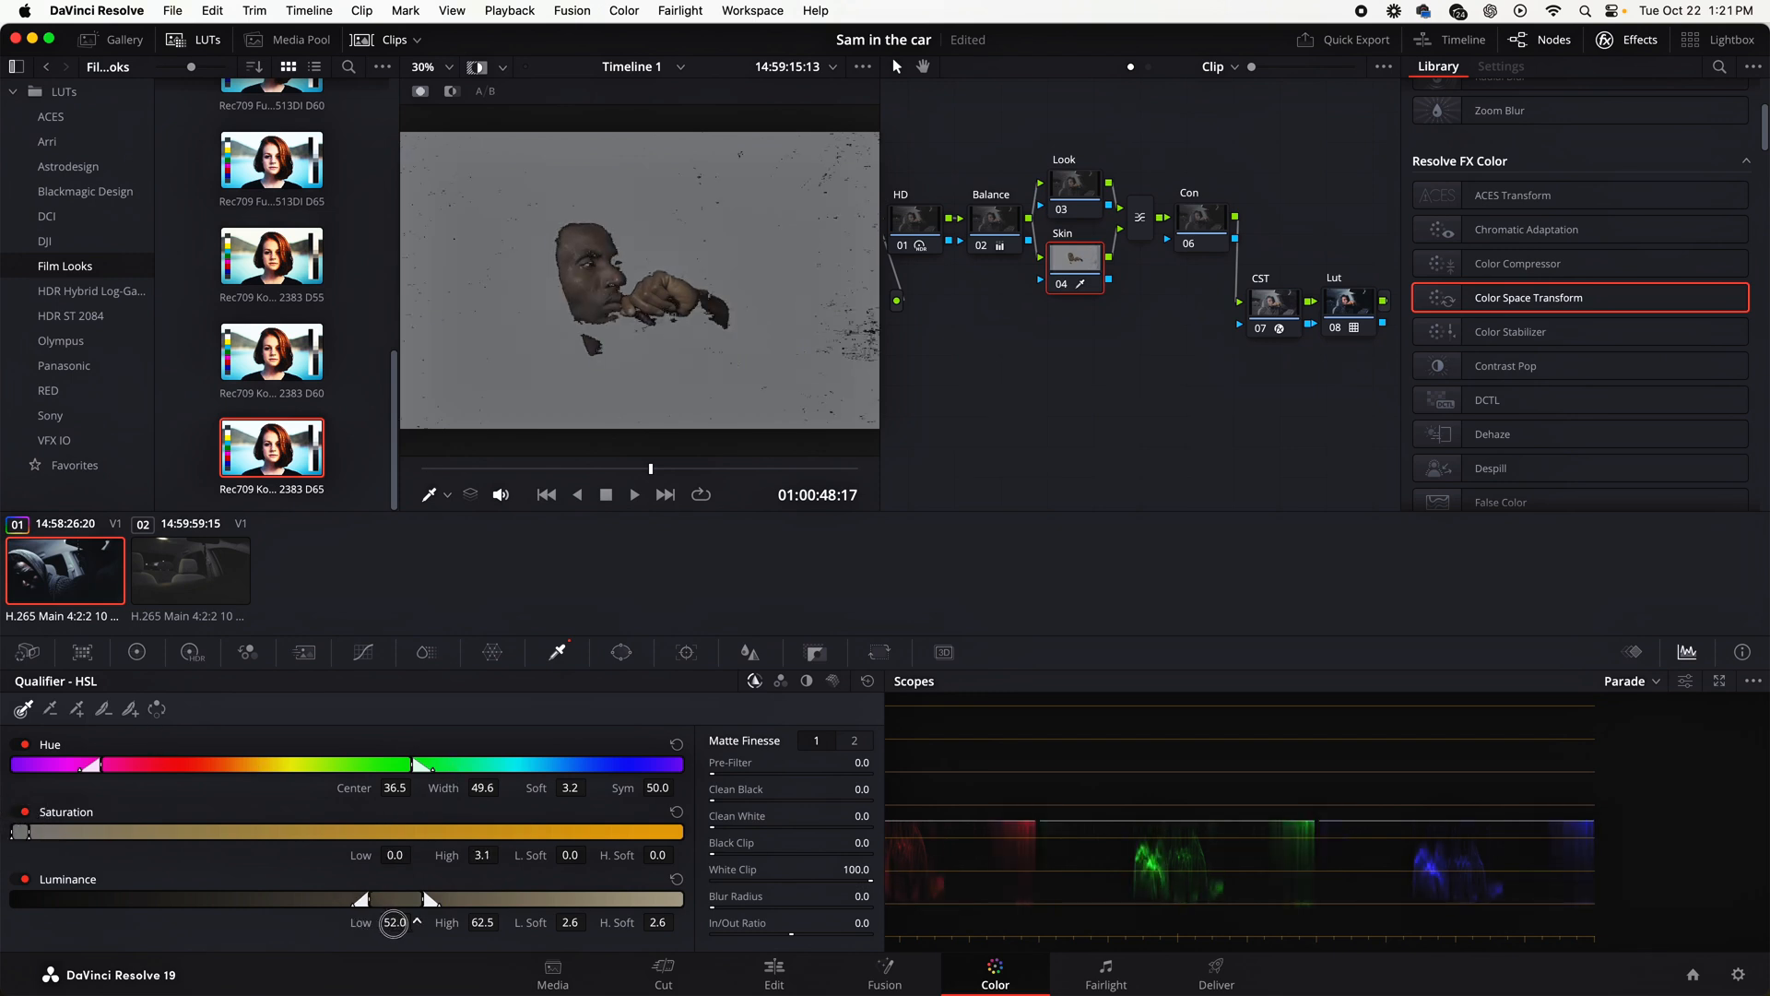
pyautogui.moveTo(393, 922); pyautogui.dragTo(384, 922)
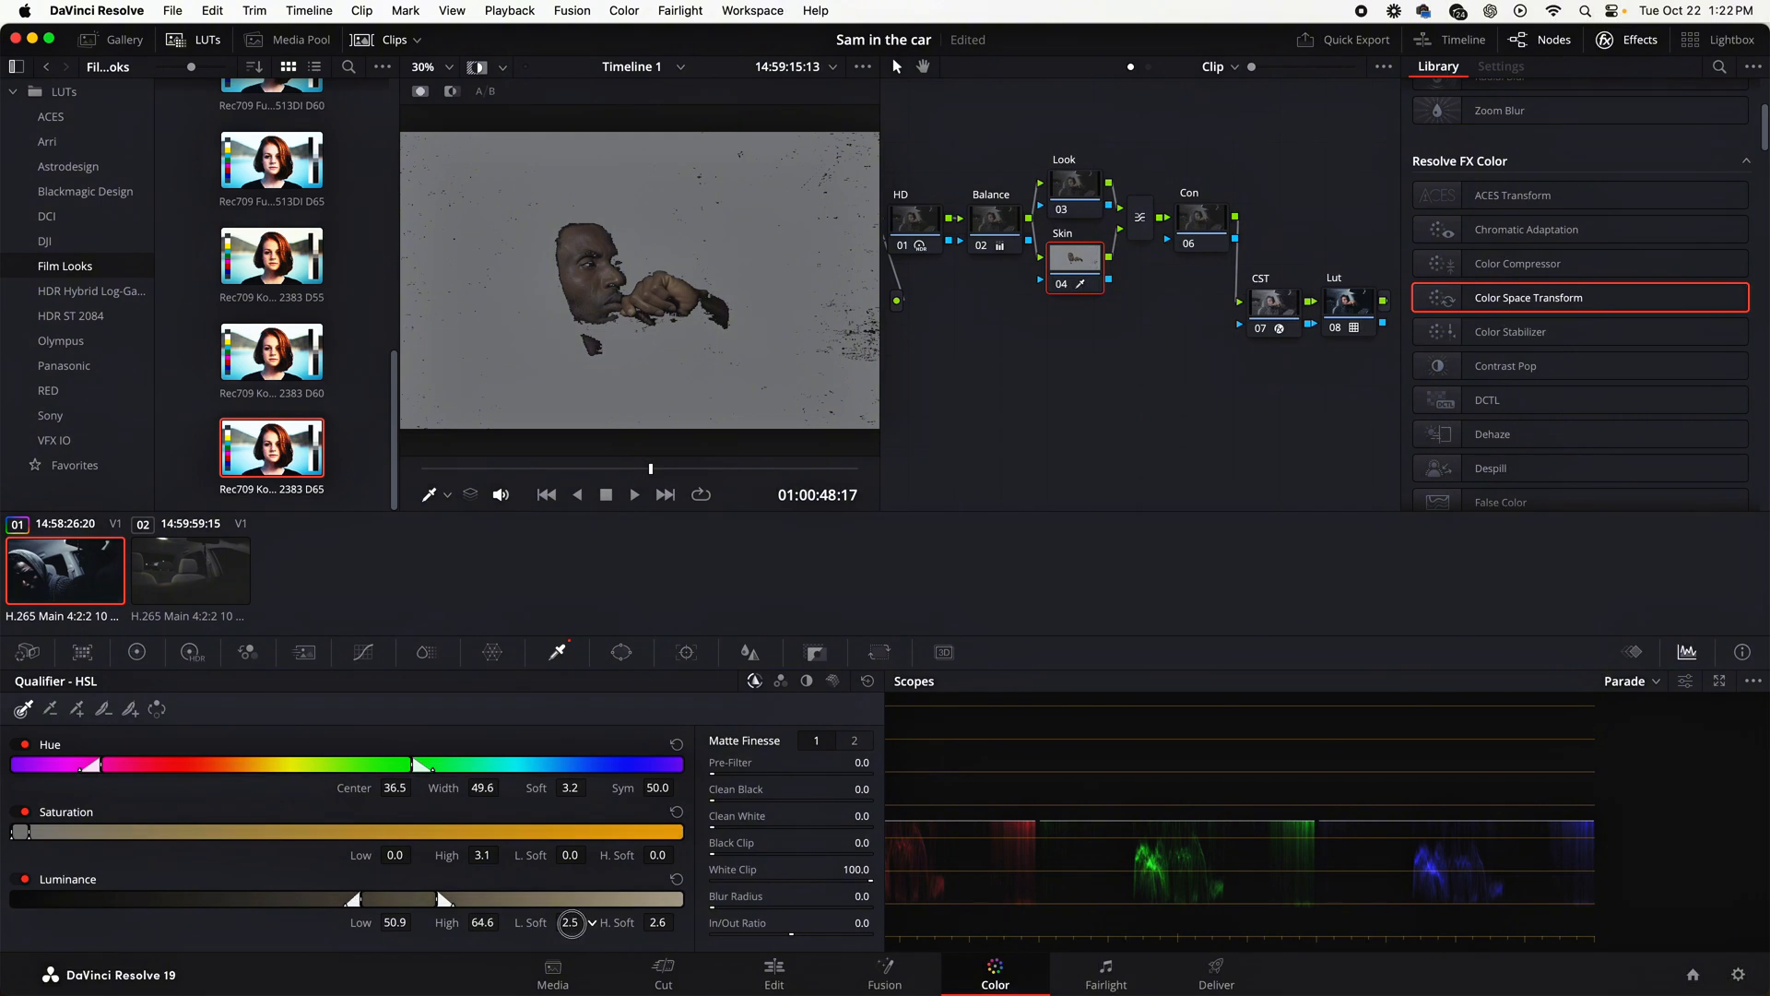
pyautogui.click(395, 854)
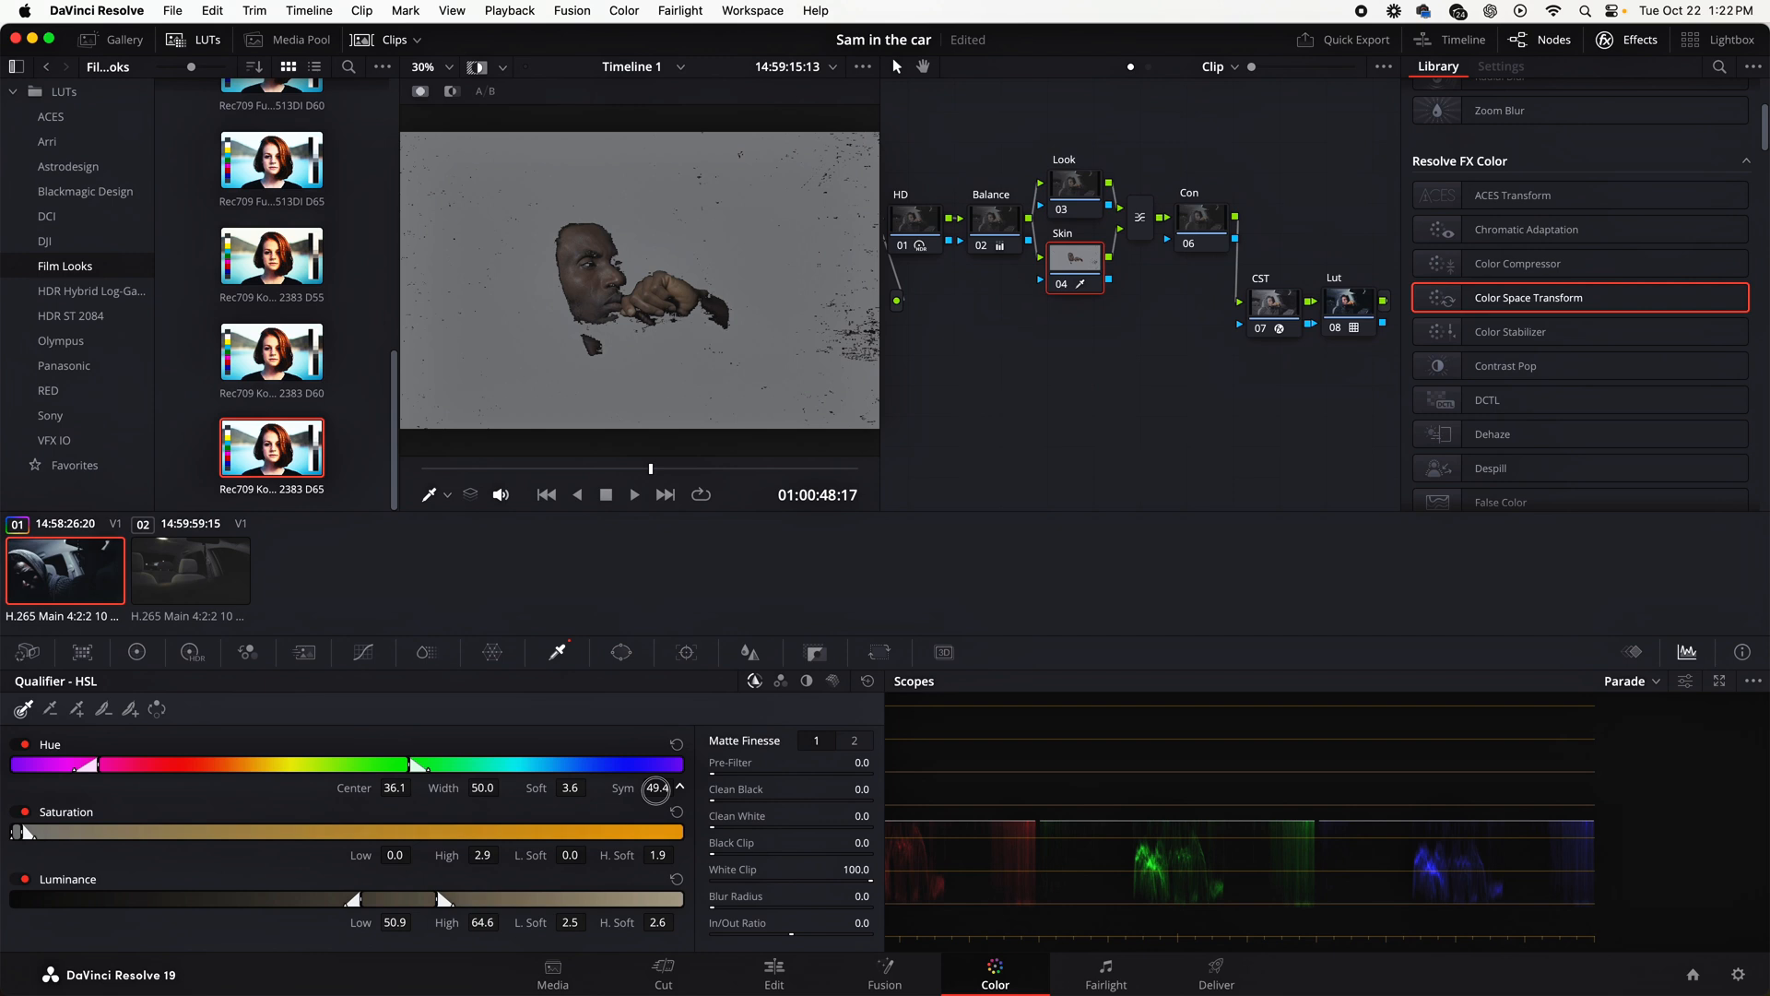
pyautogui.moveTo(656, 788); pyautogui.dragTo(653, 793)
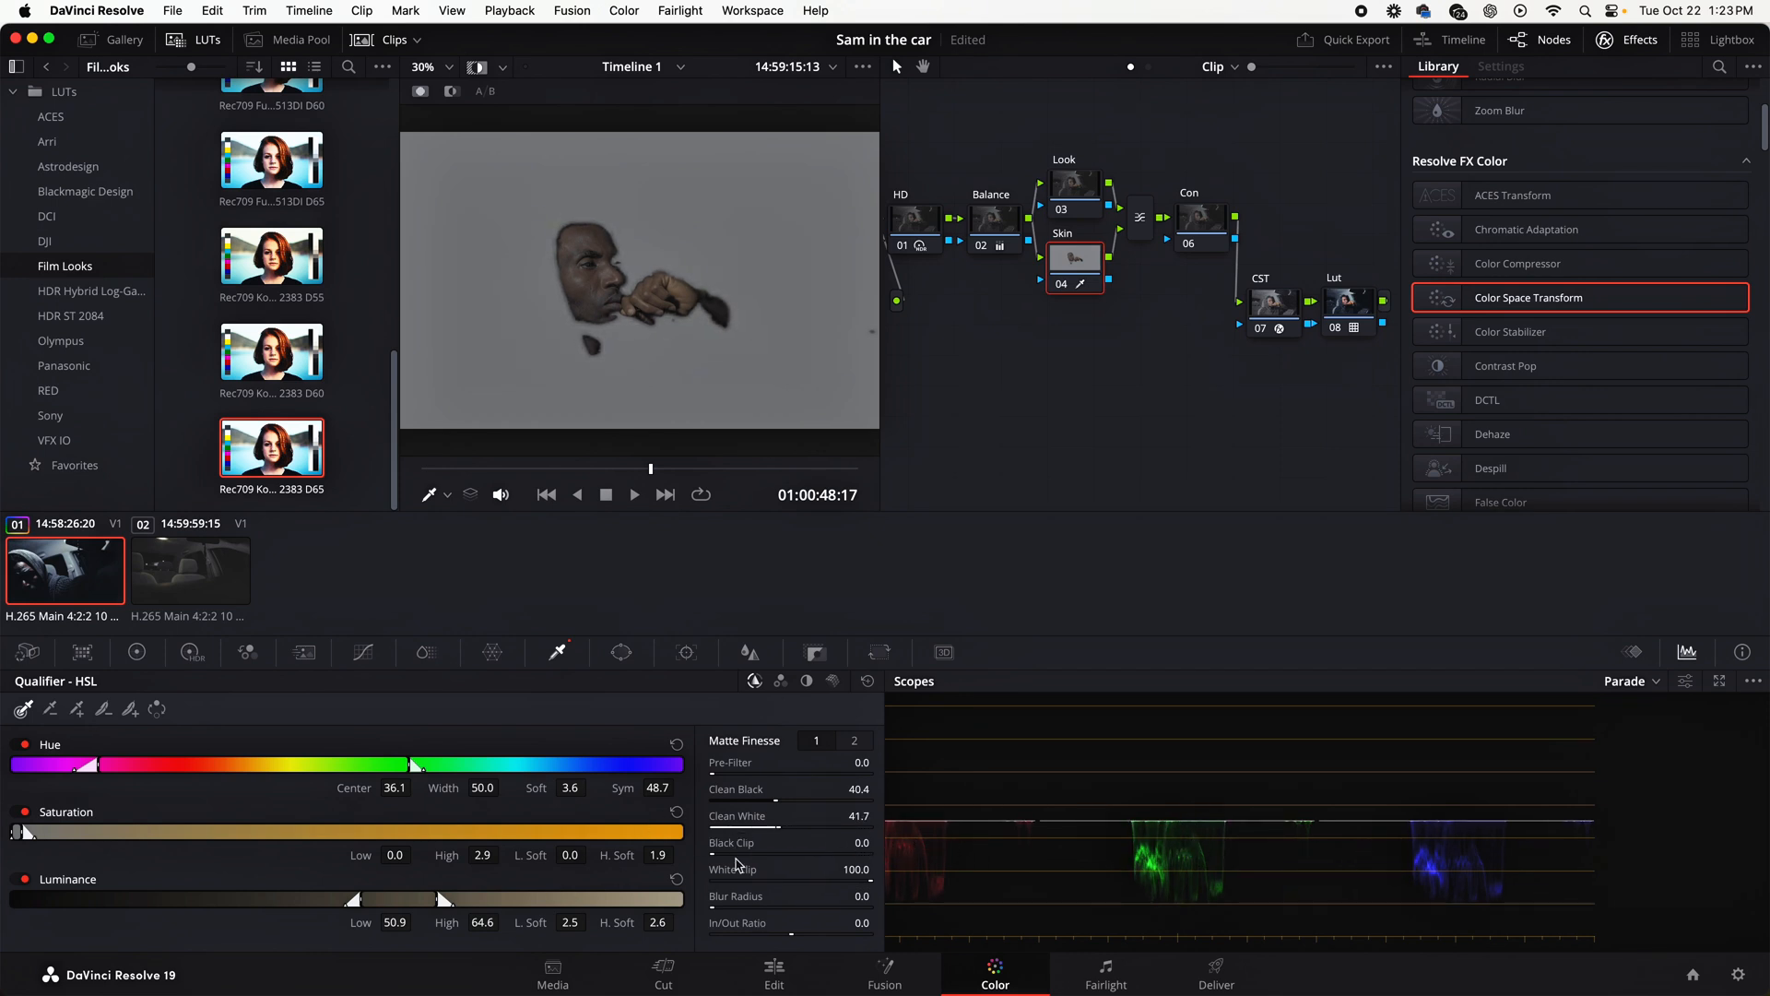
# Refine the Skin matte with Blur Radius 7.1 and Denoise 5.2 on the second Matte Finesse page
pyautogui.moveTo(712, 907); pyautogui.dragTo(778, 907)
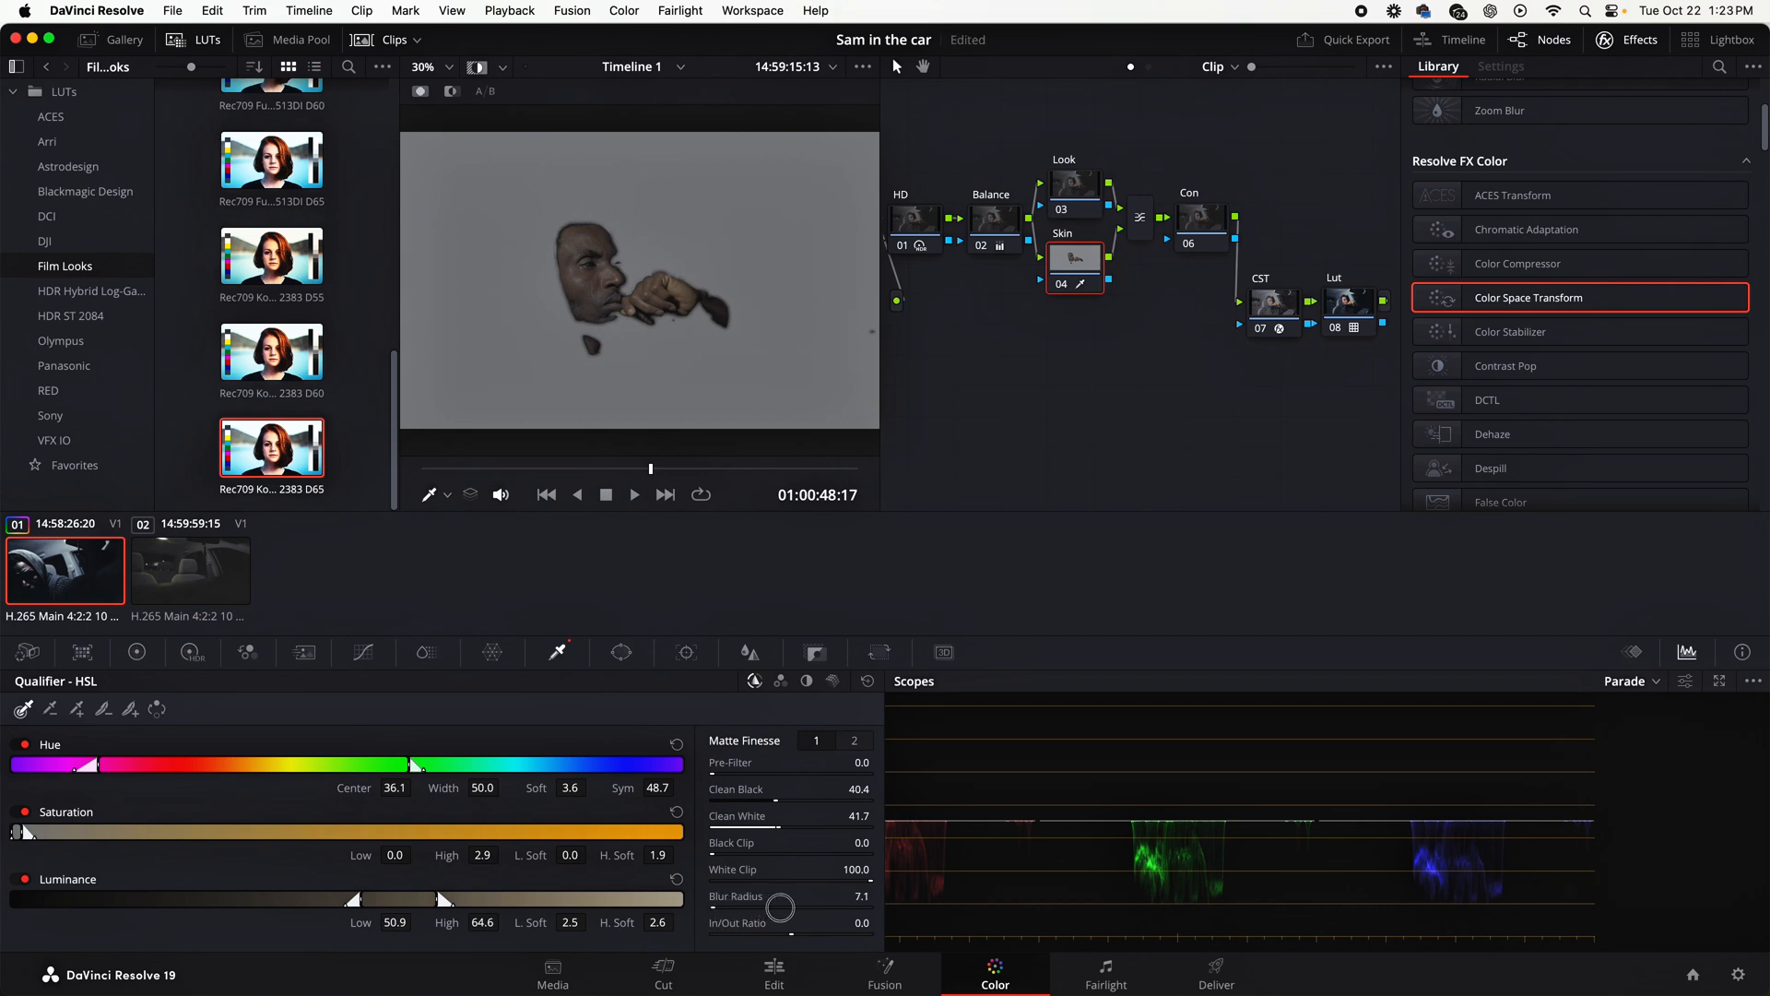
pyautogui.click(854, 739)
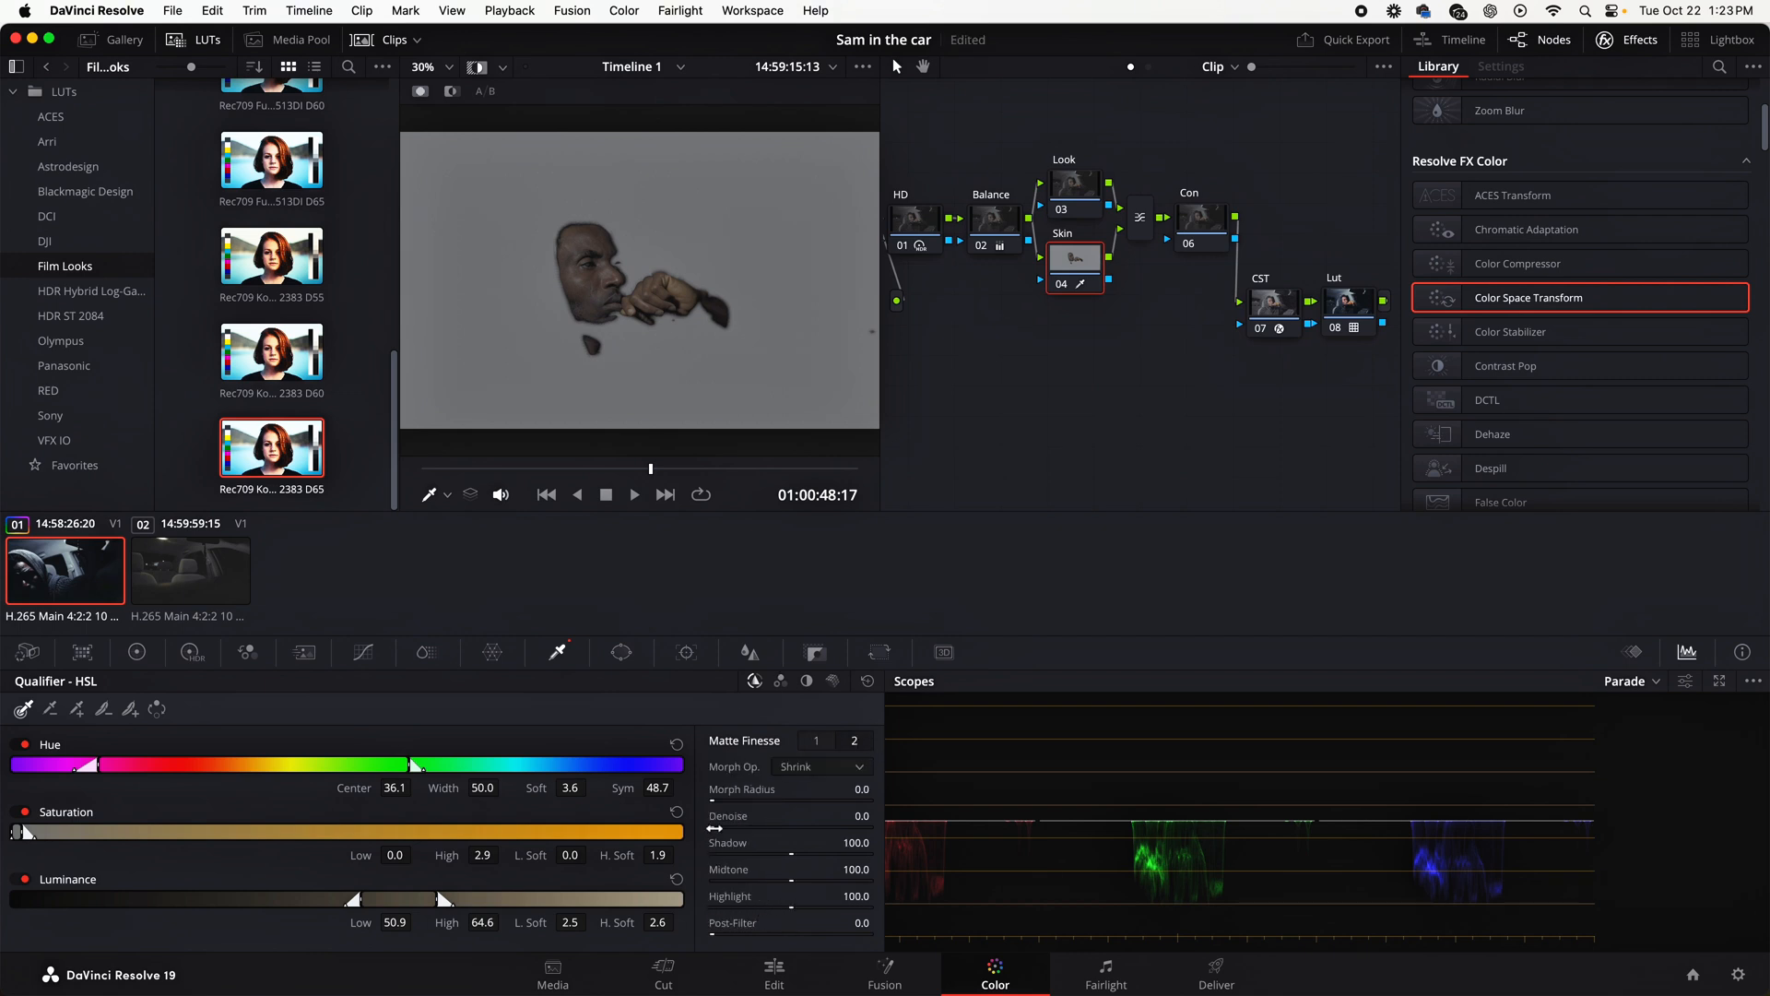
pyautogui.moveTo(715, 831); pyautogui.dragTo(763, 831)
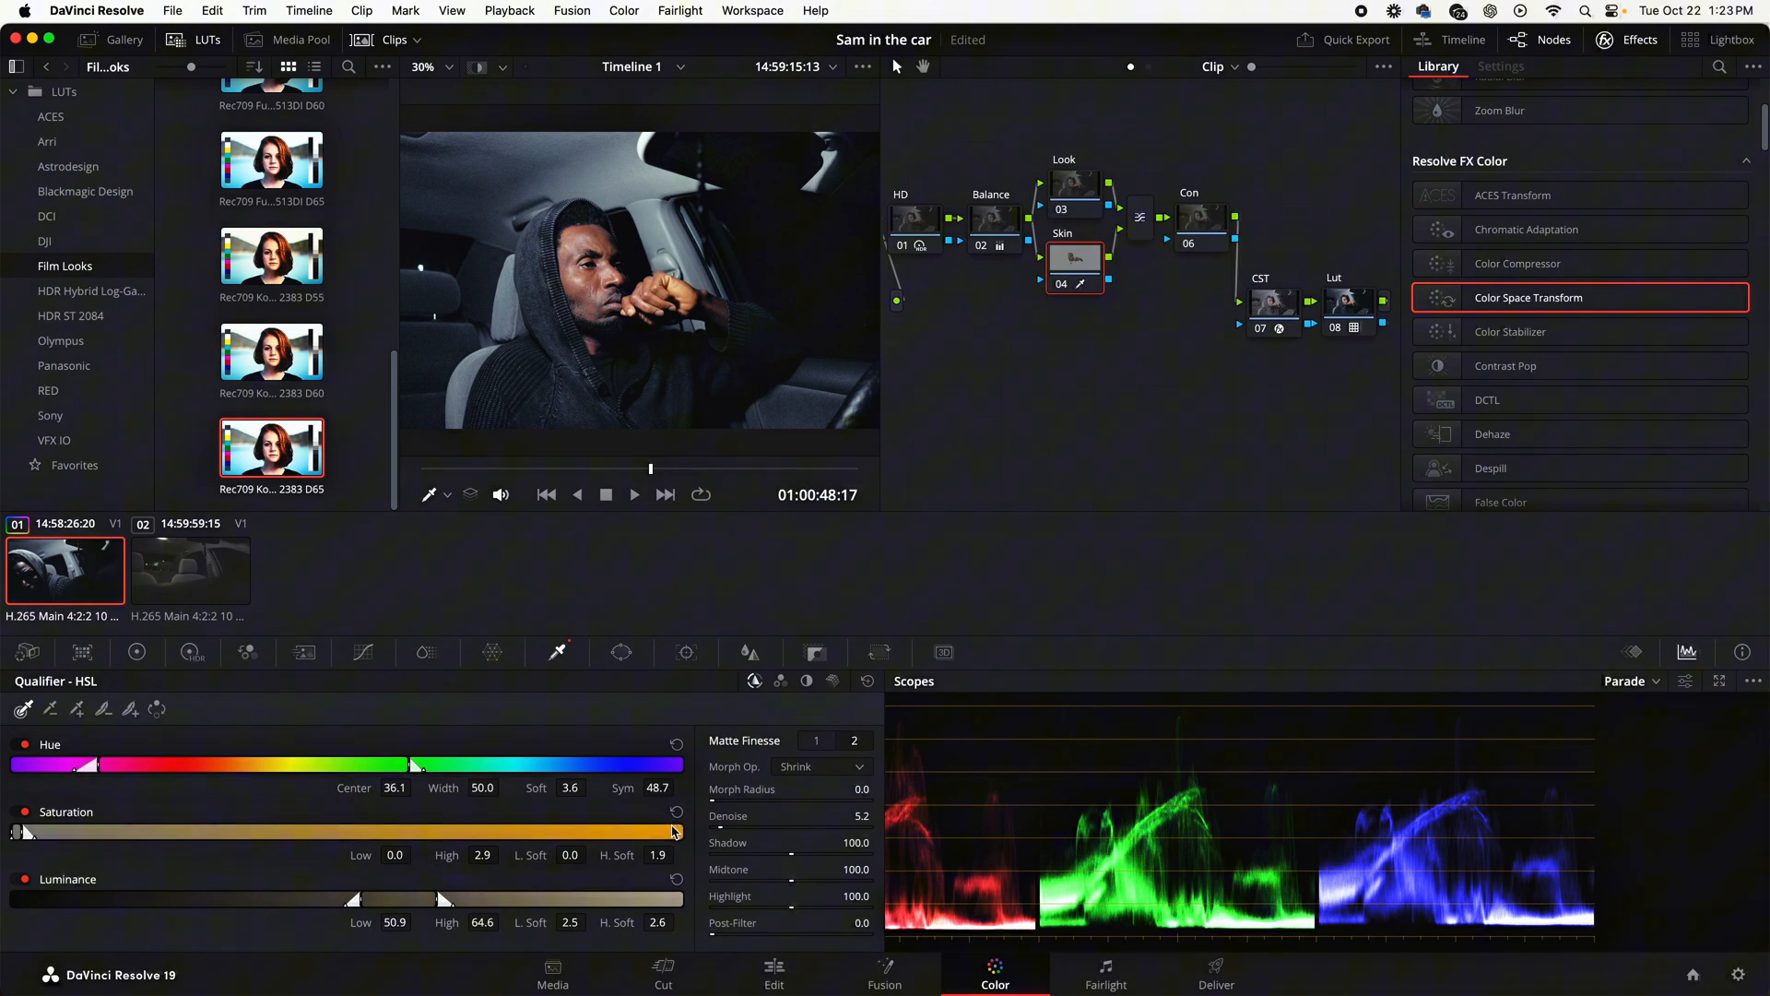
pyautogui.click(1657, 681)
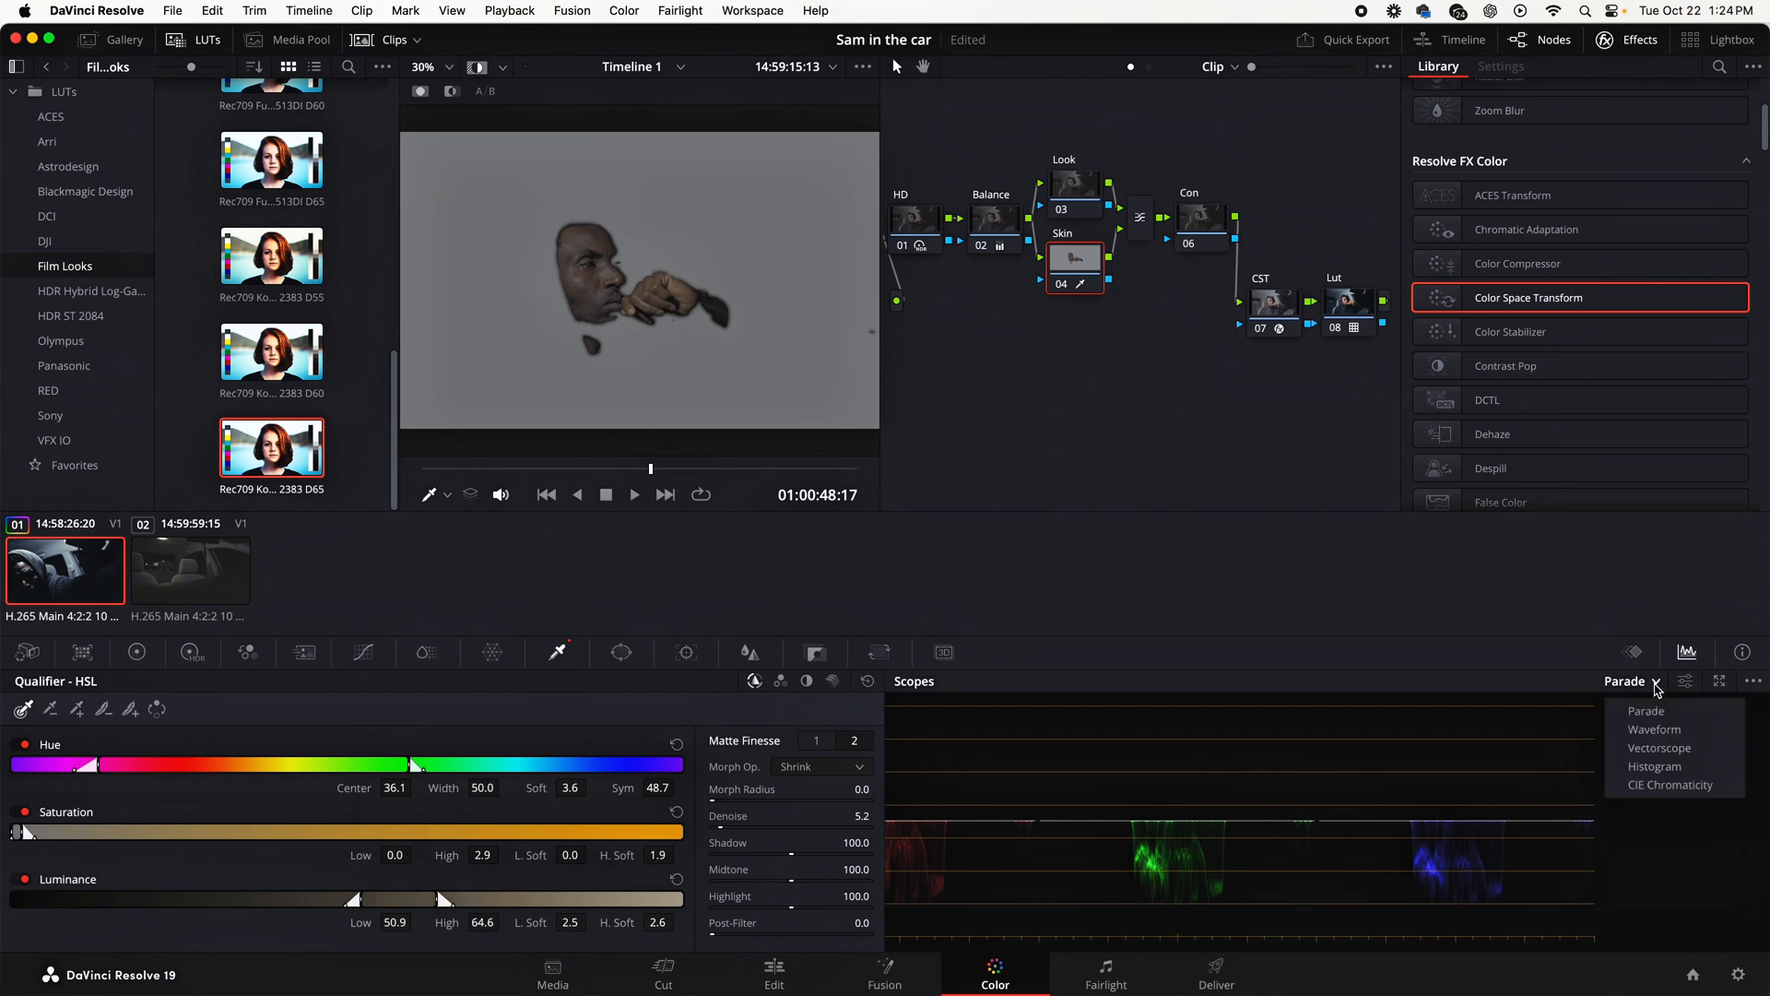
# Switch the scope to a vectorscope and label node 03 'Look' via Node Label, then select node 04
pyautogui.click(1659, 746)
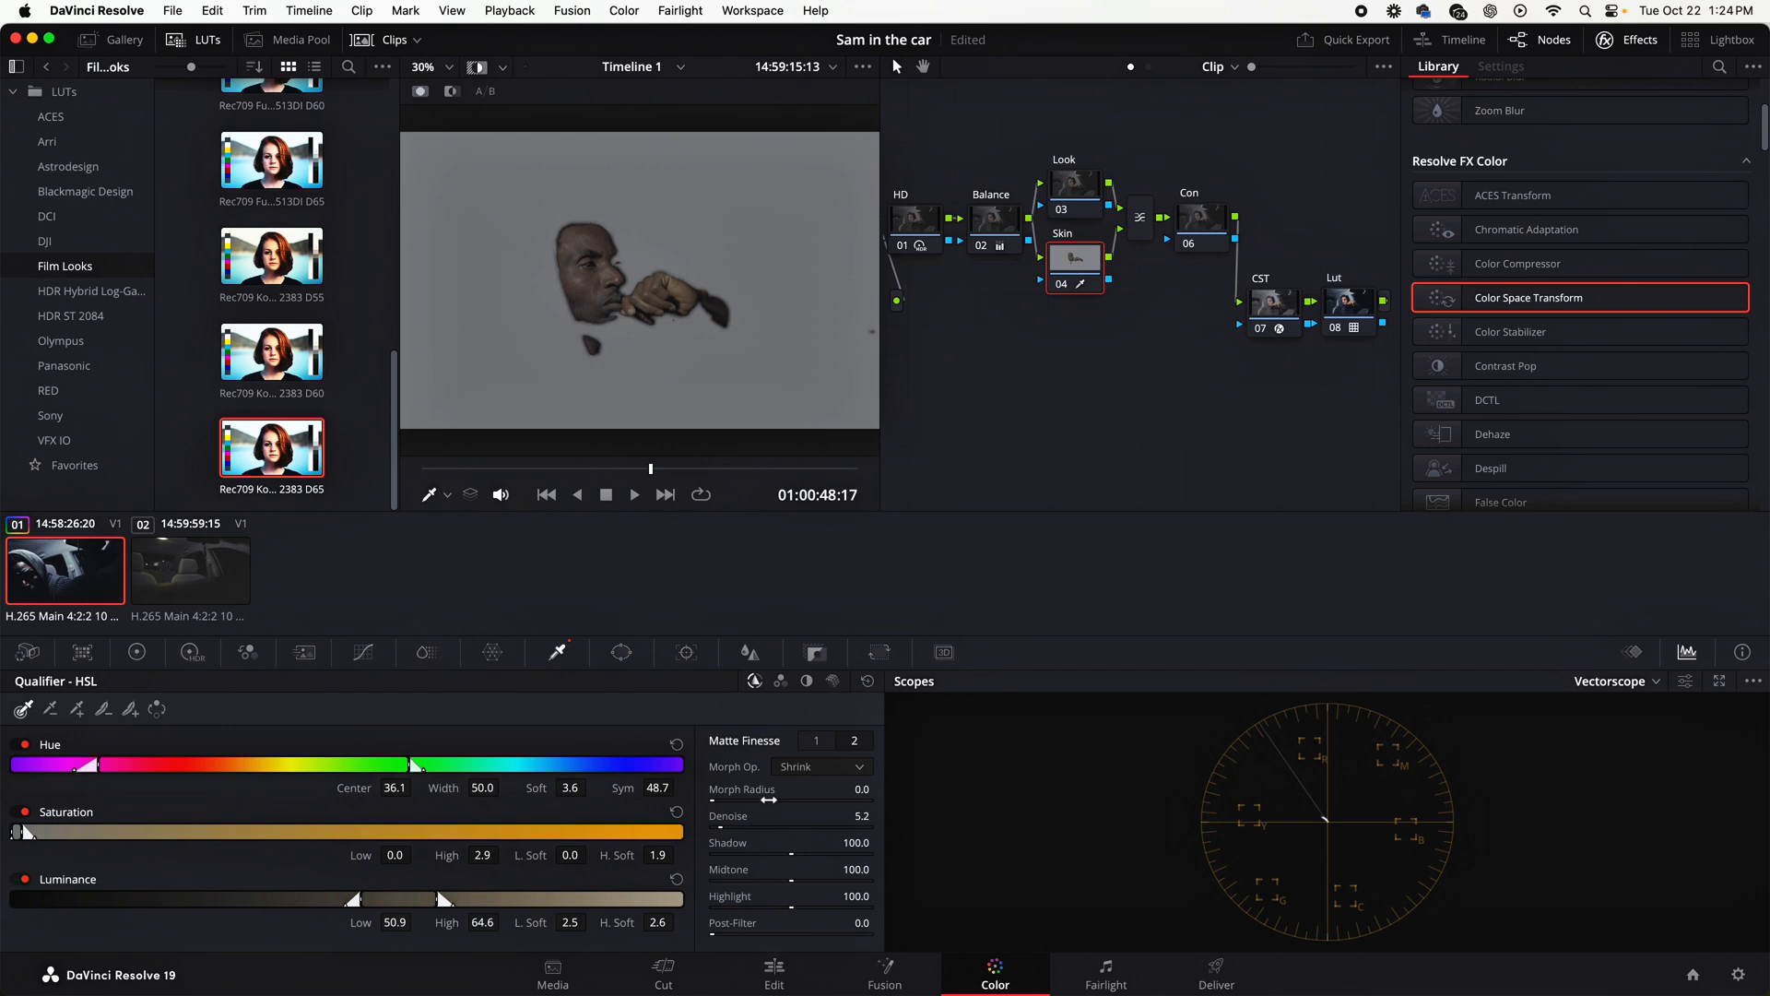
pyautogui.click(1073, 186)
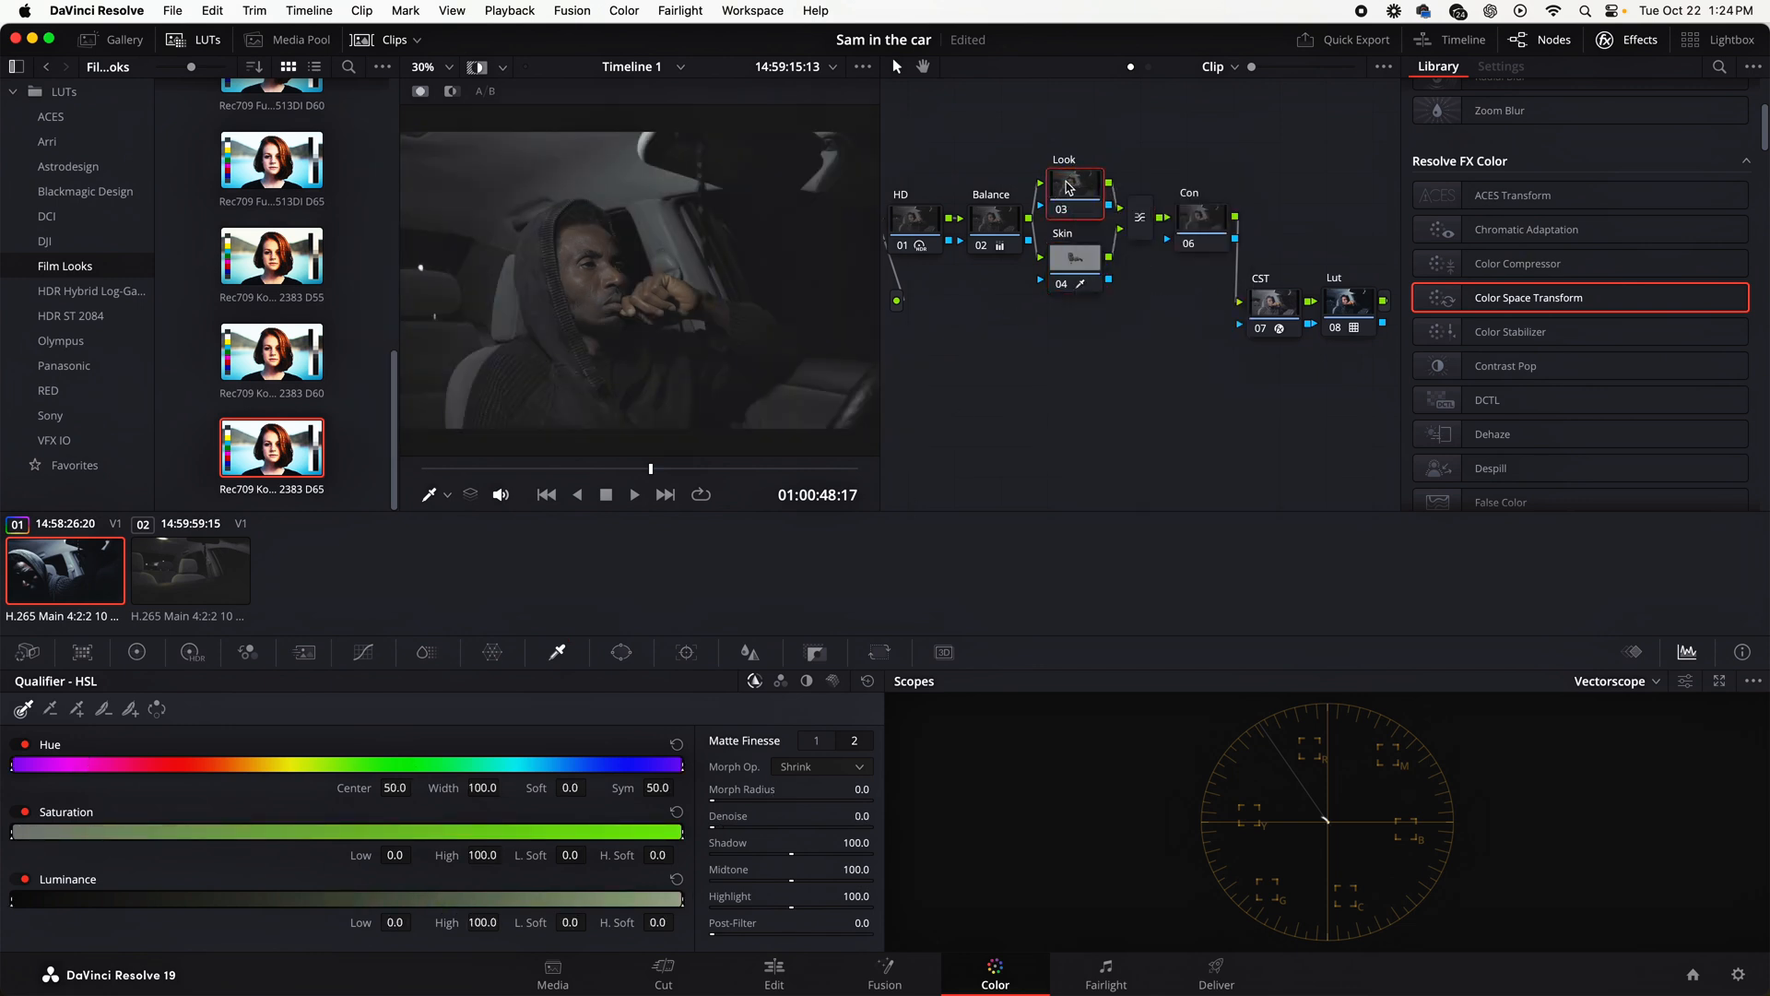
pyautogui.rightClick(1065, 188)
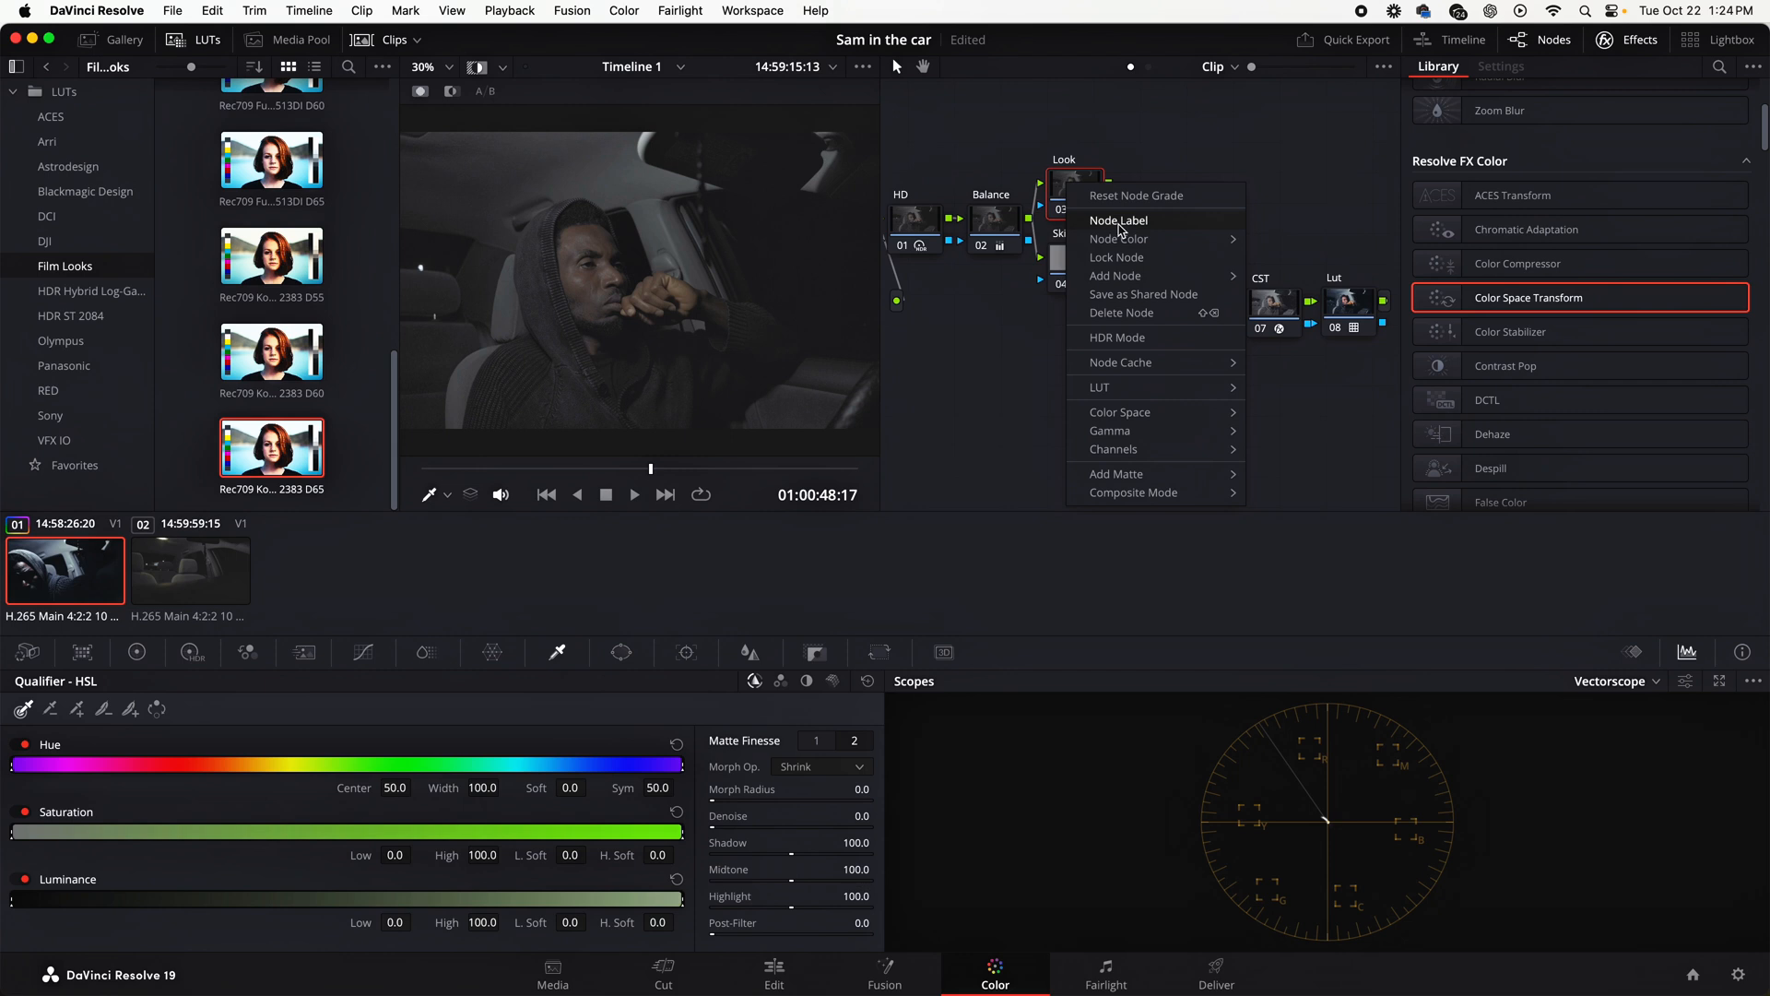
pyautogui.click(1117, 219)
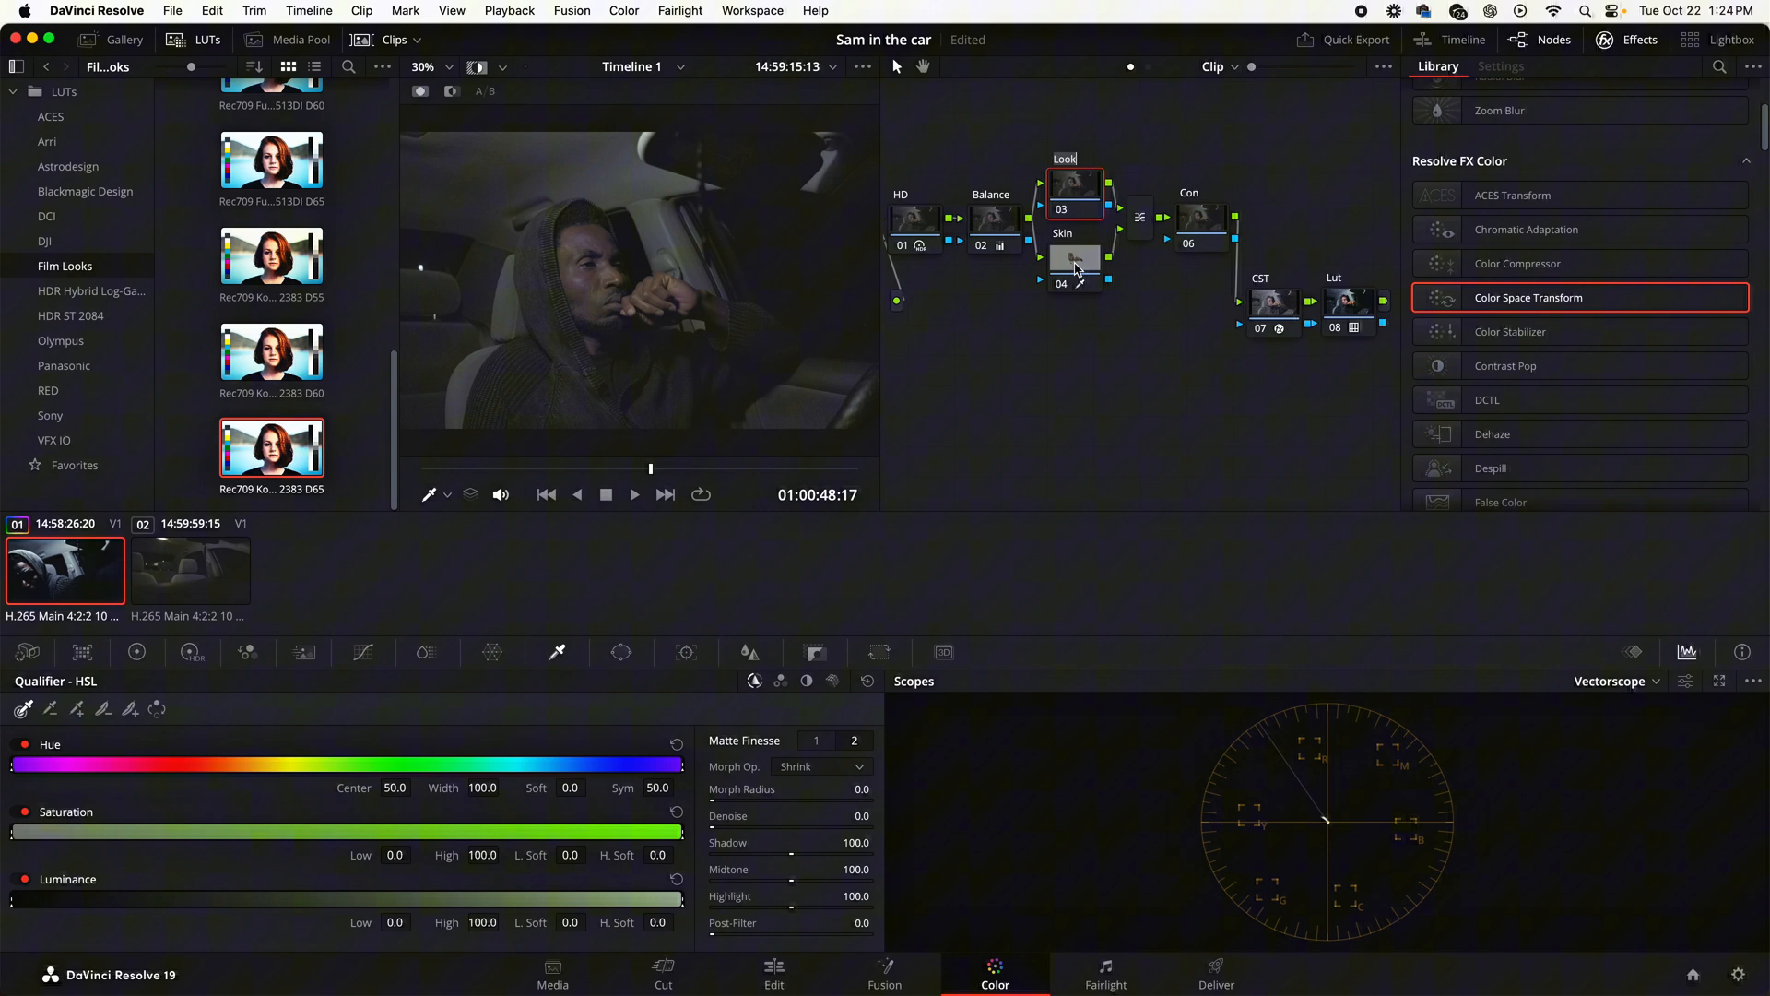
pyautogui.click(1200, 218)
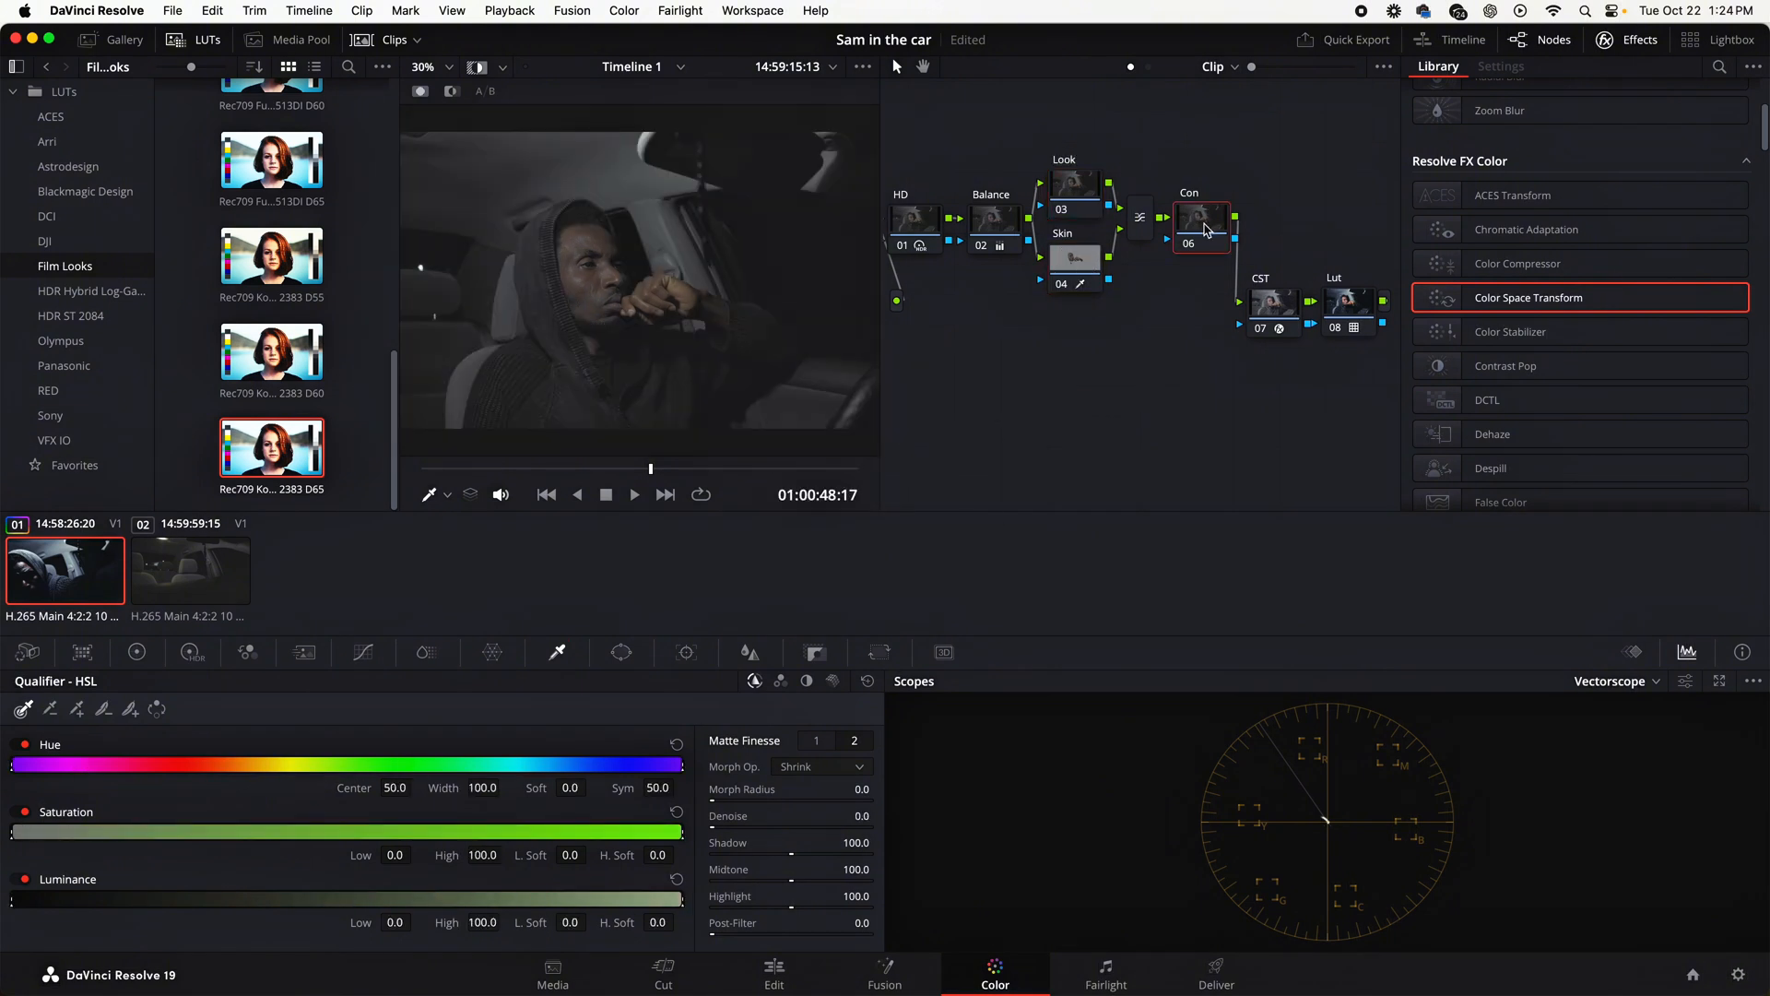
# Label the Con node and settle its Contrast at 0.960
pyautogui.rightClick(1200, 217)
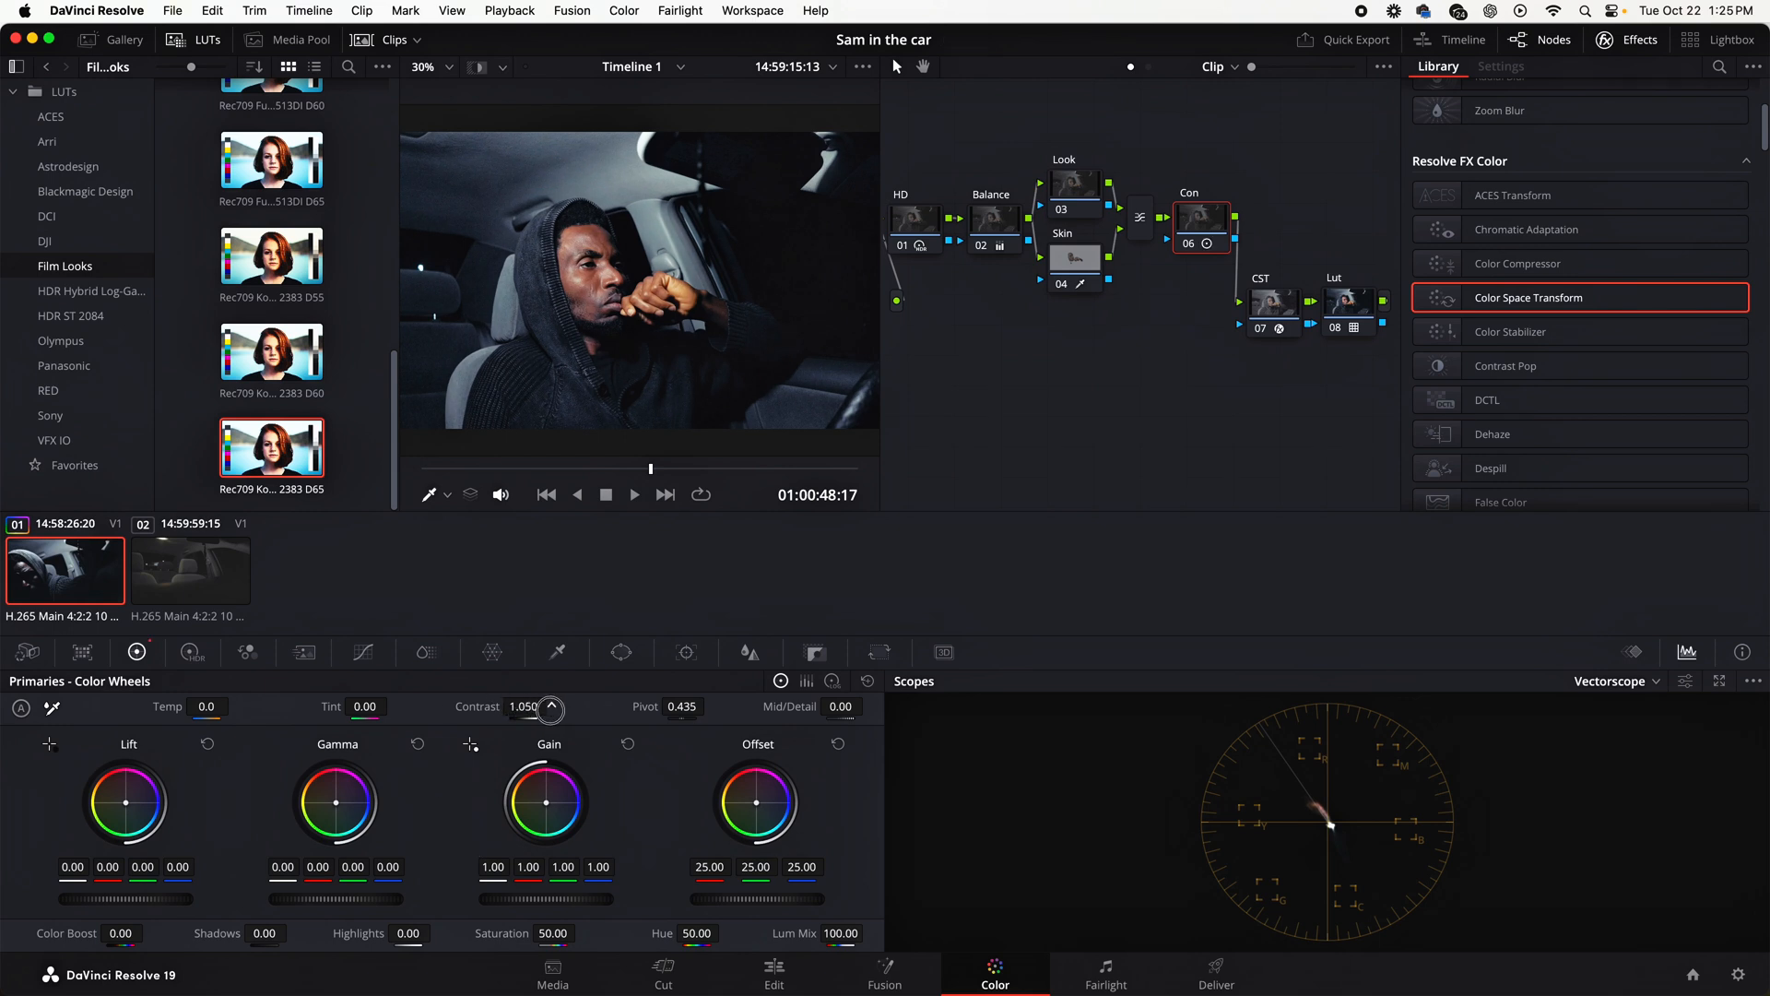
pyautogui.moveTo(552, 712); pyautogui.dragTo(555, 712)
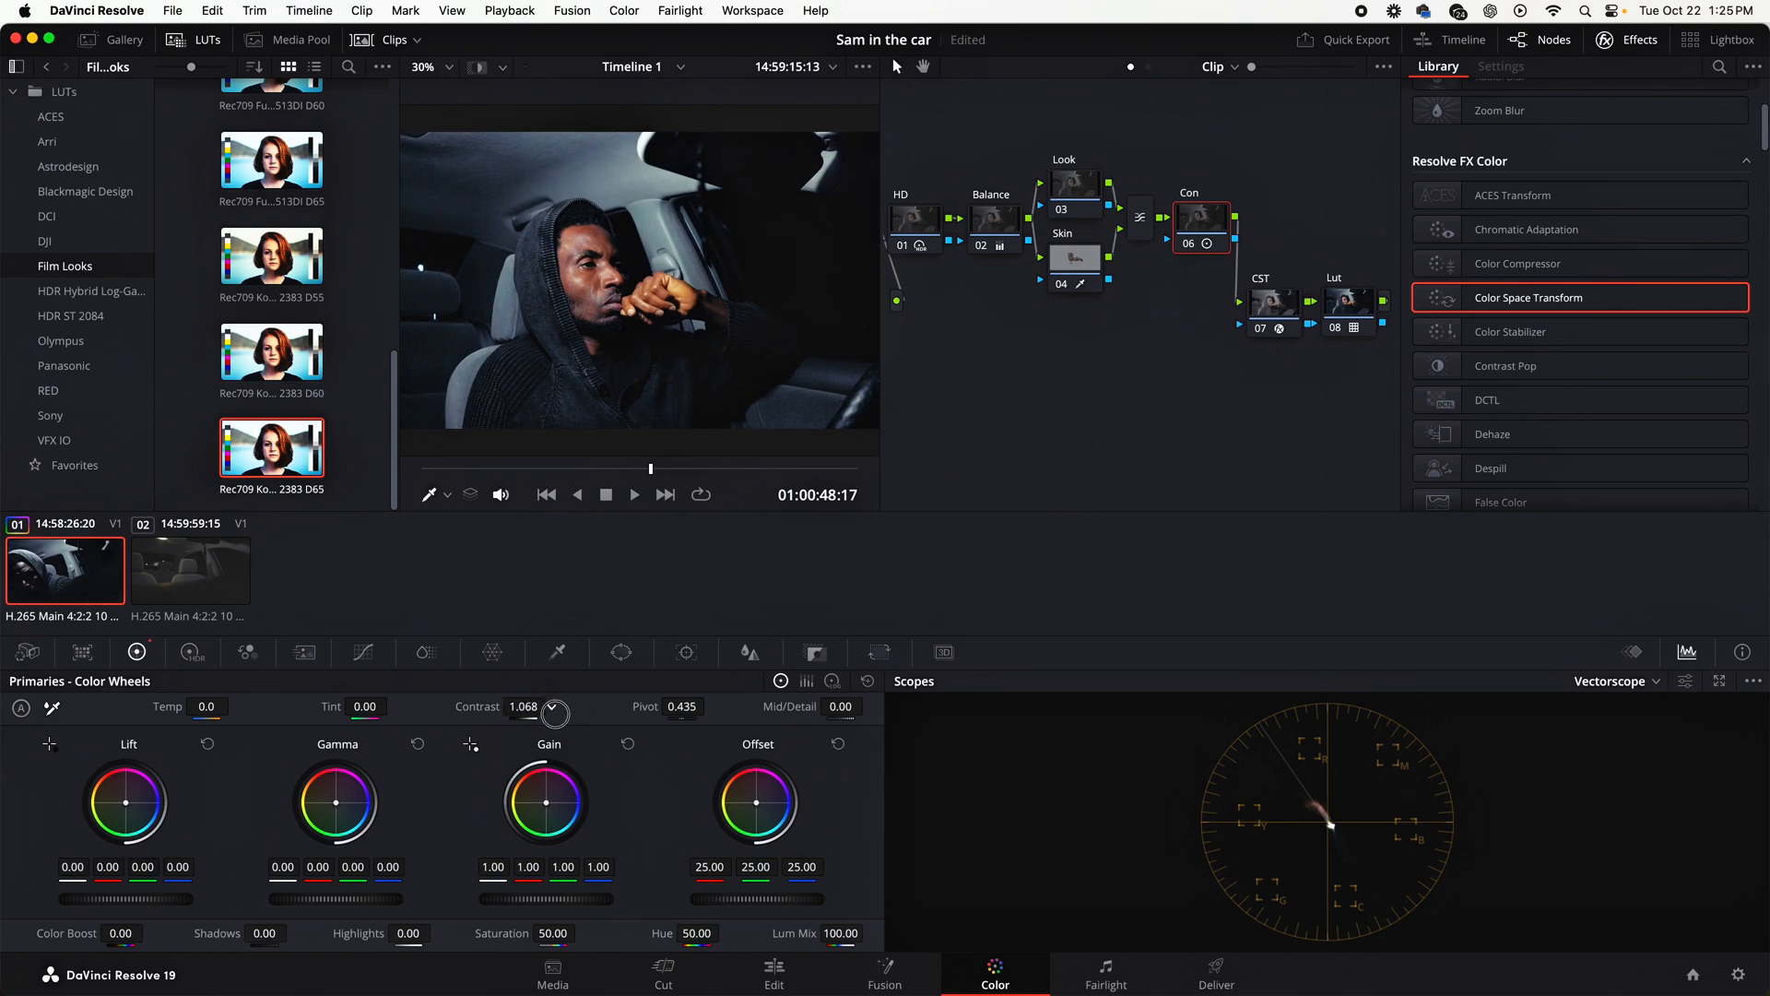
pyautogui.moveTo(555, 711); pyautogui.dragTo(514, 712)
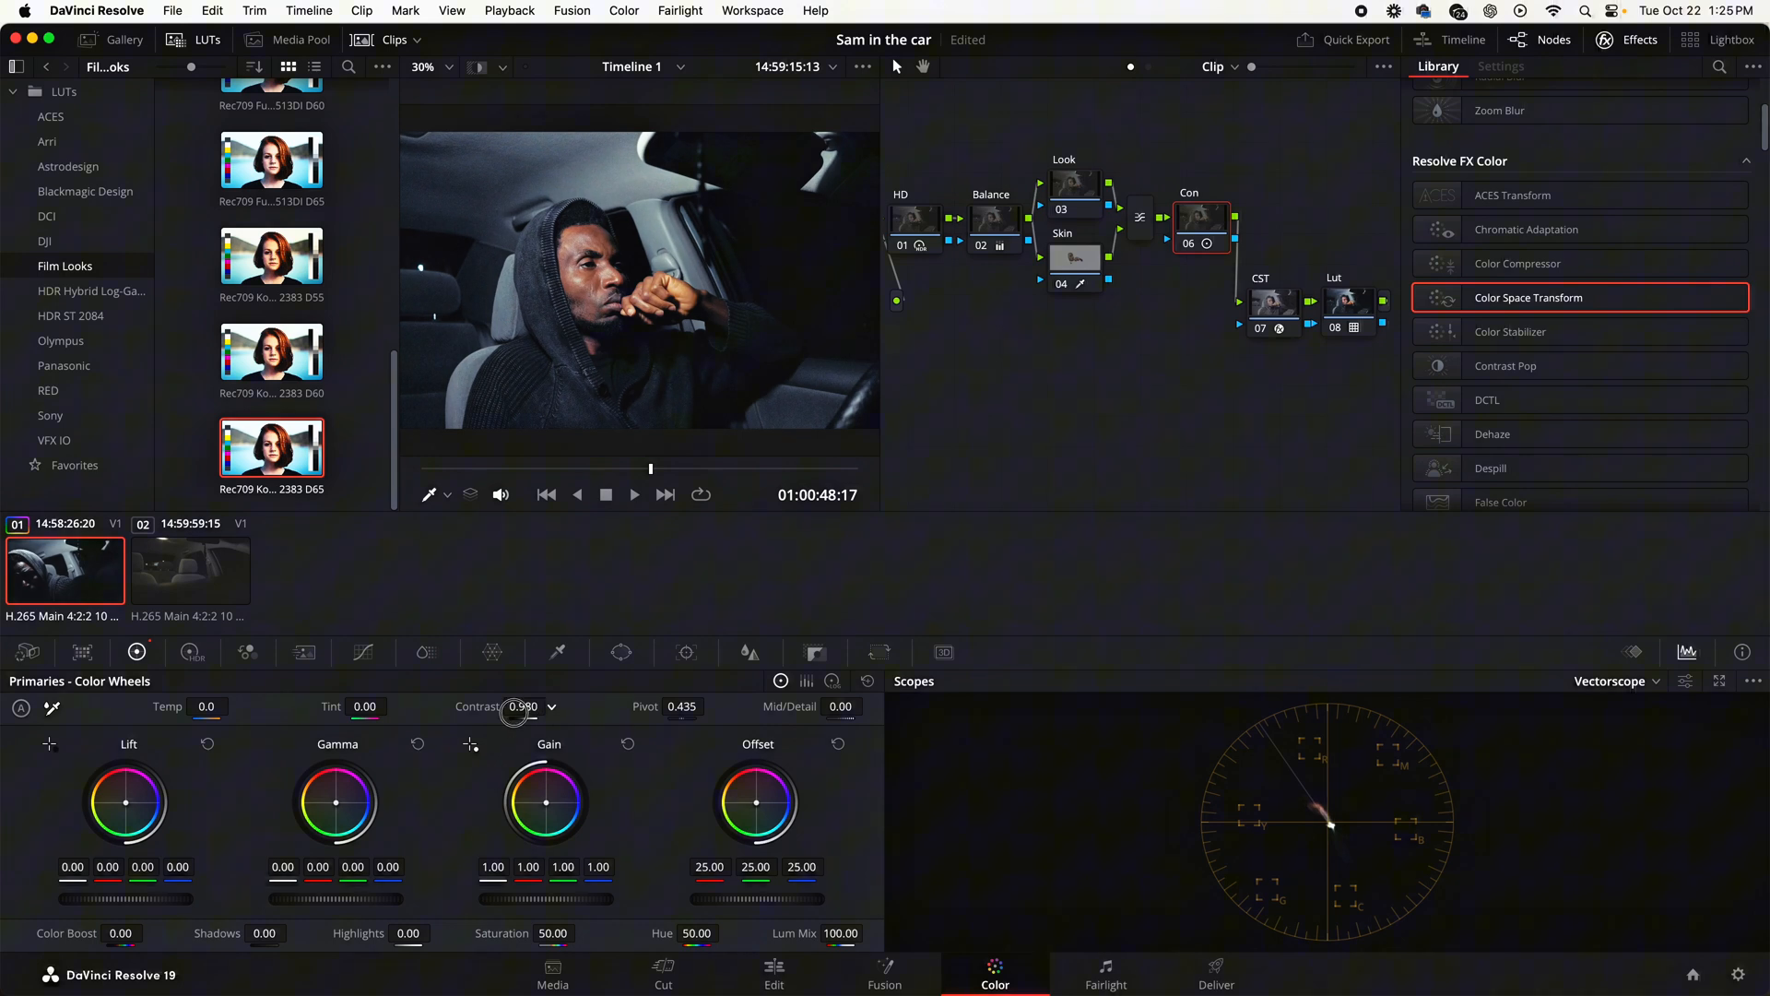
pyautogui.moveTo(525, 706); pyautogui.dragTo(505, 712)
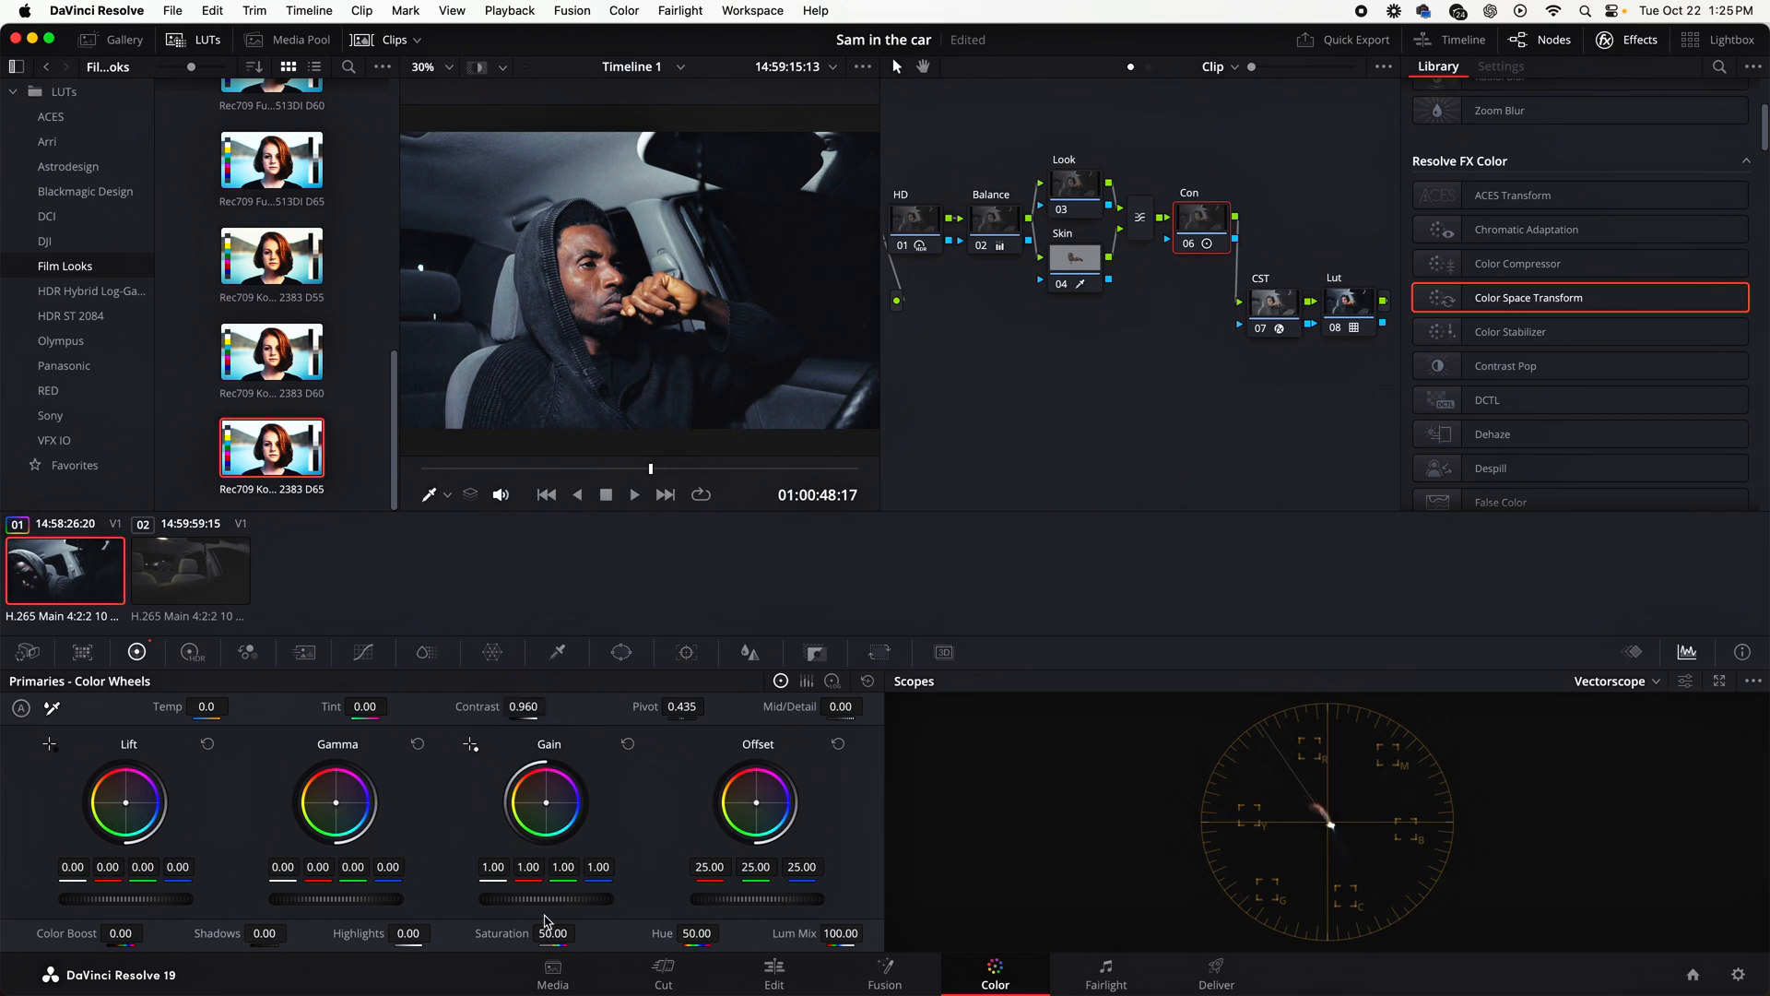
# Set the Con node's Saturation to 55.20 and Pivot to 0.500
pyautogui.moveTo(553, 933); pyautogui.dragTo(570, 933)
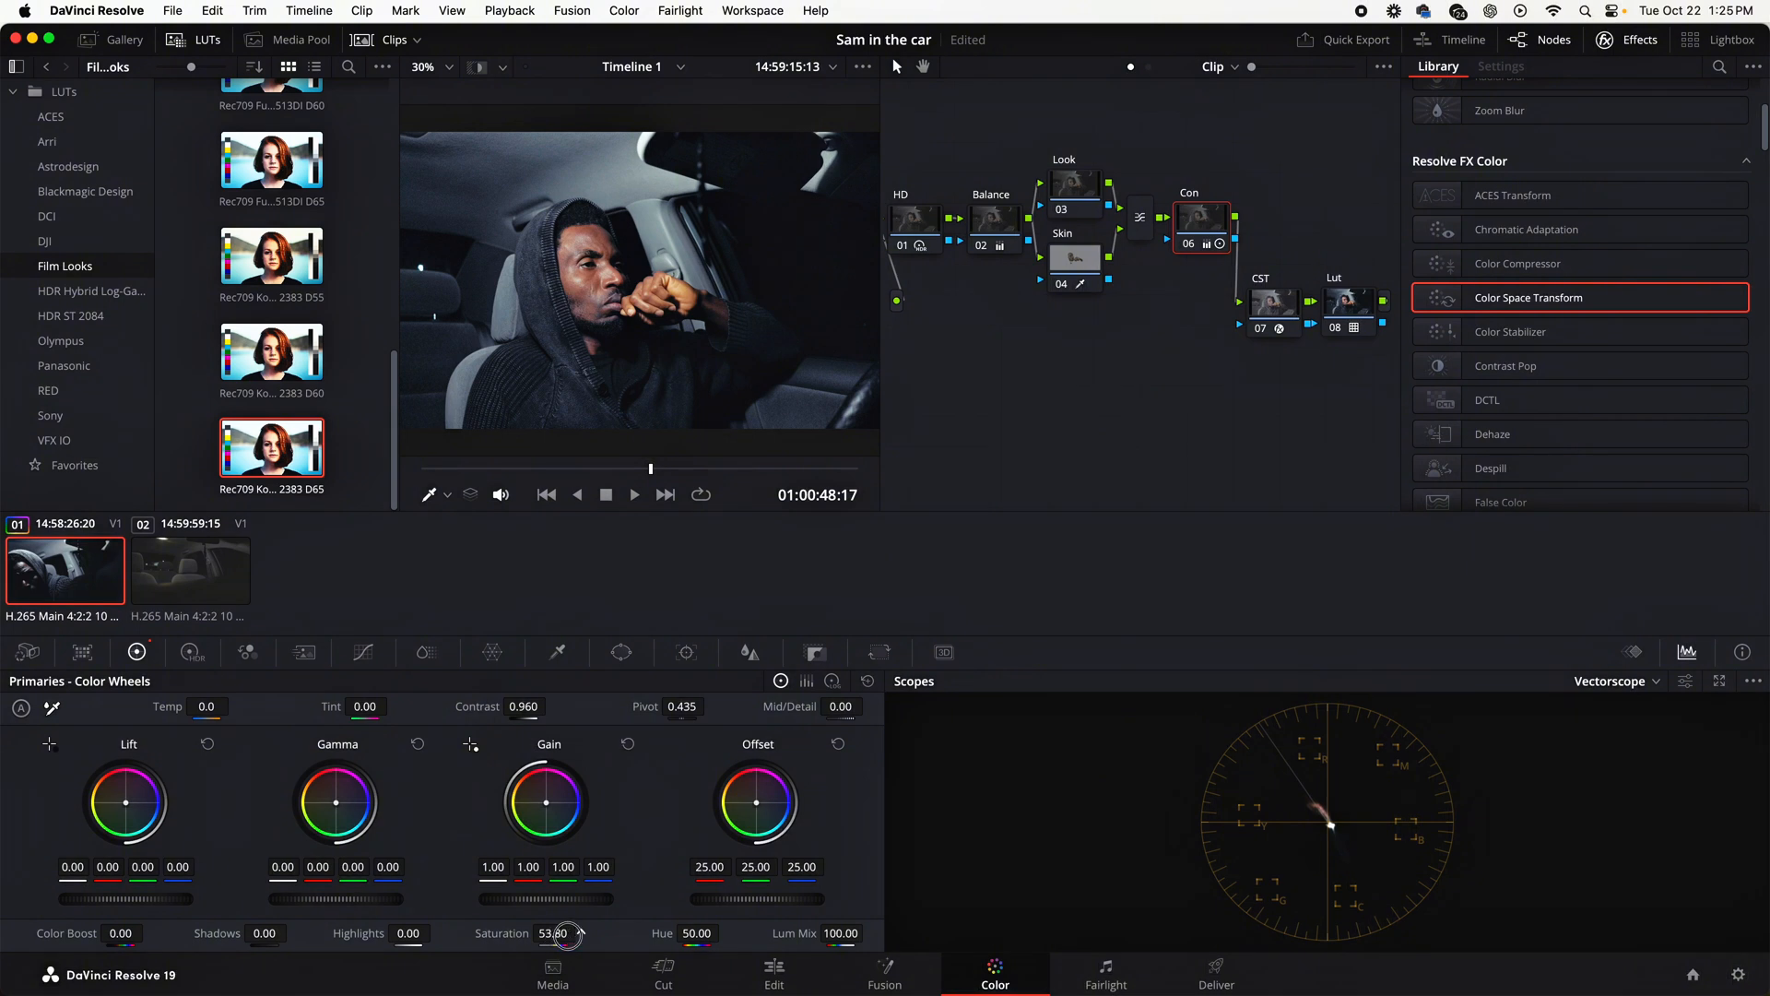
pyautogui.moveTo(564, 935); pyautogui.dragTo(568, 935)
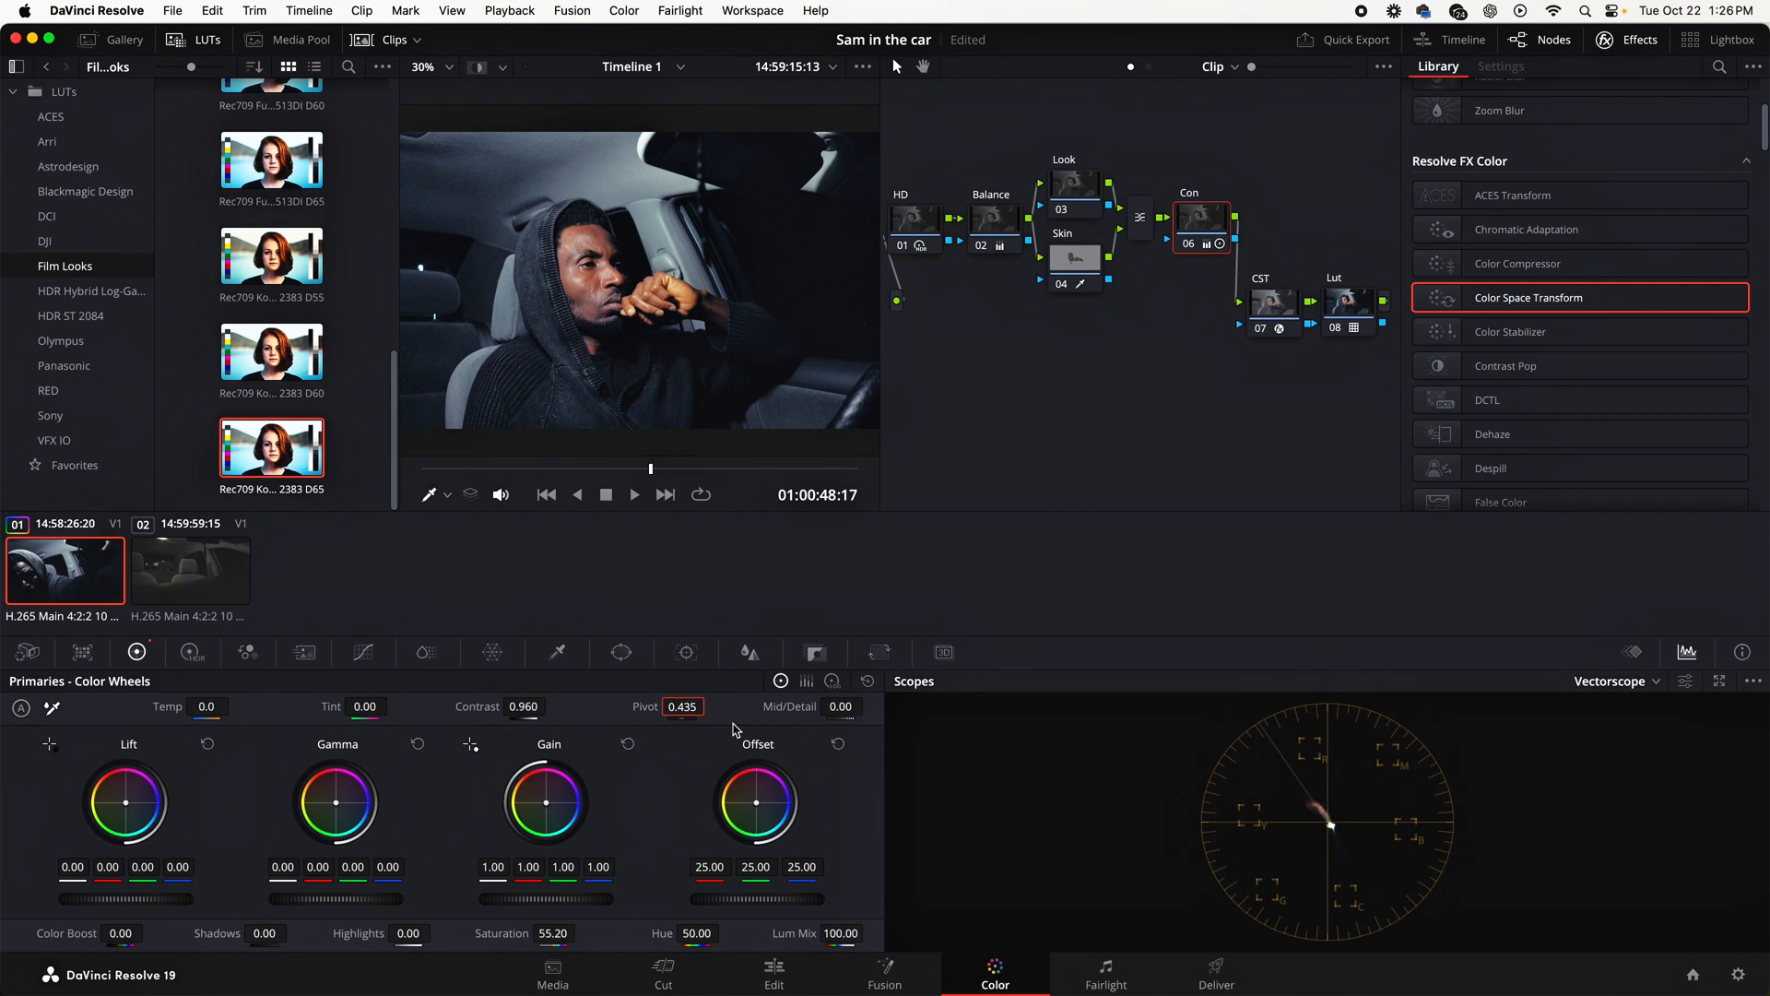
pyautogui.write('0.5')
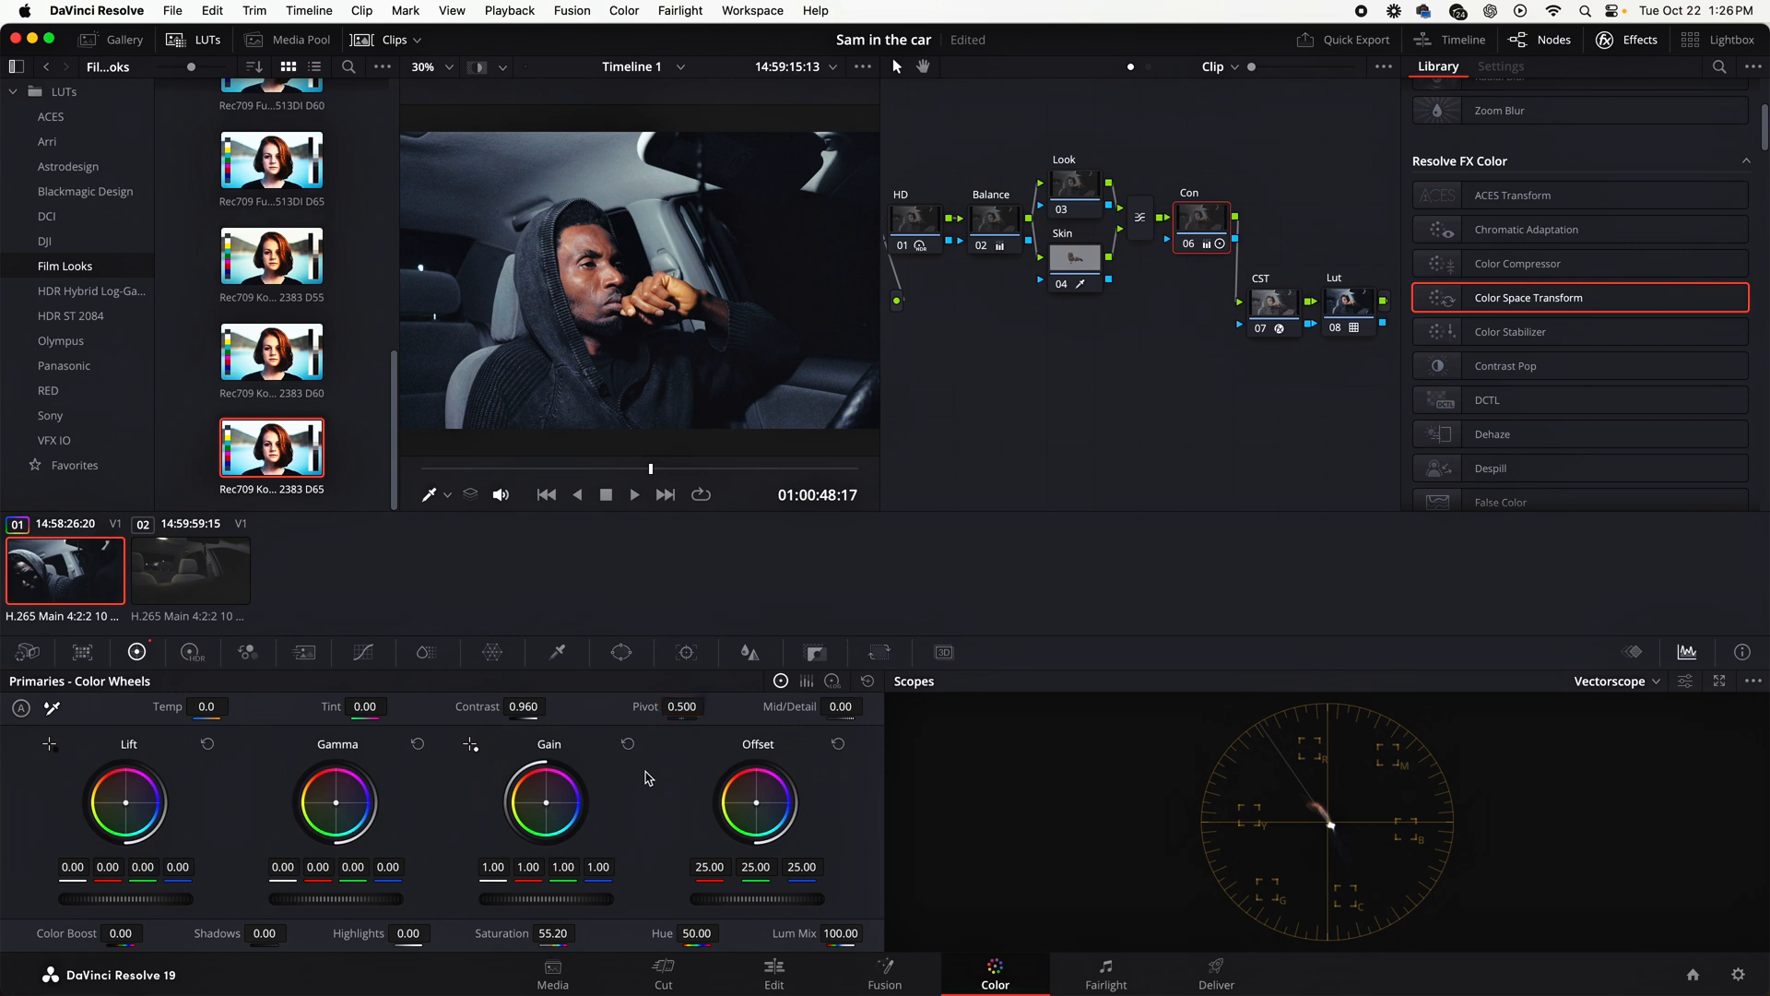
pyautogui.click(1073, 258)
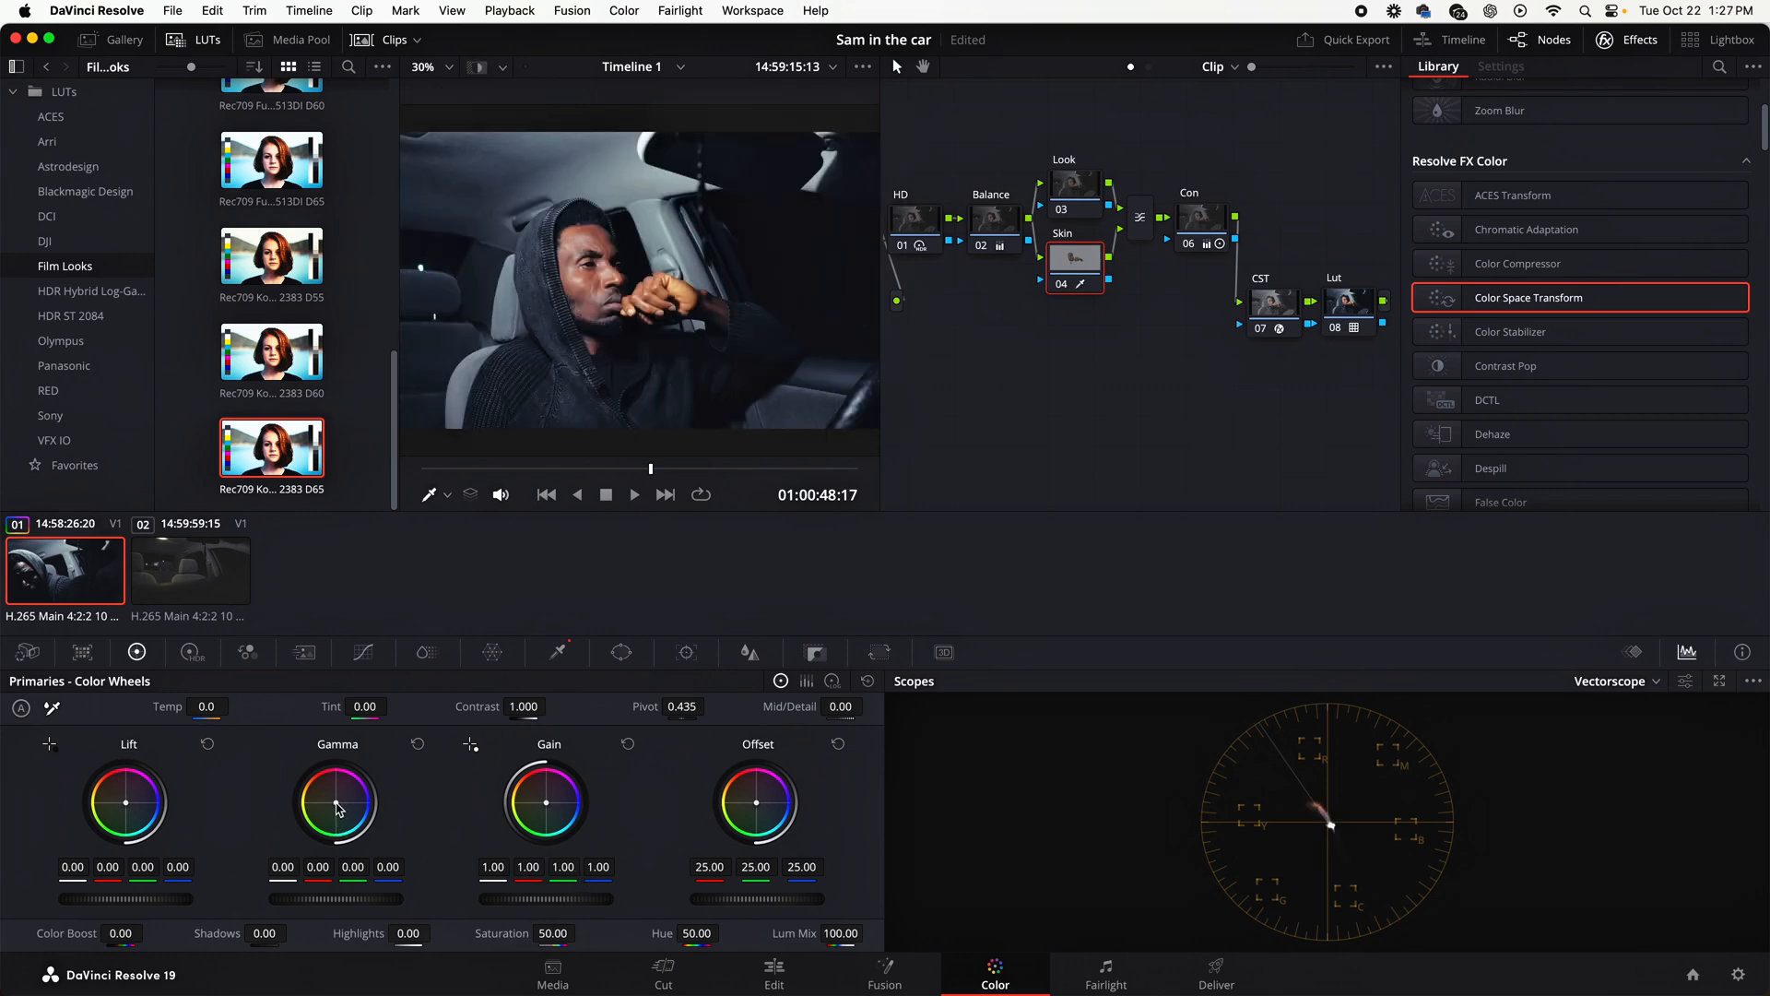
# Lower Mid/Detail on the Skin node to -2.50 and toggle the node to compare the softening
pyautogui.moveTo(336, 802); pyautogui.dragTo(336, 804)
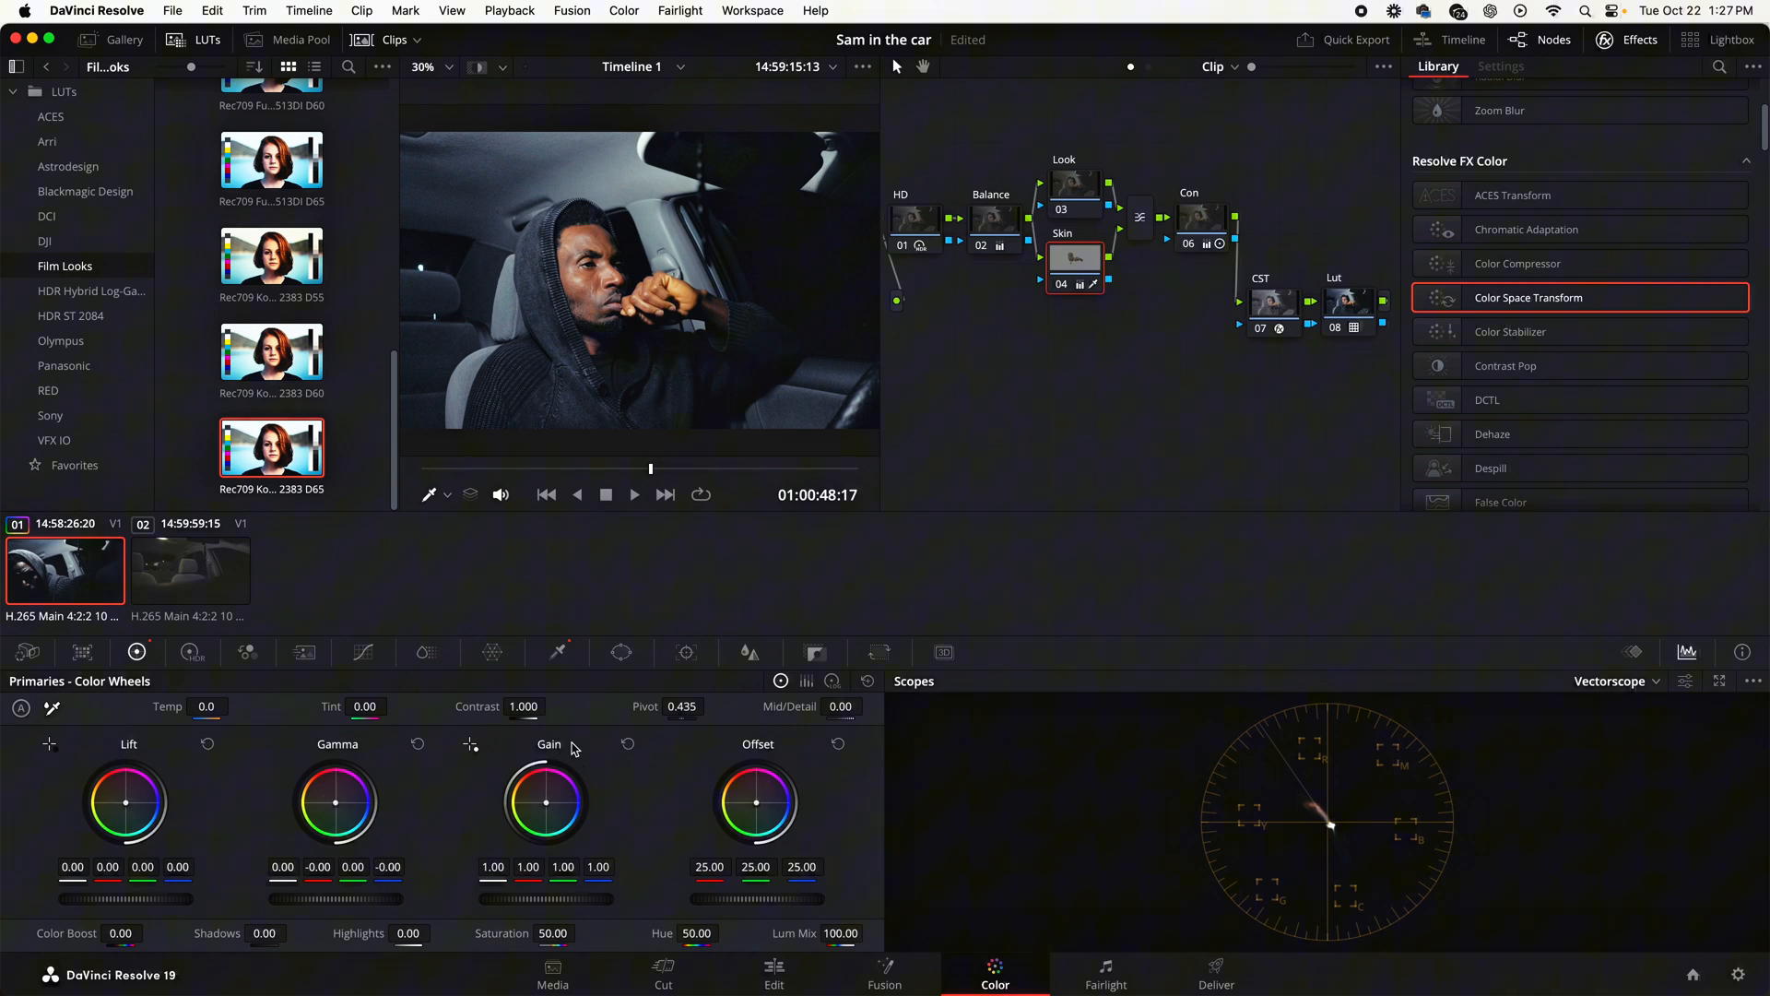
pyautogui.click(840, 706)
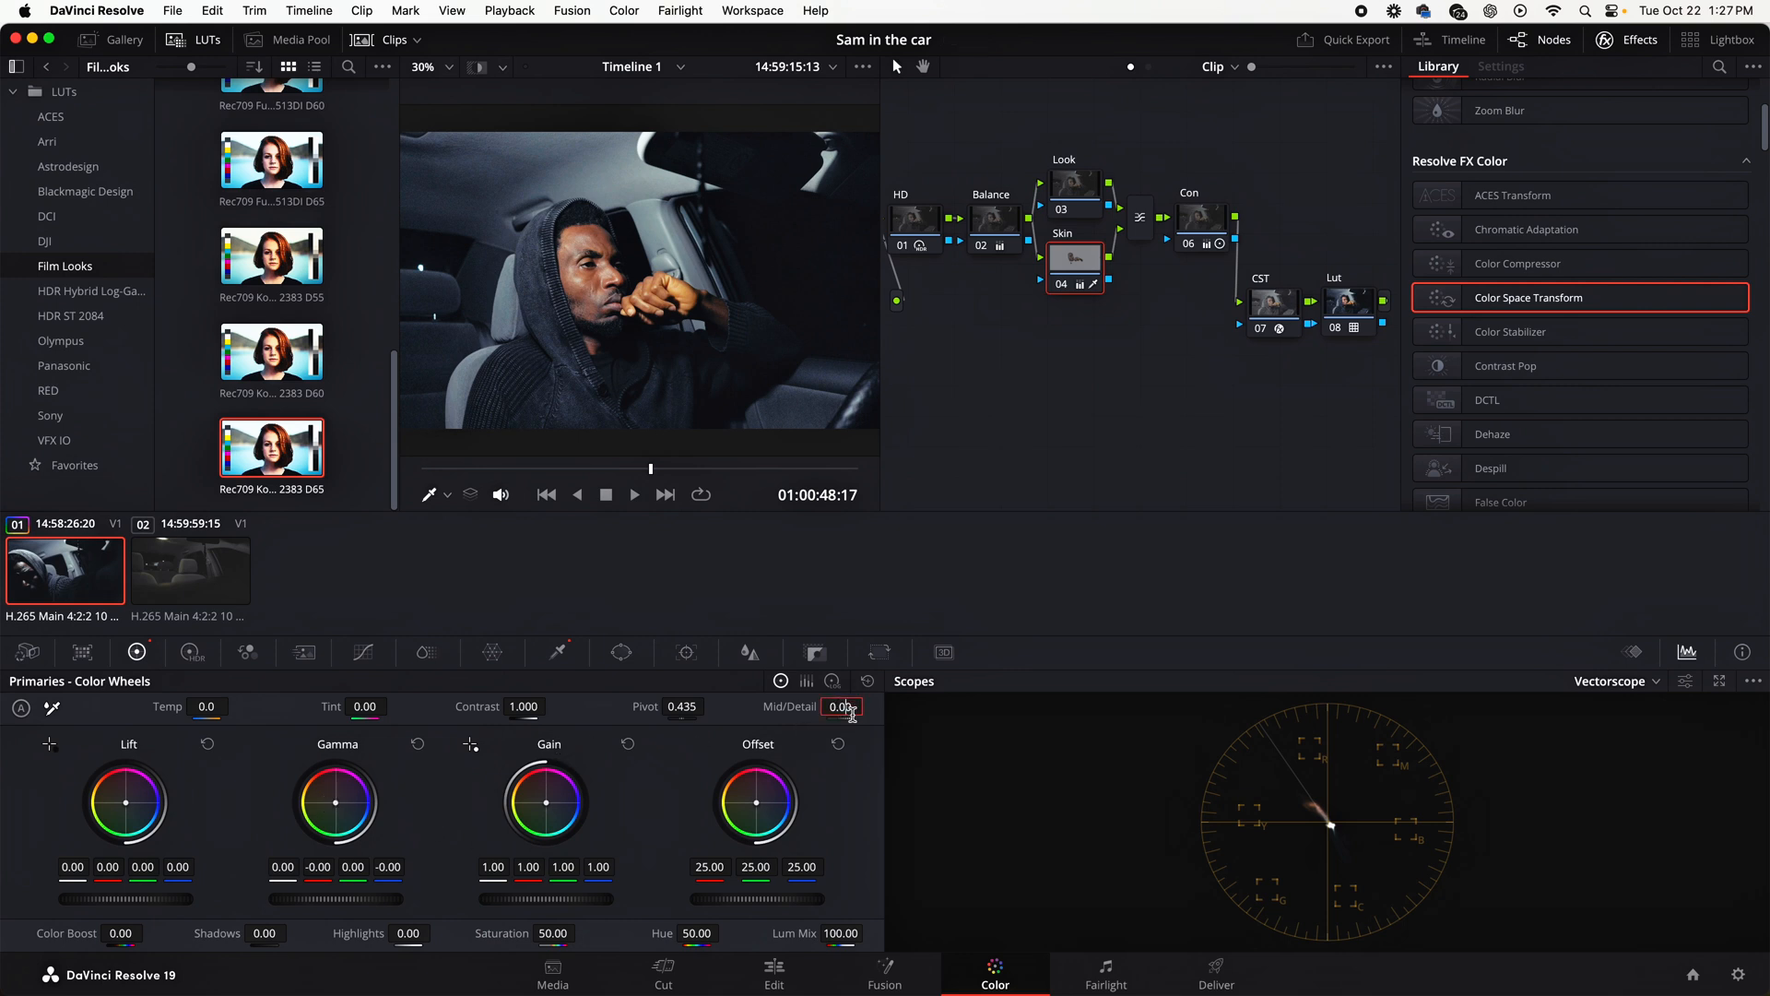
pyautogui.moveTo(841, 706); pyautogui.dragTo(840, 722)
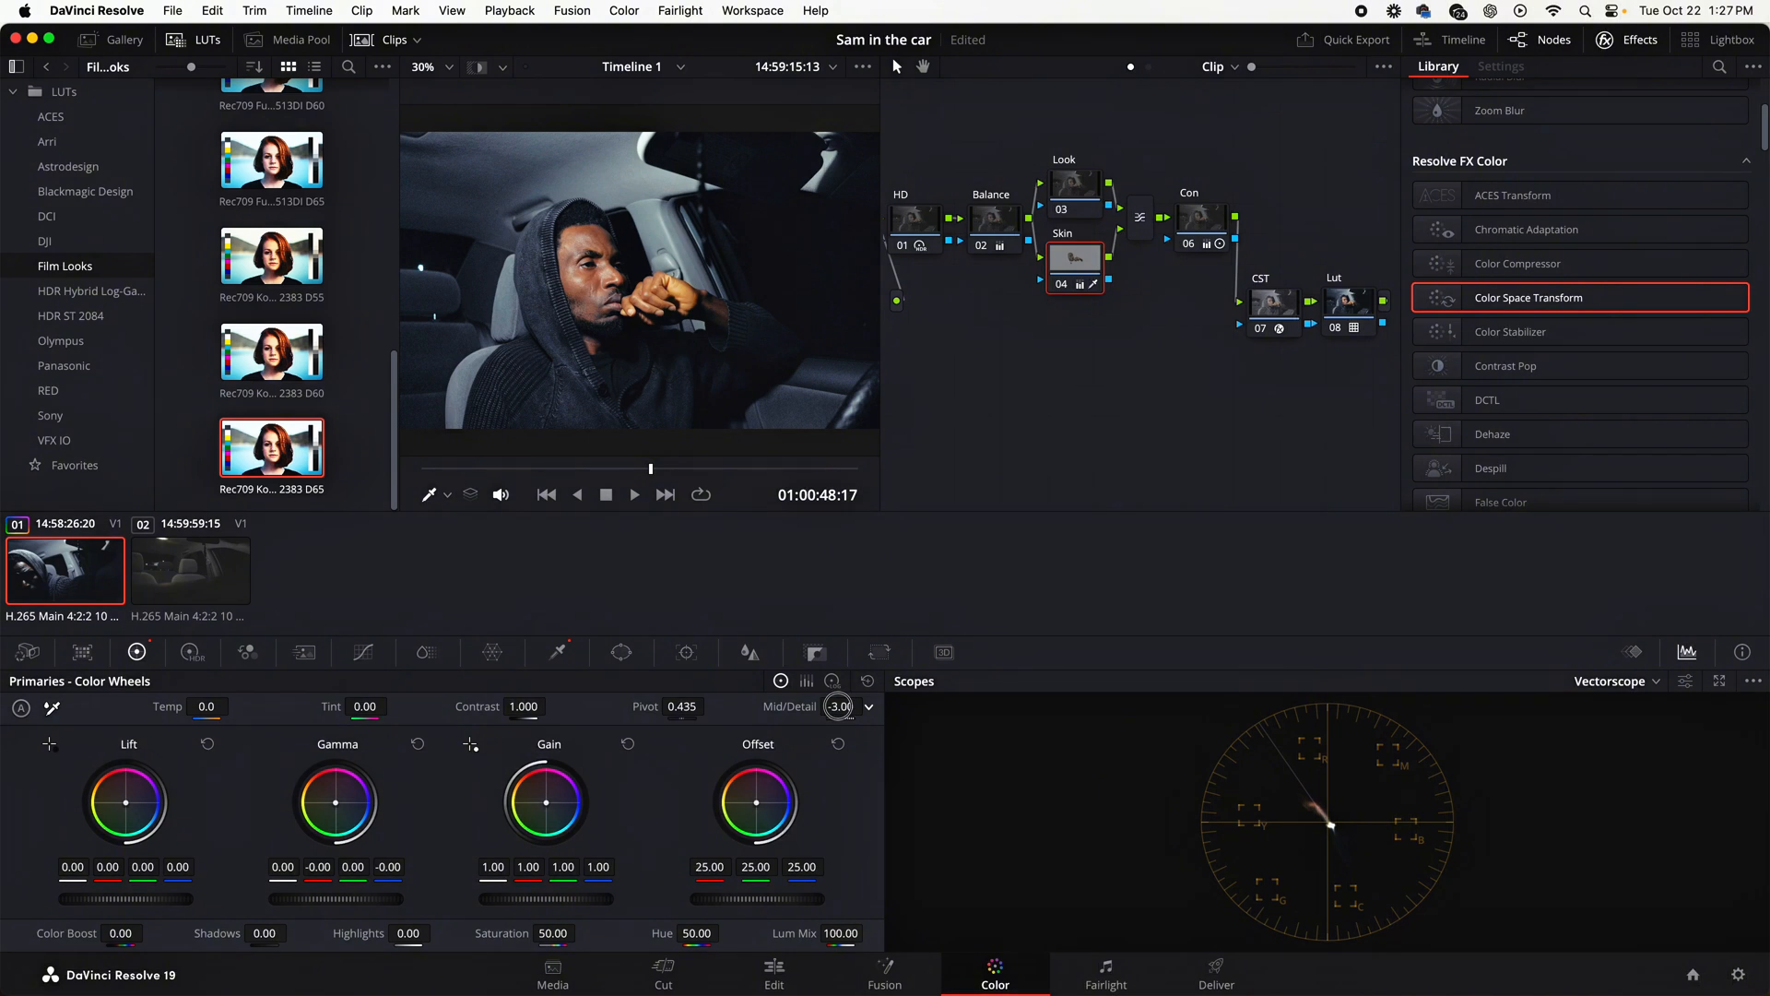
pyautogui.moveTo(841, 706); pyautogui.dragTo(857, 706)
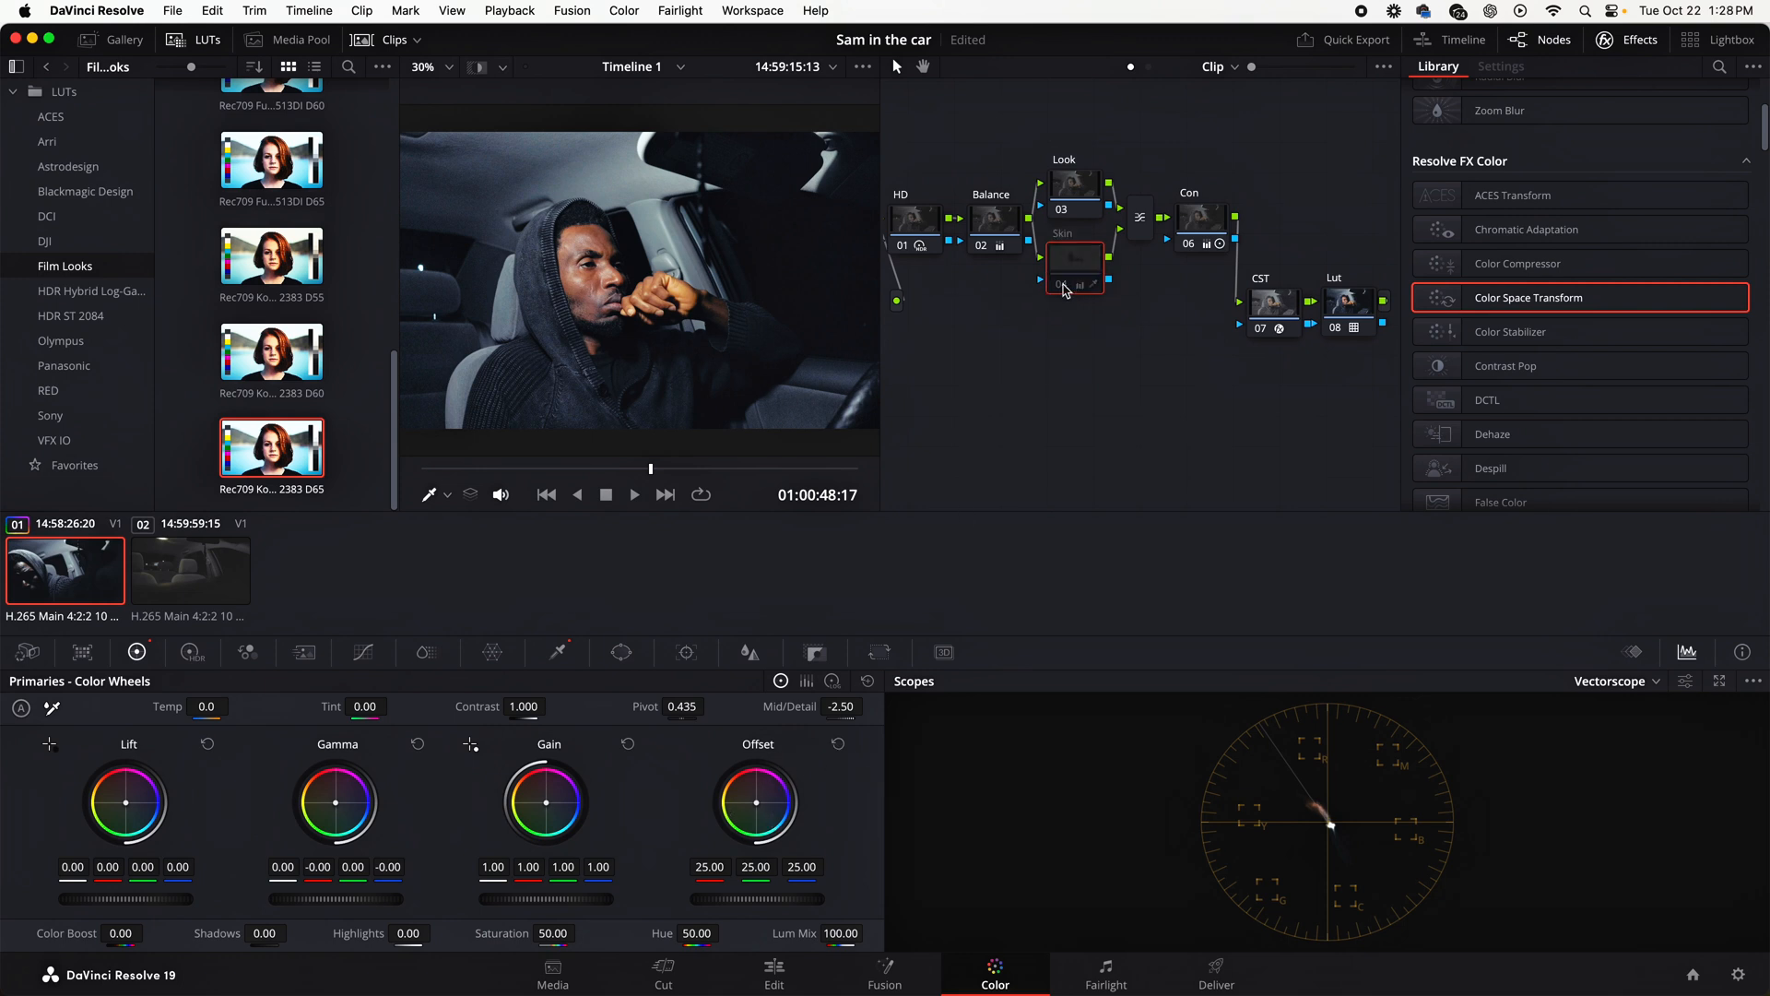
pyautogui.click(1073, 267)
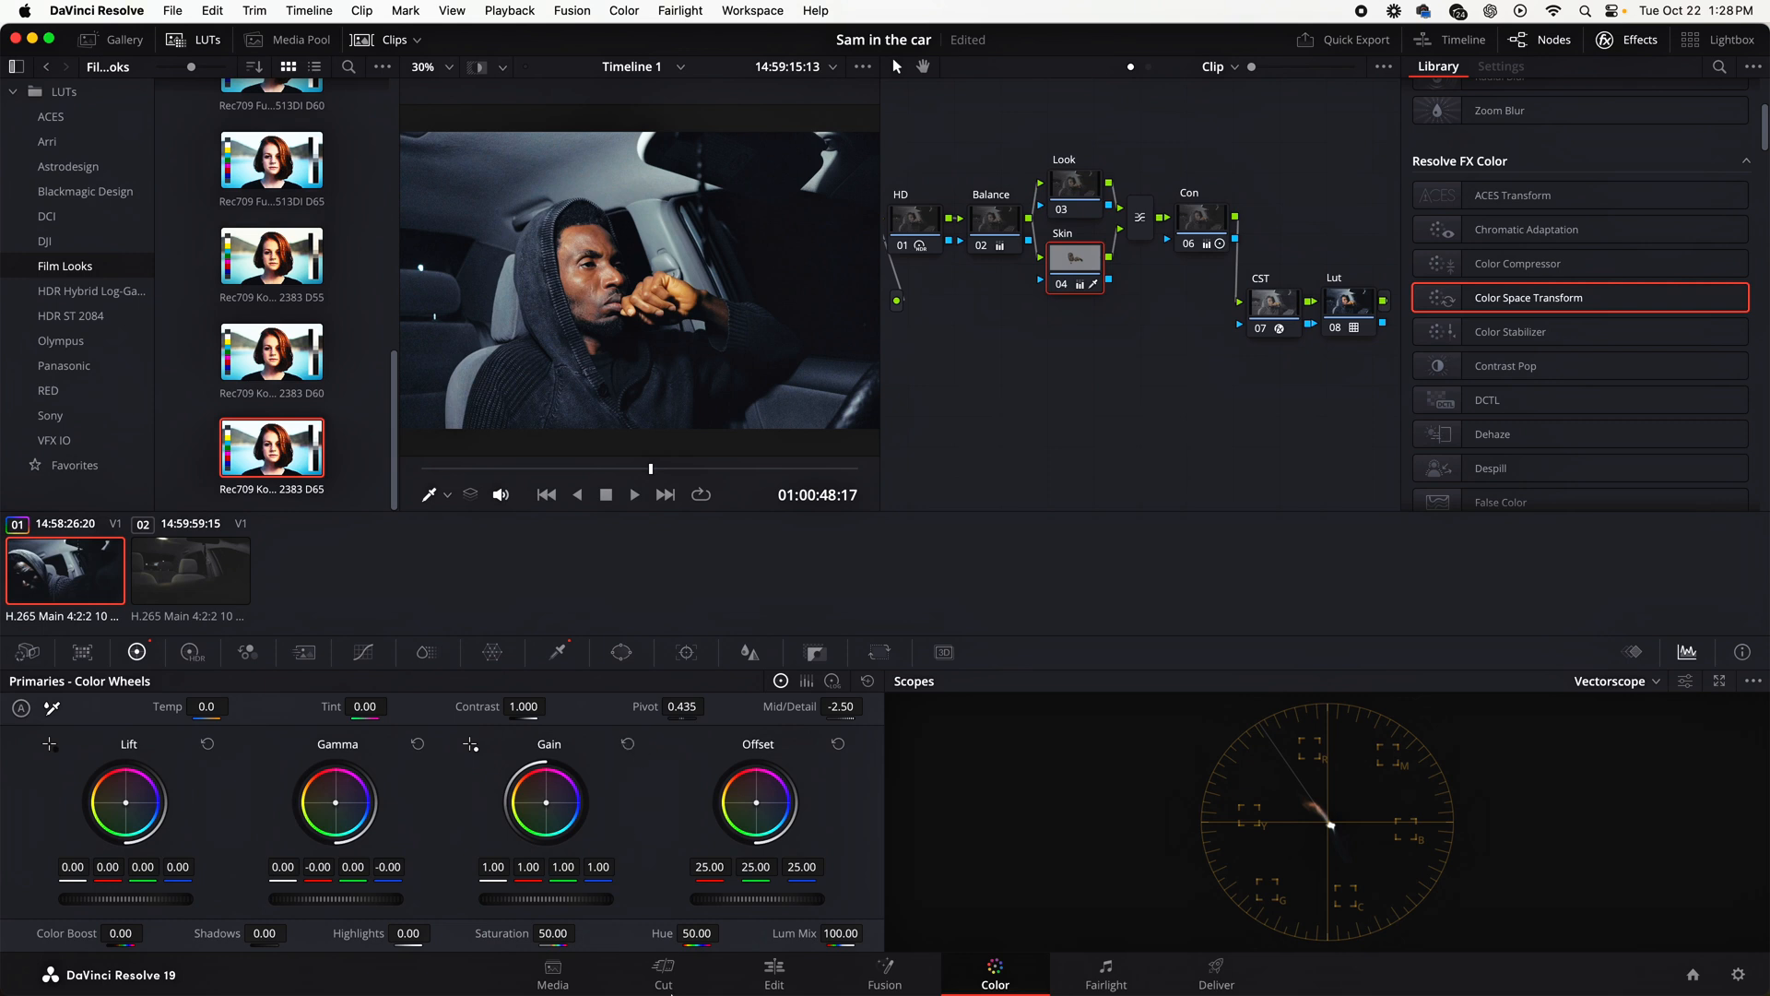
pyautogui.moveTo(785, 756)
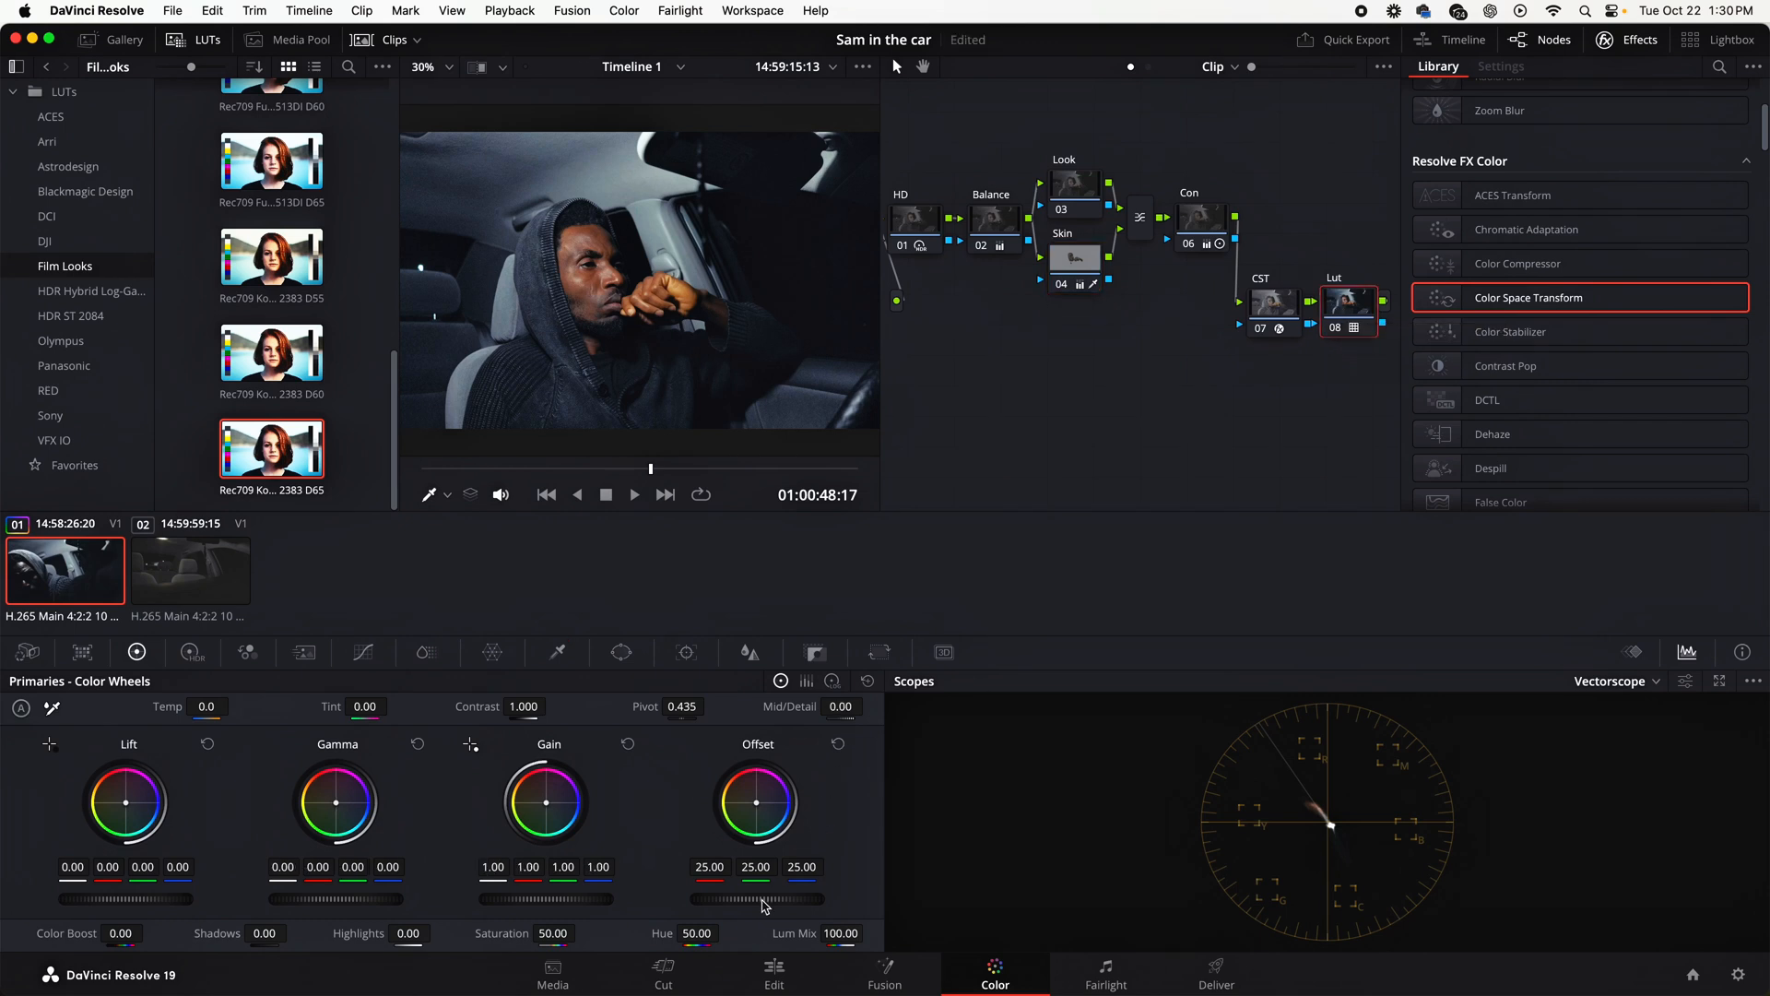
# Lower the Lut node's Key Output Gain to 0.657 in the Key palette
pyautogui.click(813, 652)
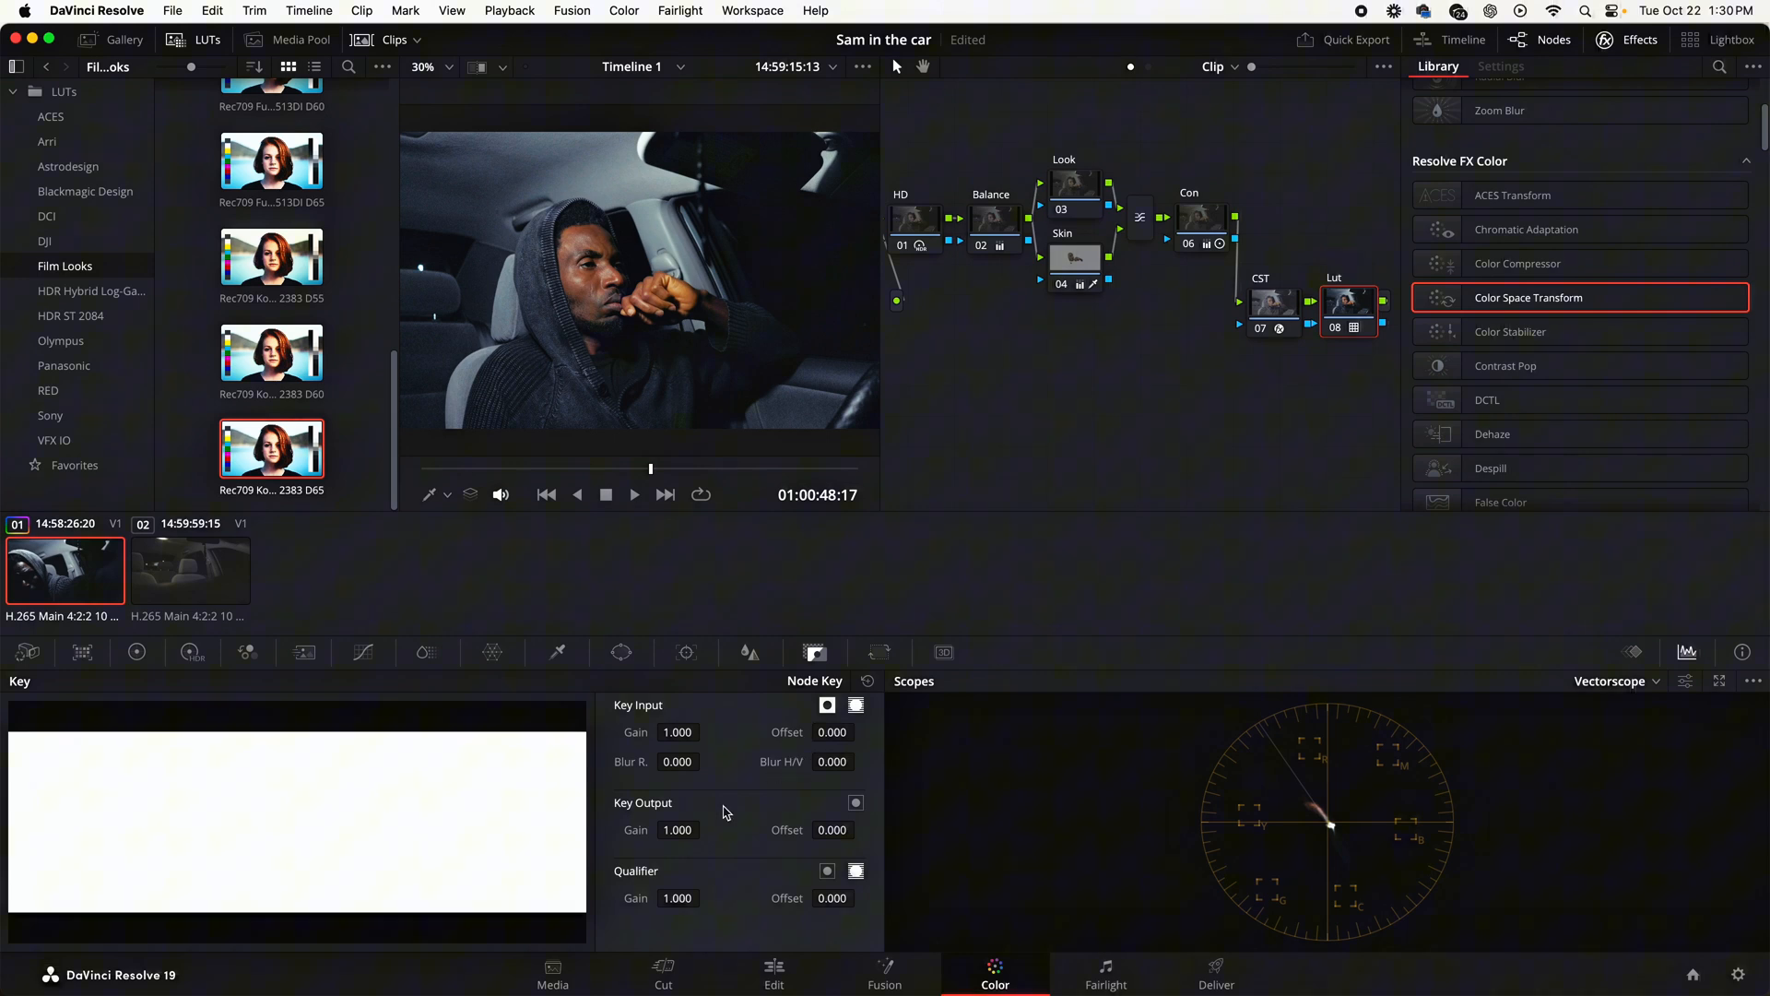
pyautogui.moveTo(677, 830); pyautogui.dragTo(664, 829)
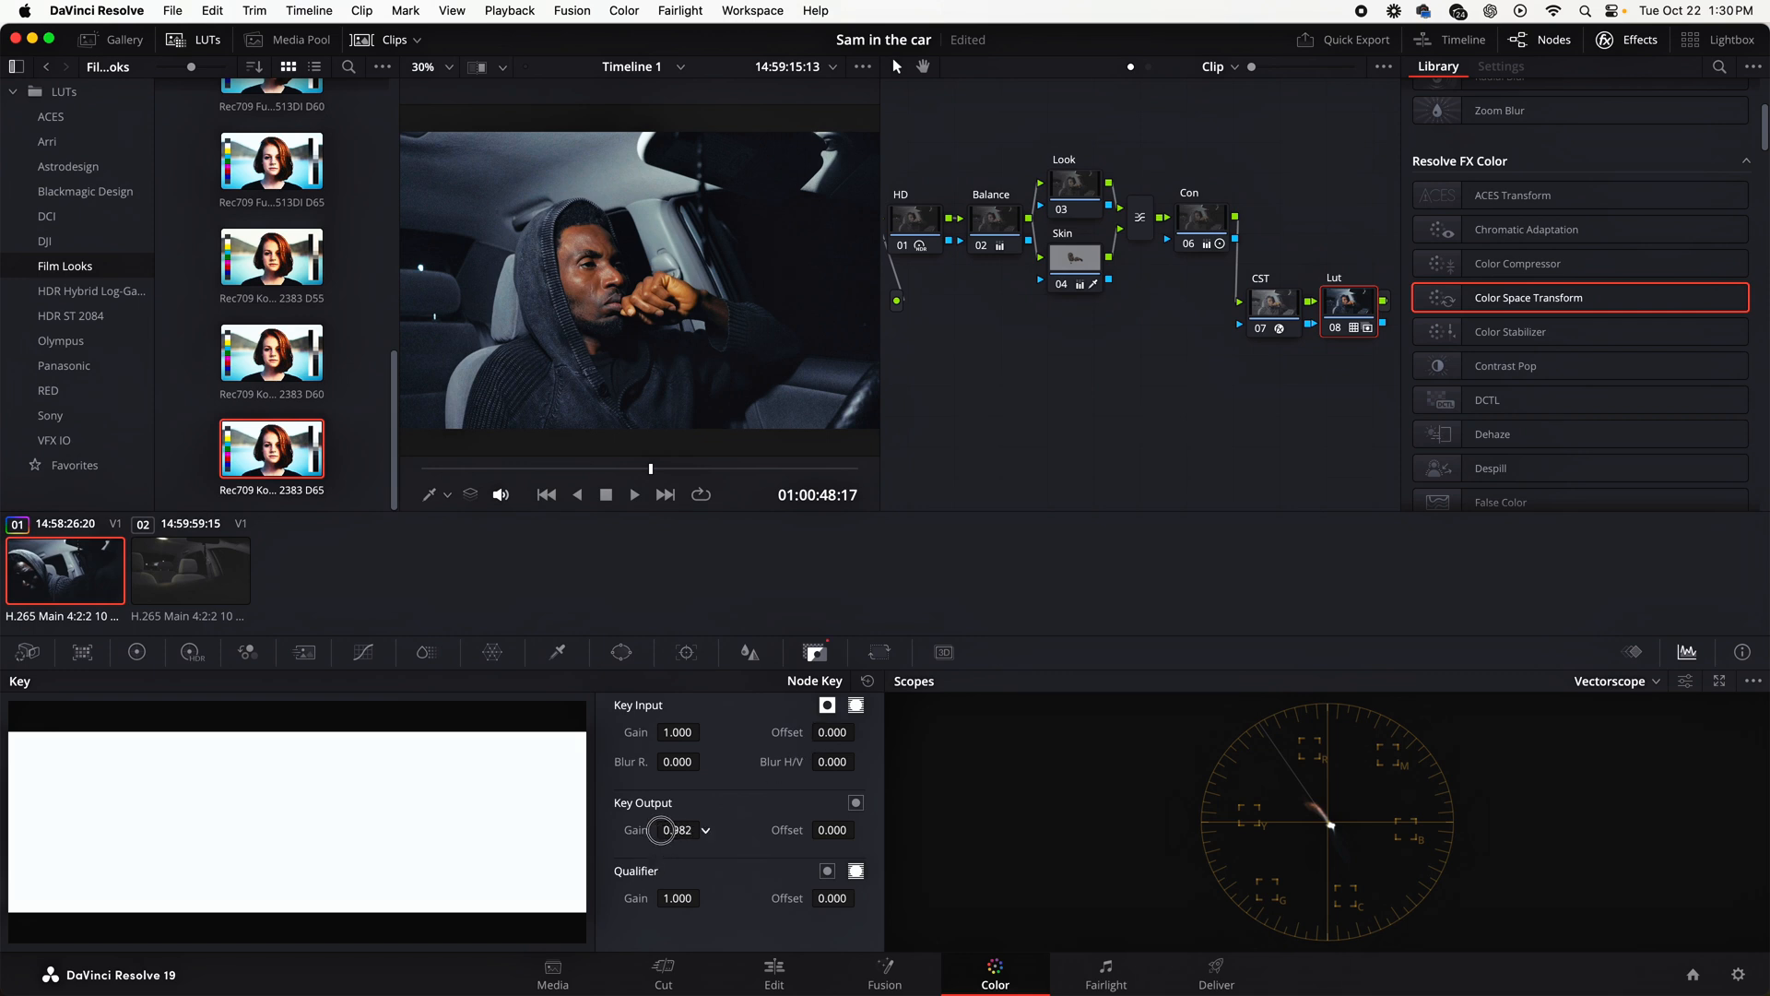
pyautogui.moveTo(660, 830); pyautogui.dragTo(638, 830)
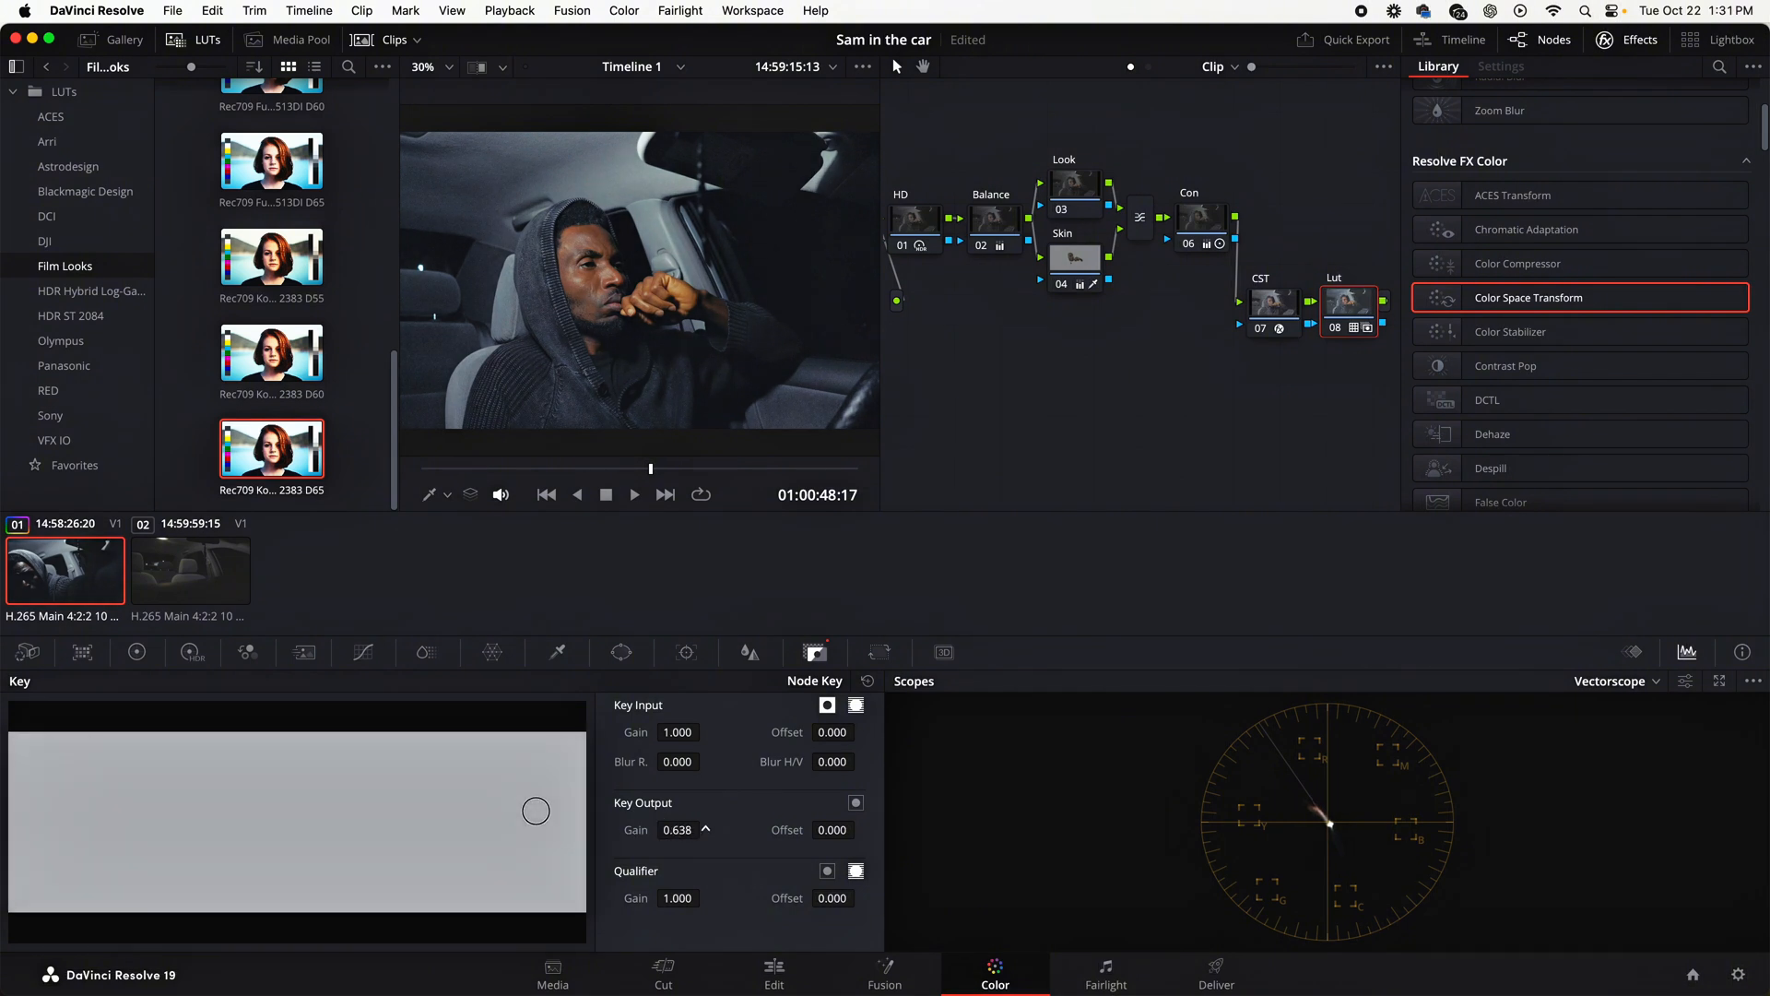
pyautogui.moveTo(536, 811); pyautogui.dragTo(551, 815)
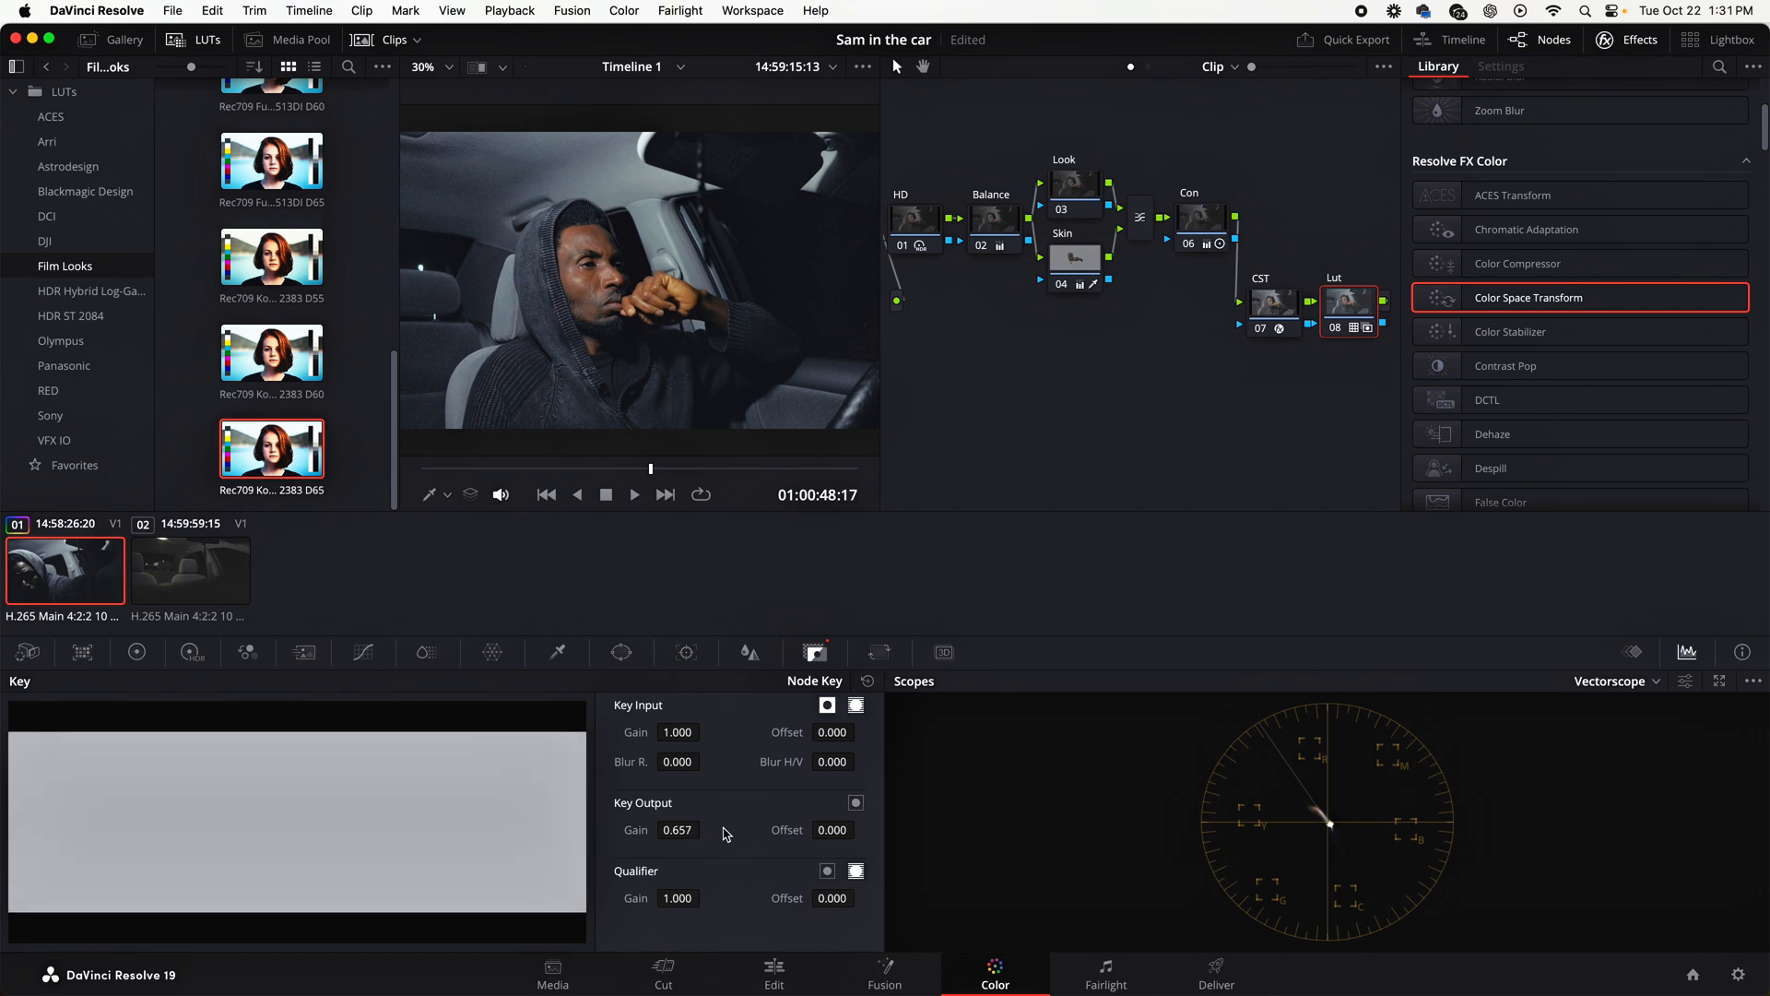
pyautogui.moveTo(712, 835)
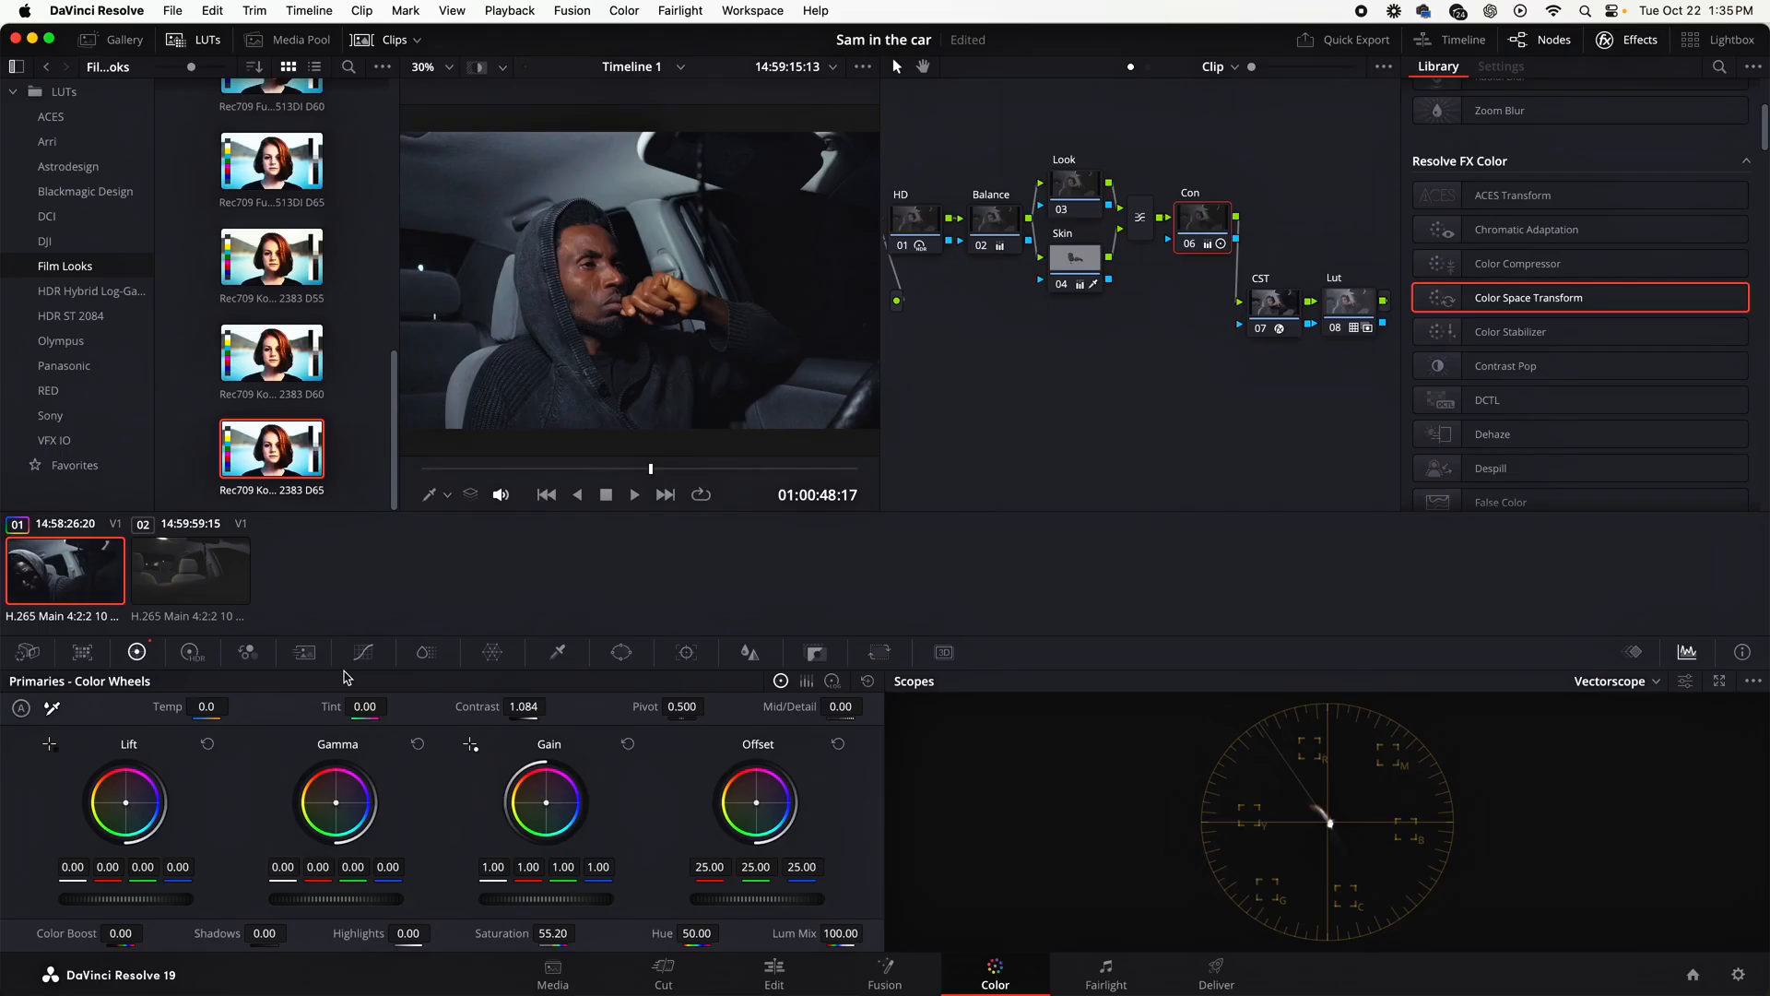
# Add a shadow control point on the Con node's custom curve and pull it slightly down
pyautogui.click(363, 653)
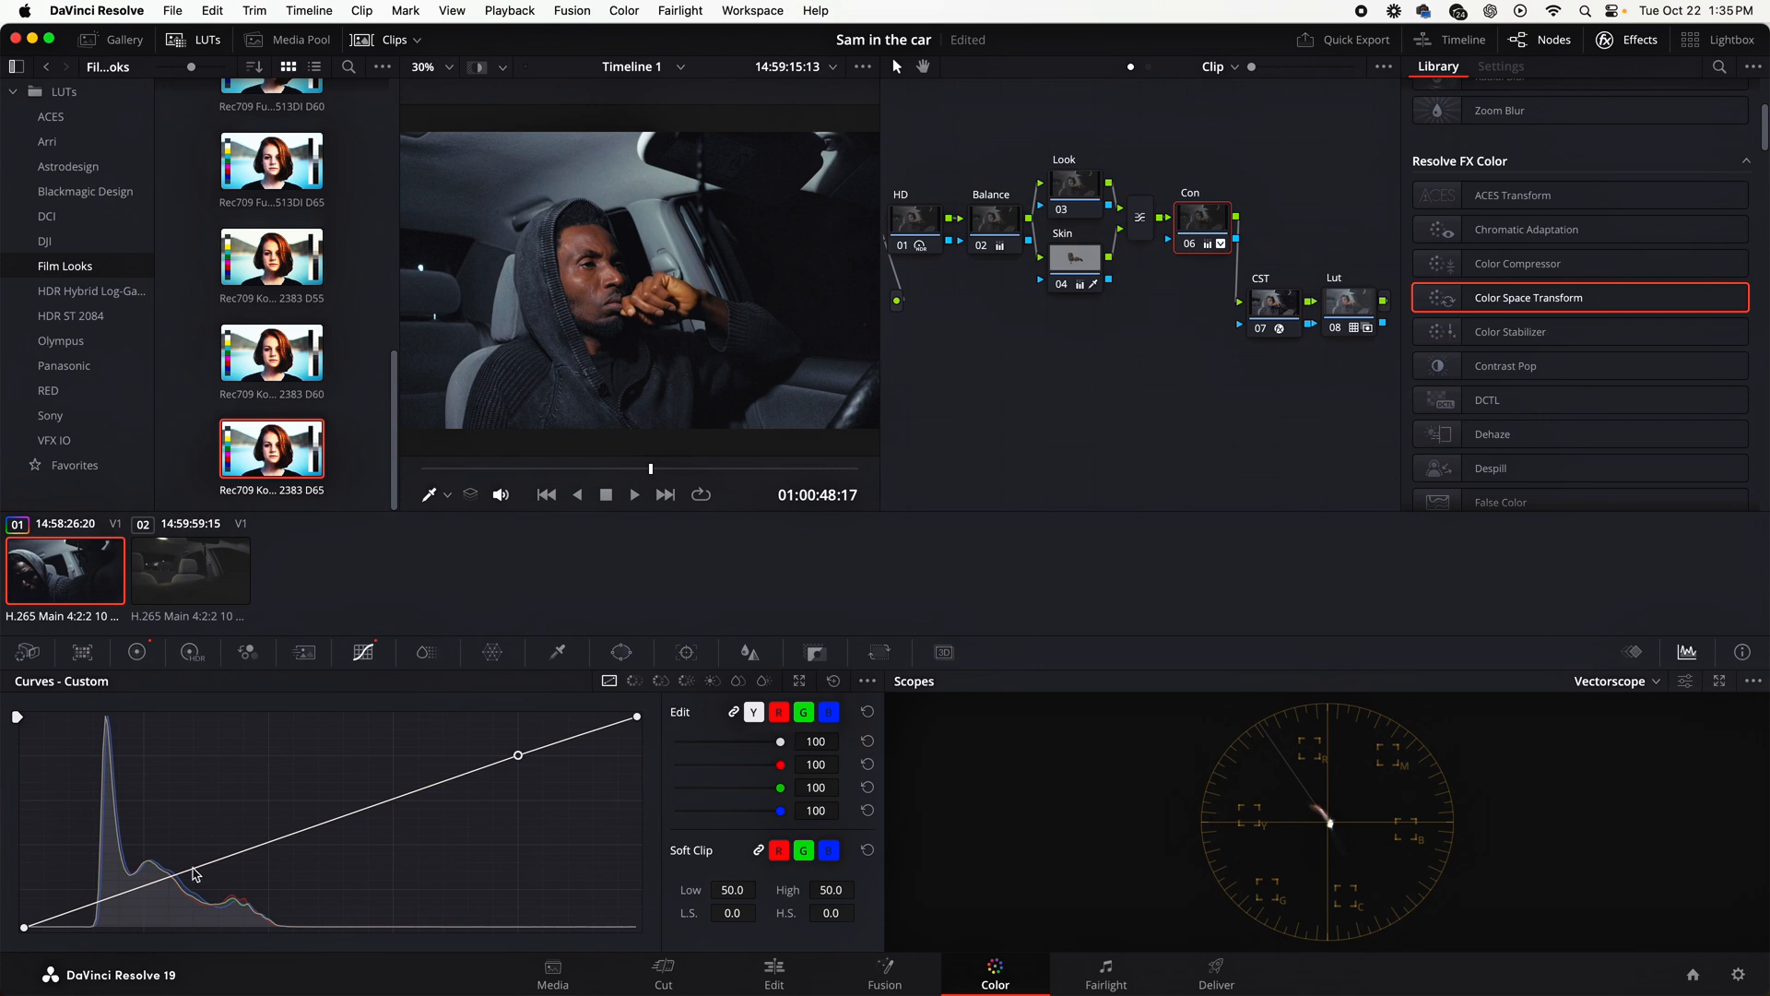
pyautogui.click(188, 872)
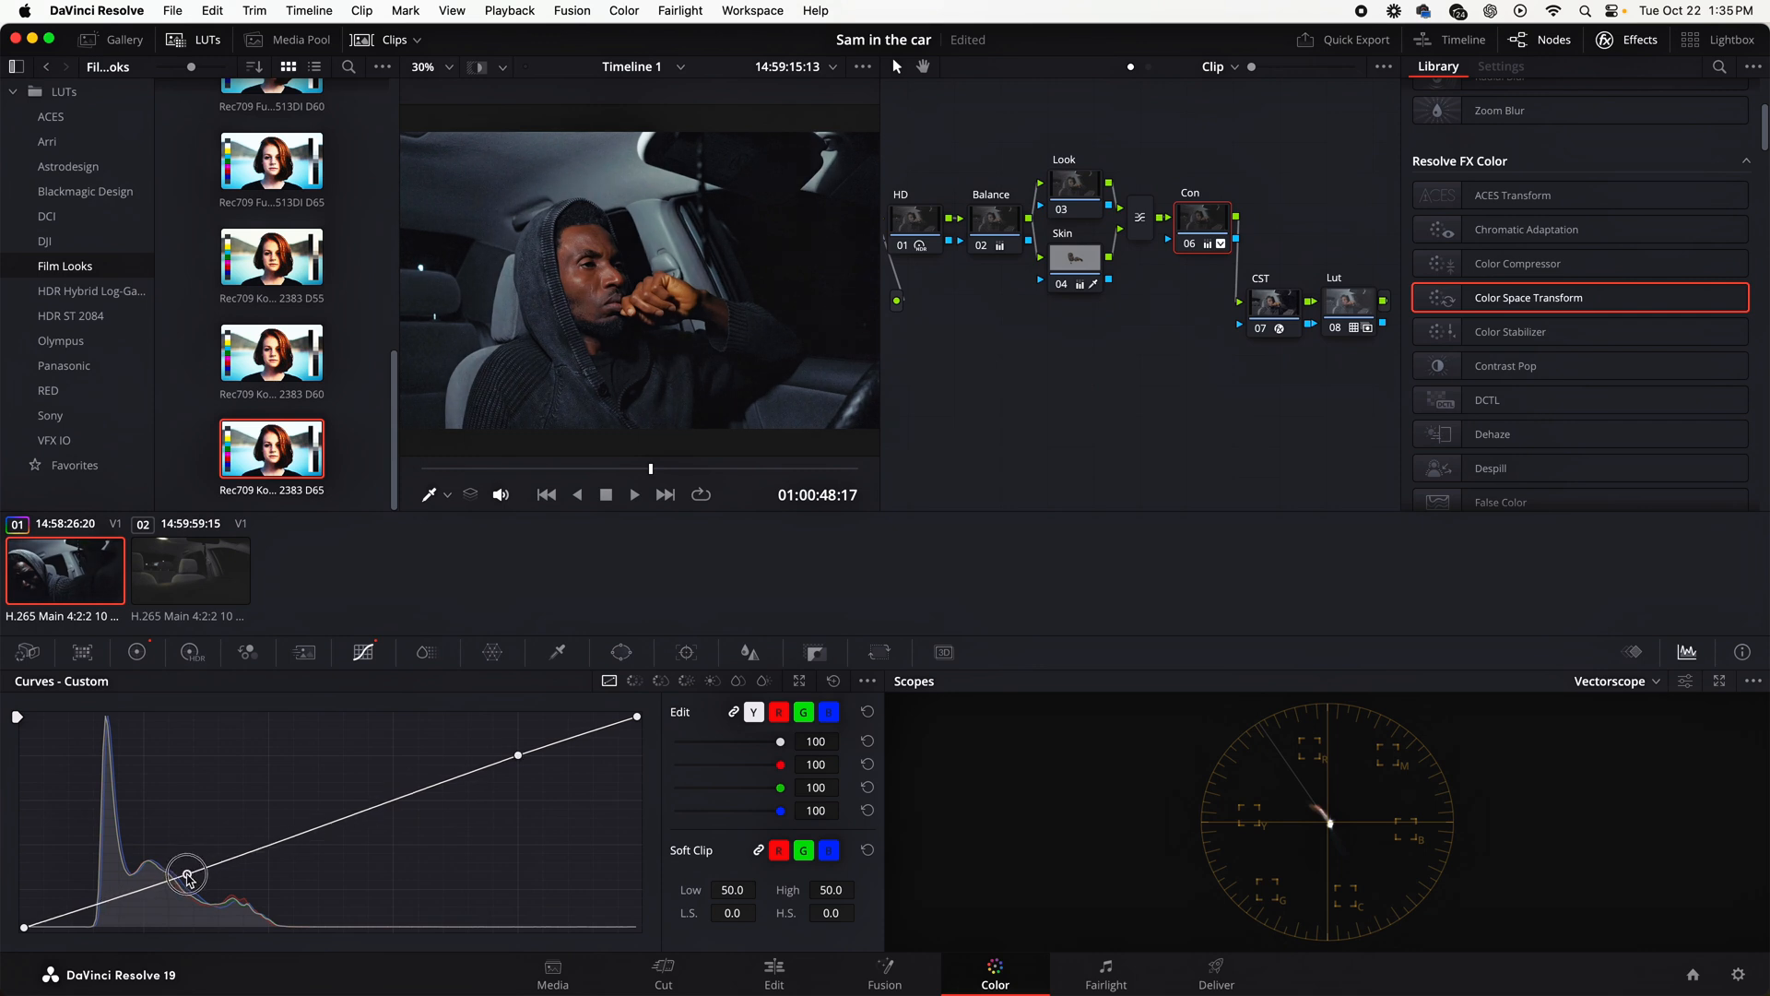
pyautogui.moveTo(188, 875); pyautogui.dragTo(169, 877)
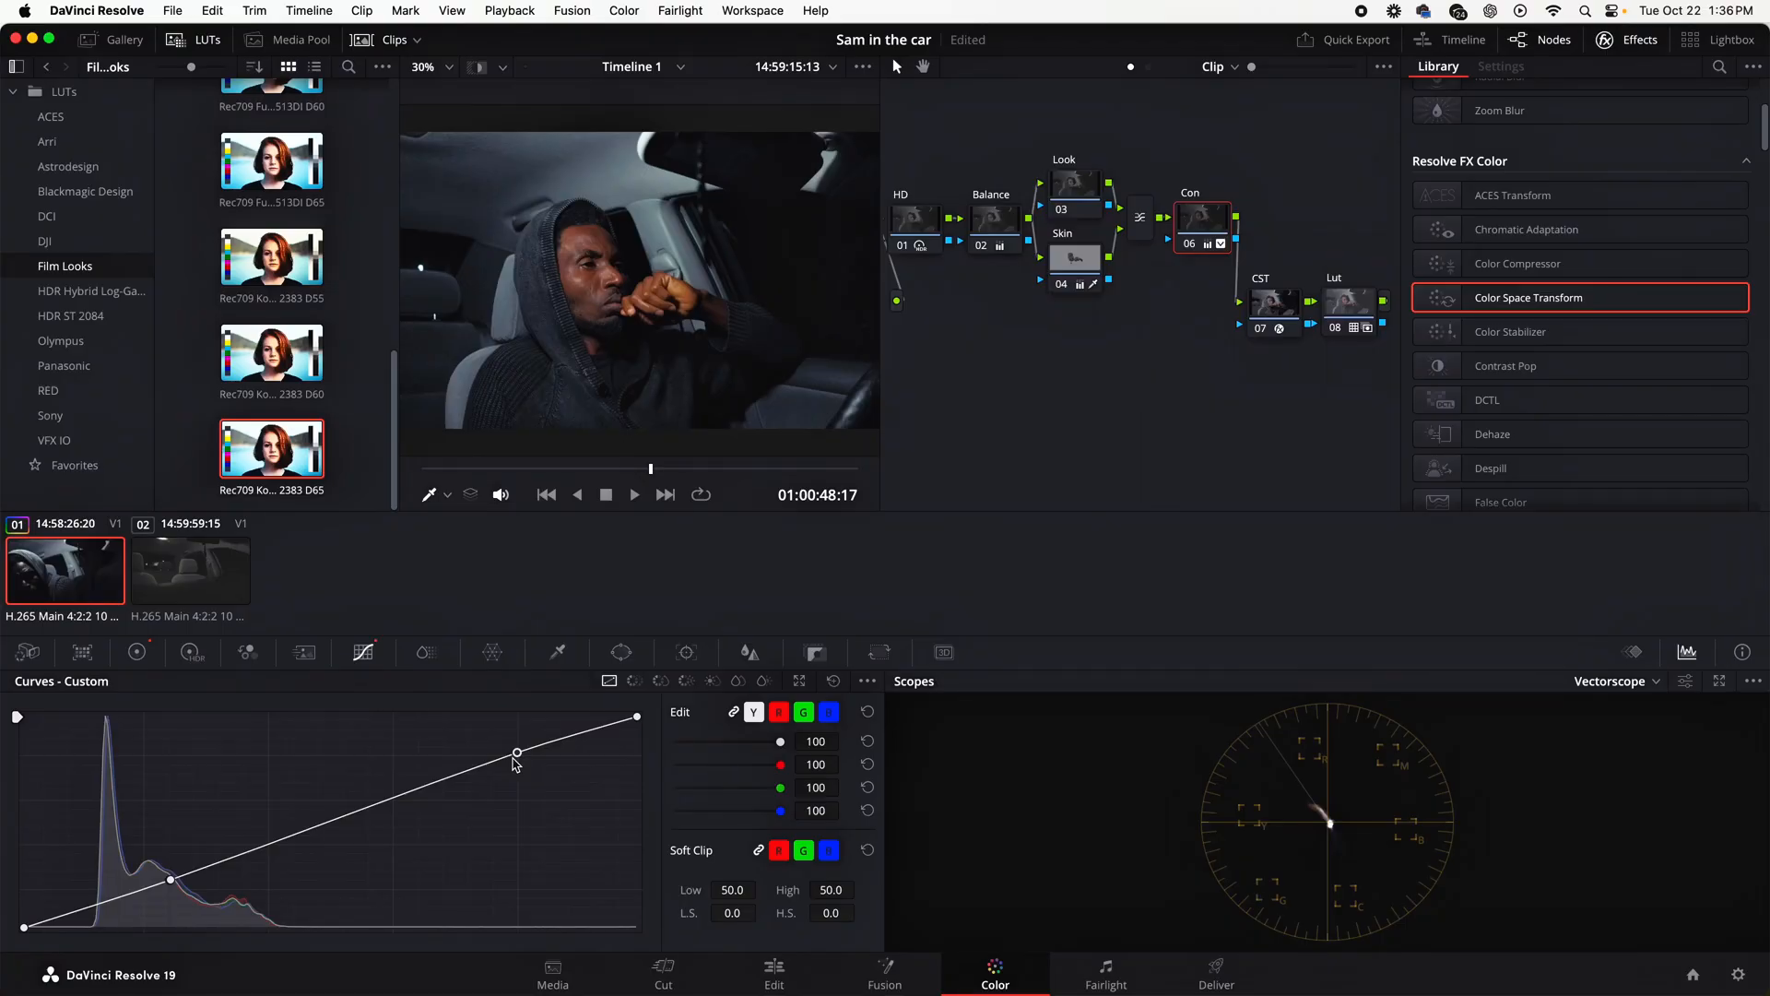